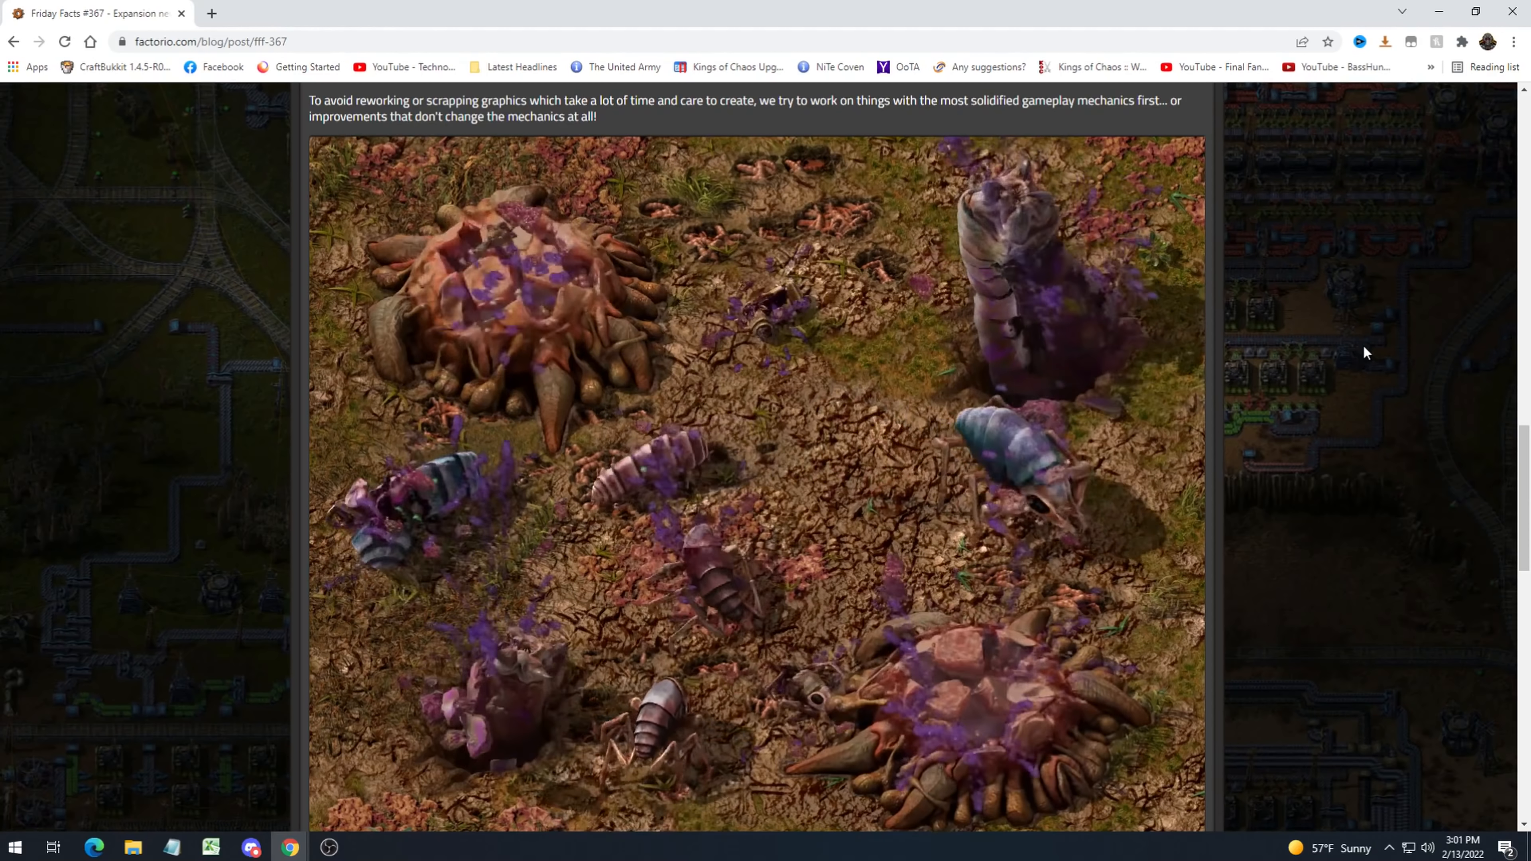
Scroll down the post until the floating brain-like tentacled creature concept art is fully visible.
scroll("up", 3)
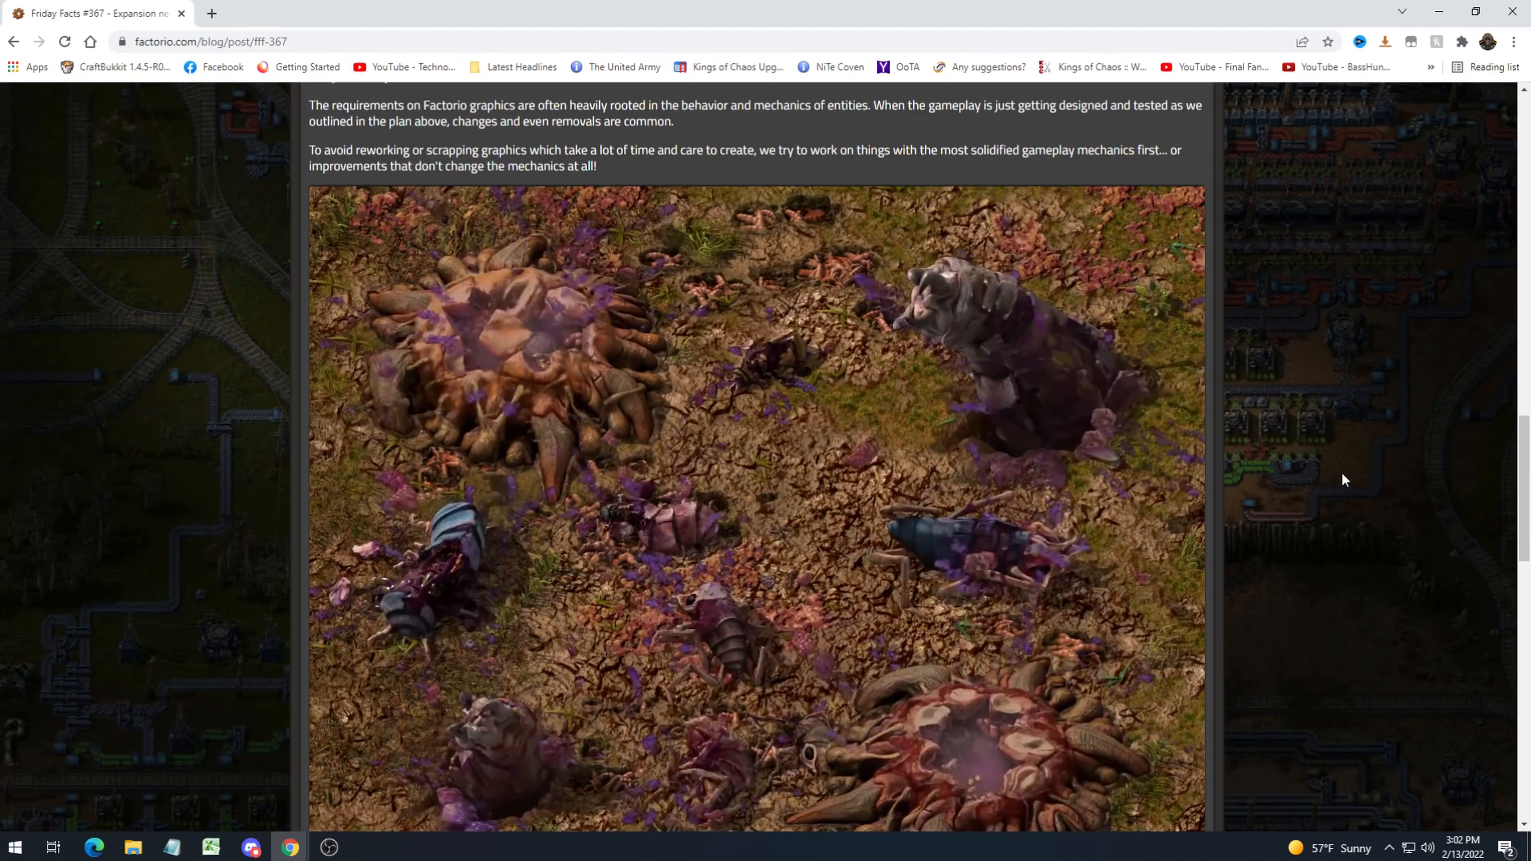
scroll("down", 3)
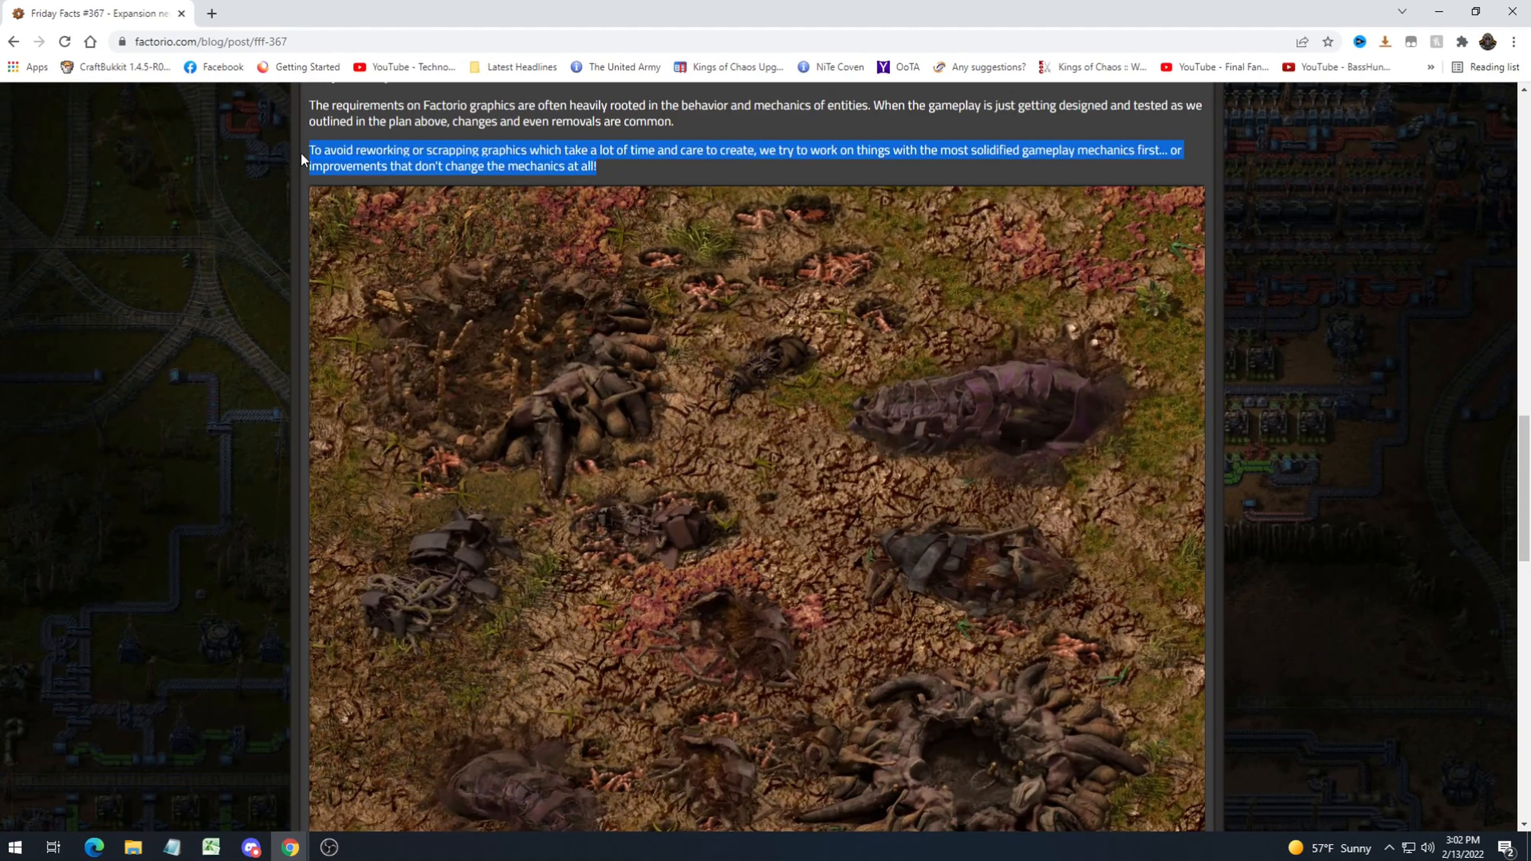
scroll("down", 3)
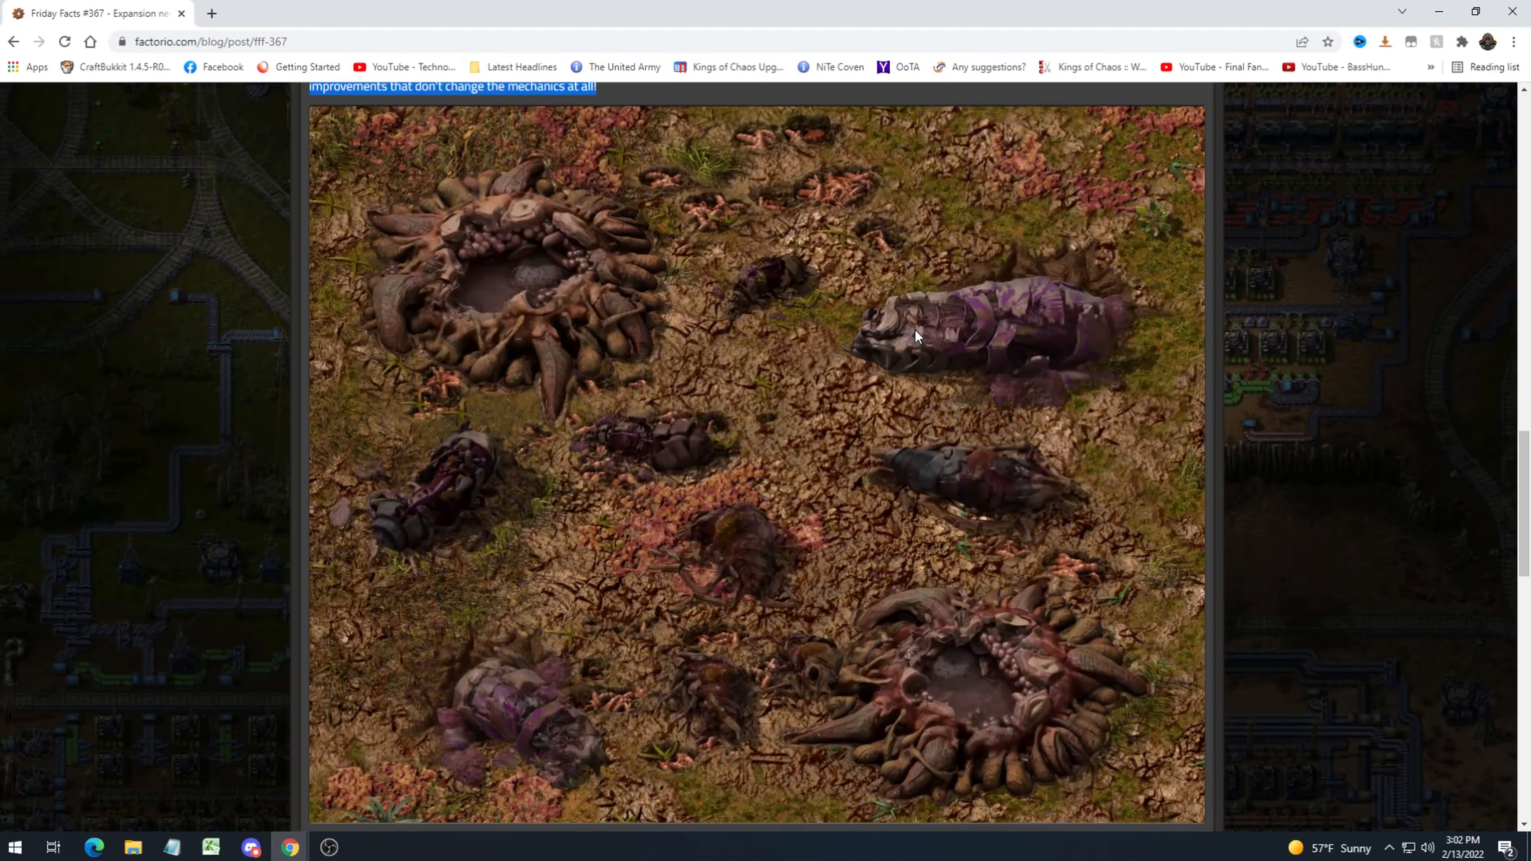
mouse_move(918, 354)
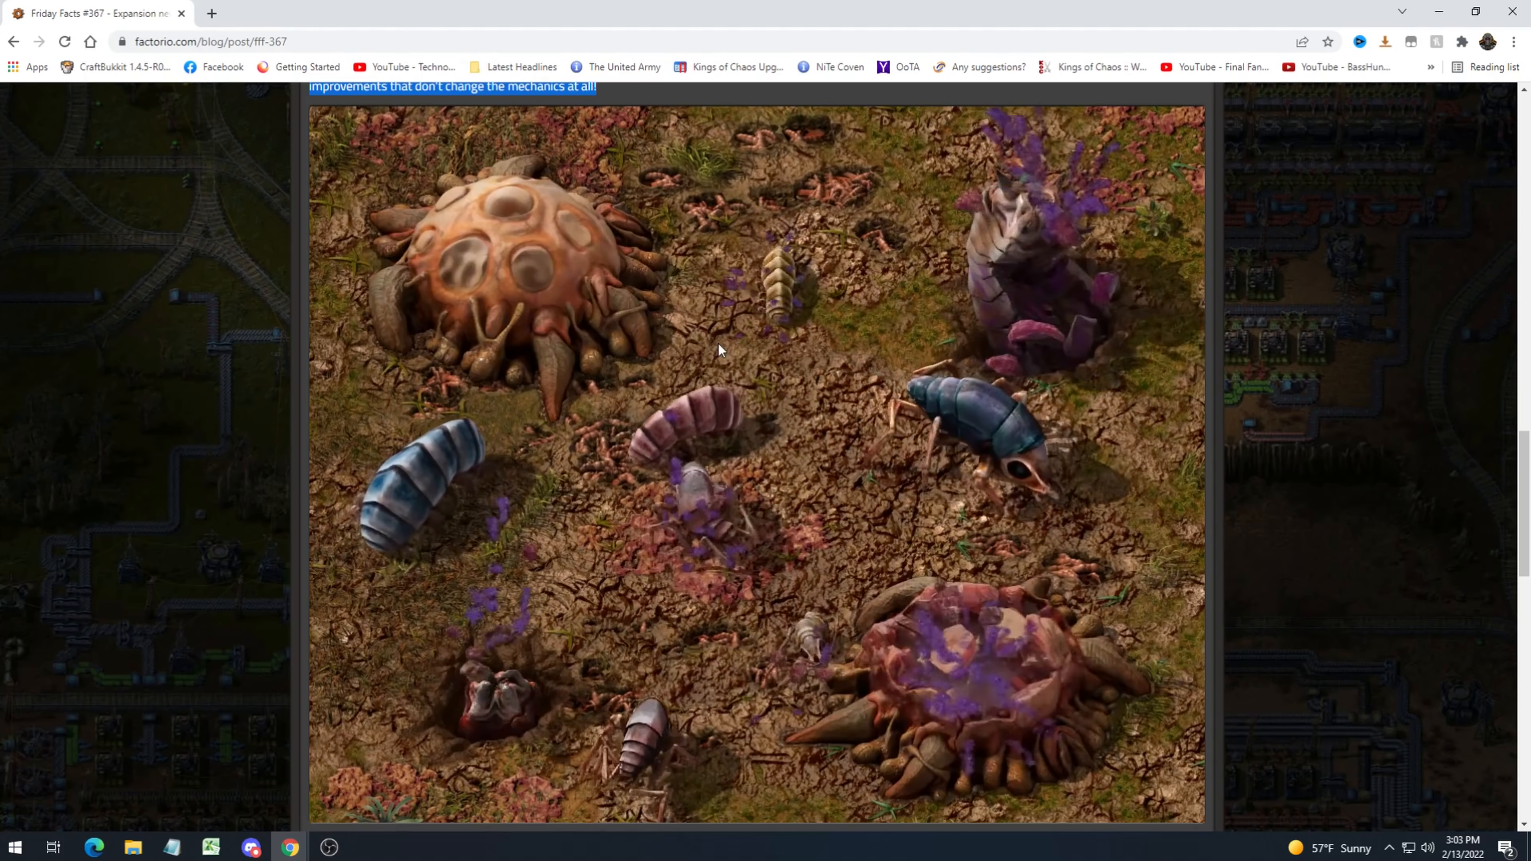
scroll("down", 3)
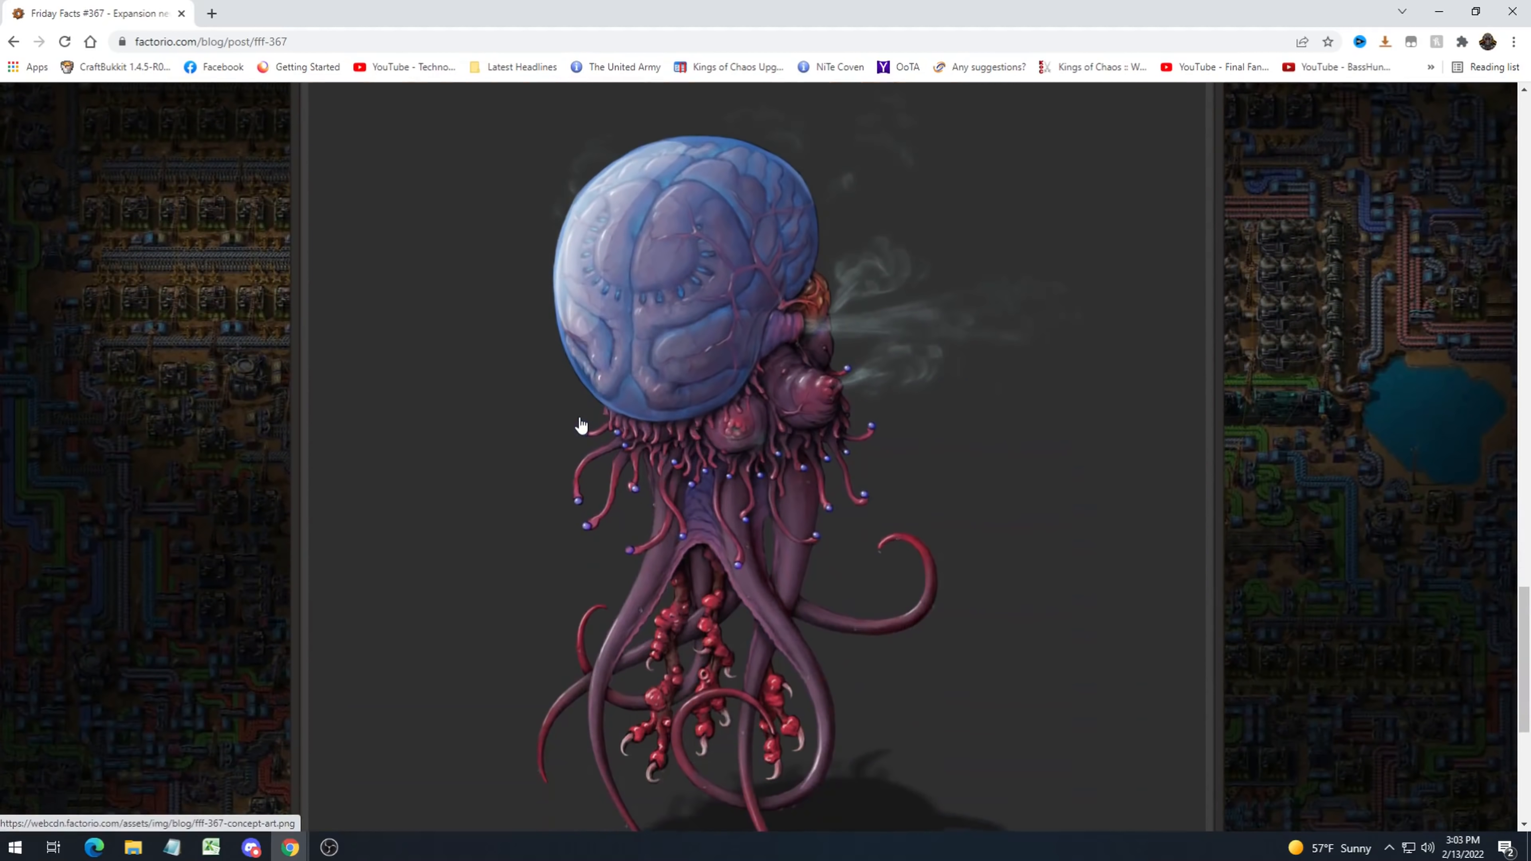
mouse_move(745, 466)
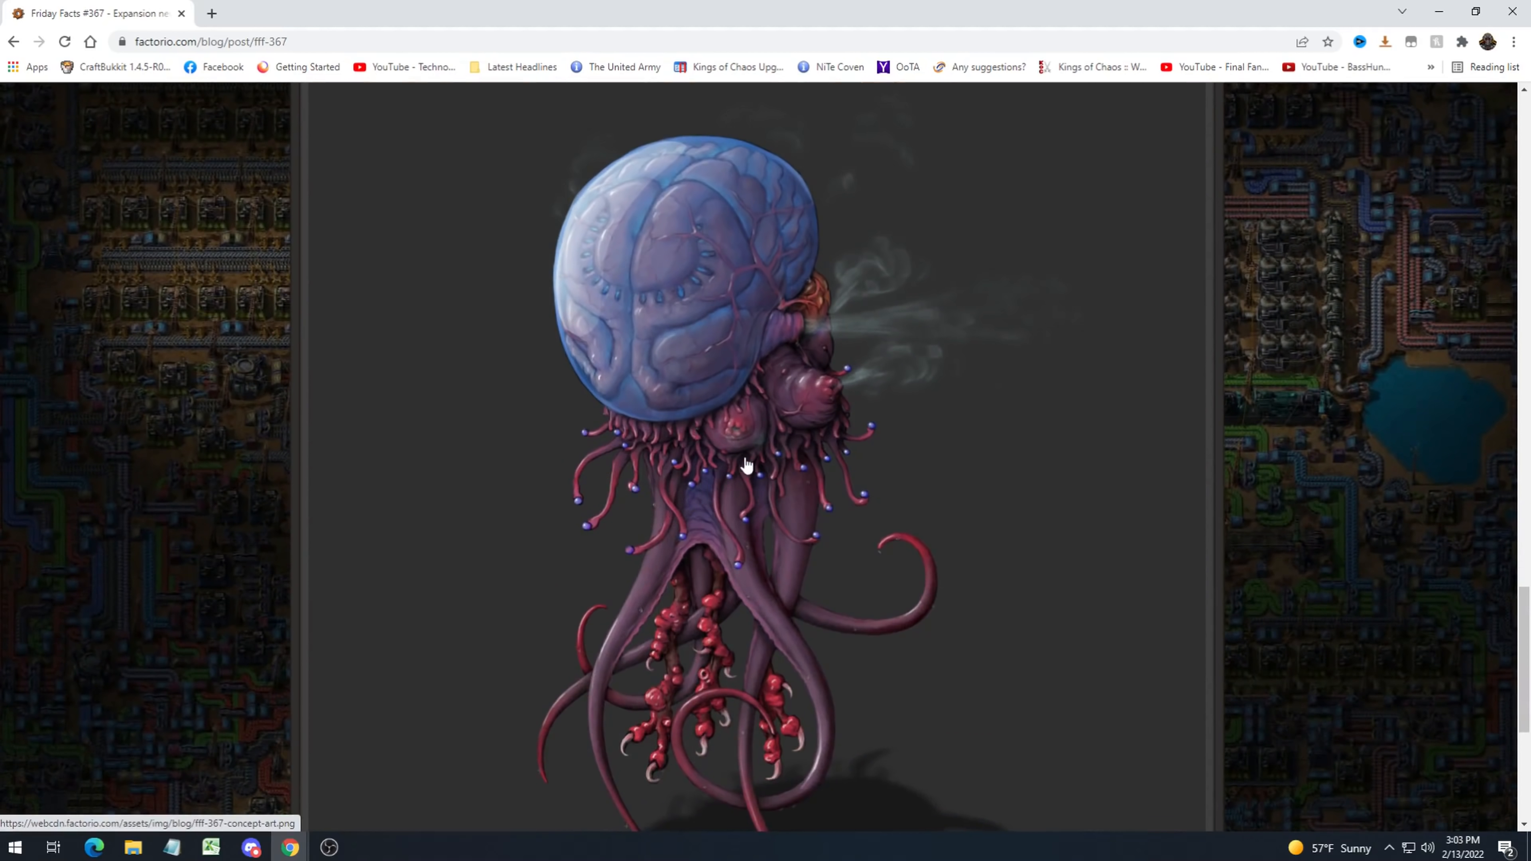
mouse_move(557, 576)
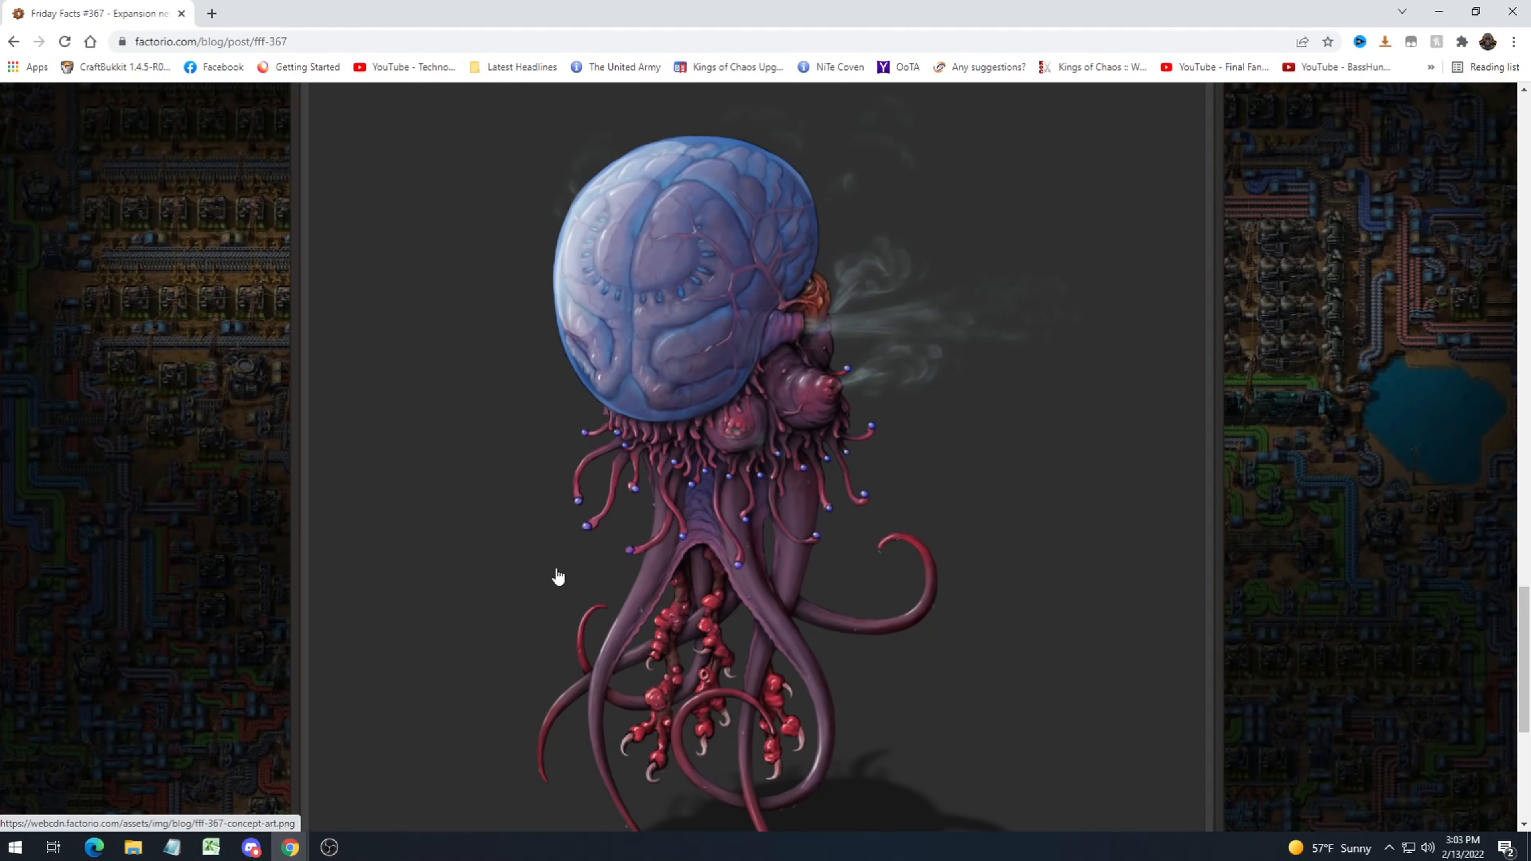
mouse_move(1359, 494)
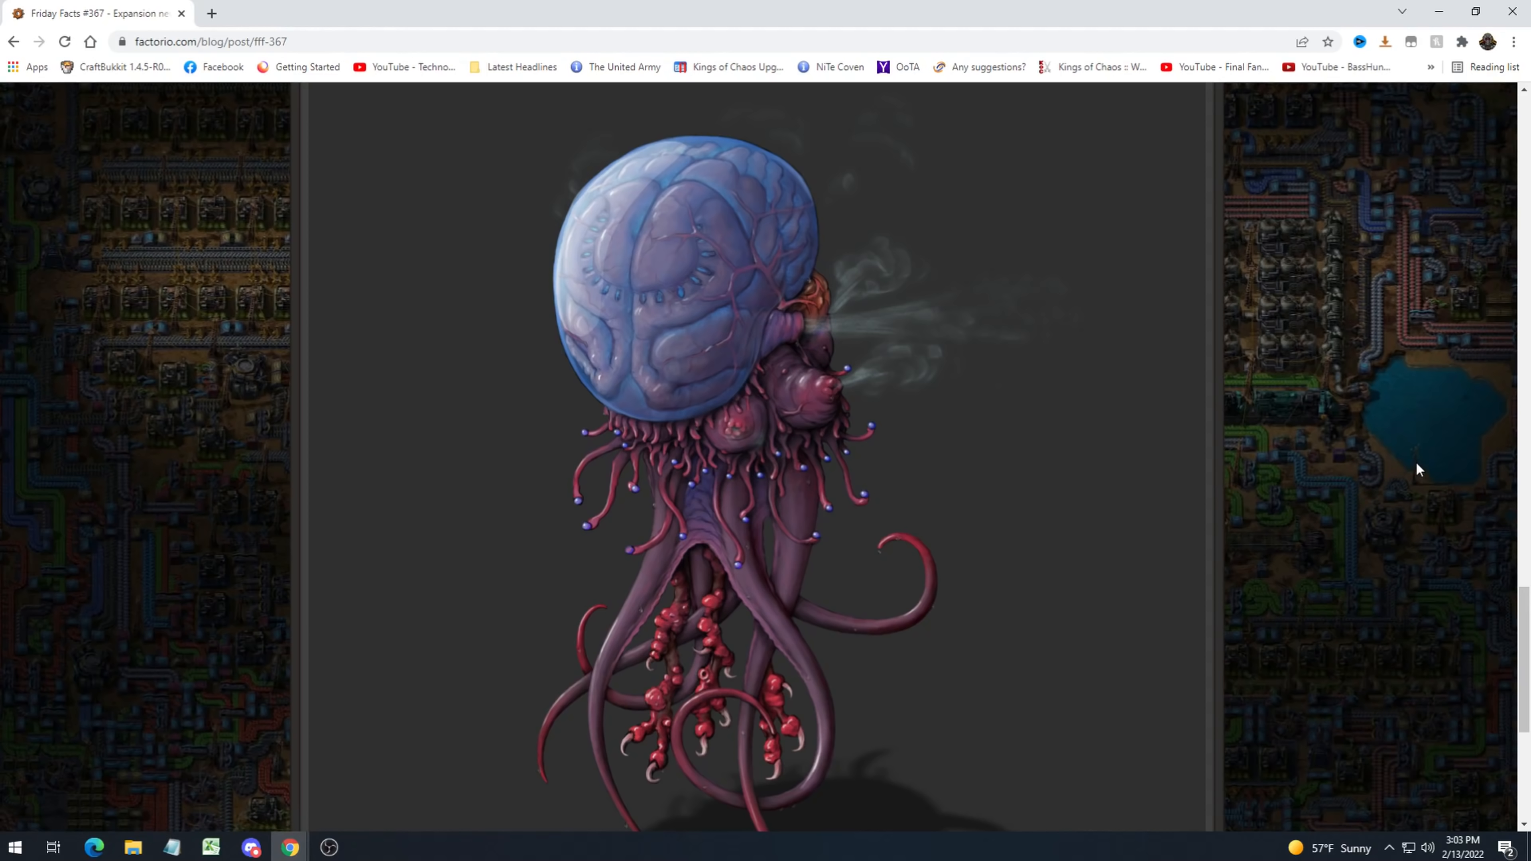
mouse_move(1410, 458)
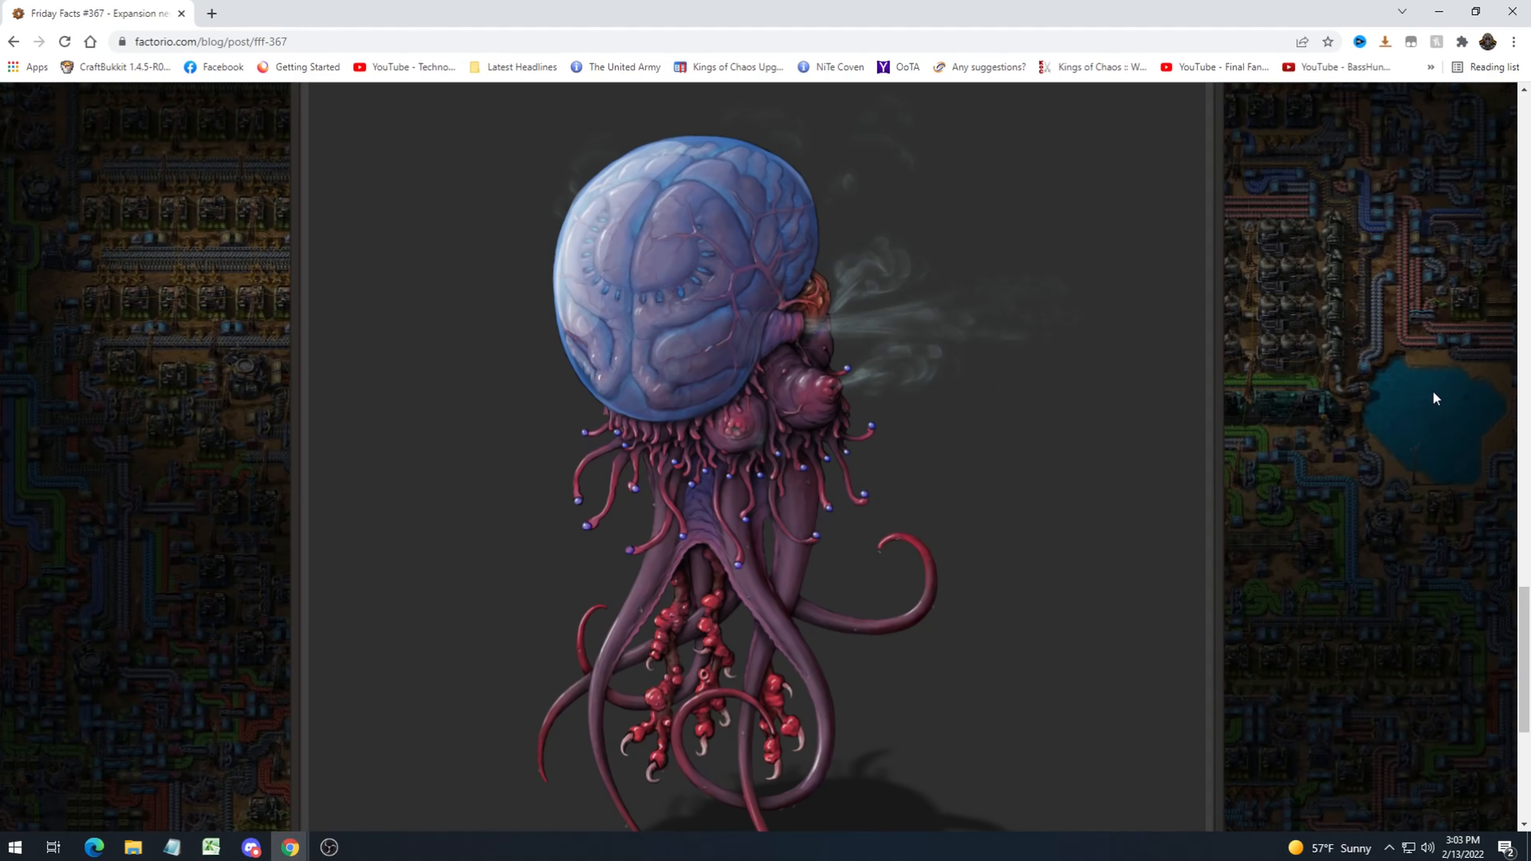
mouse_move(1419, 396)
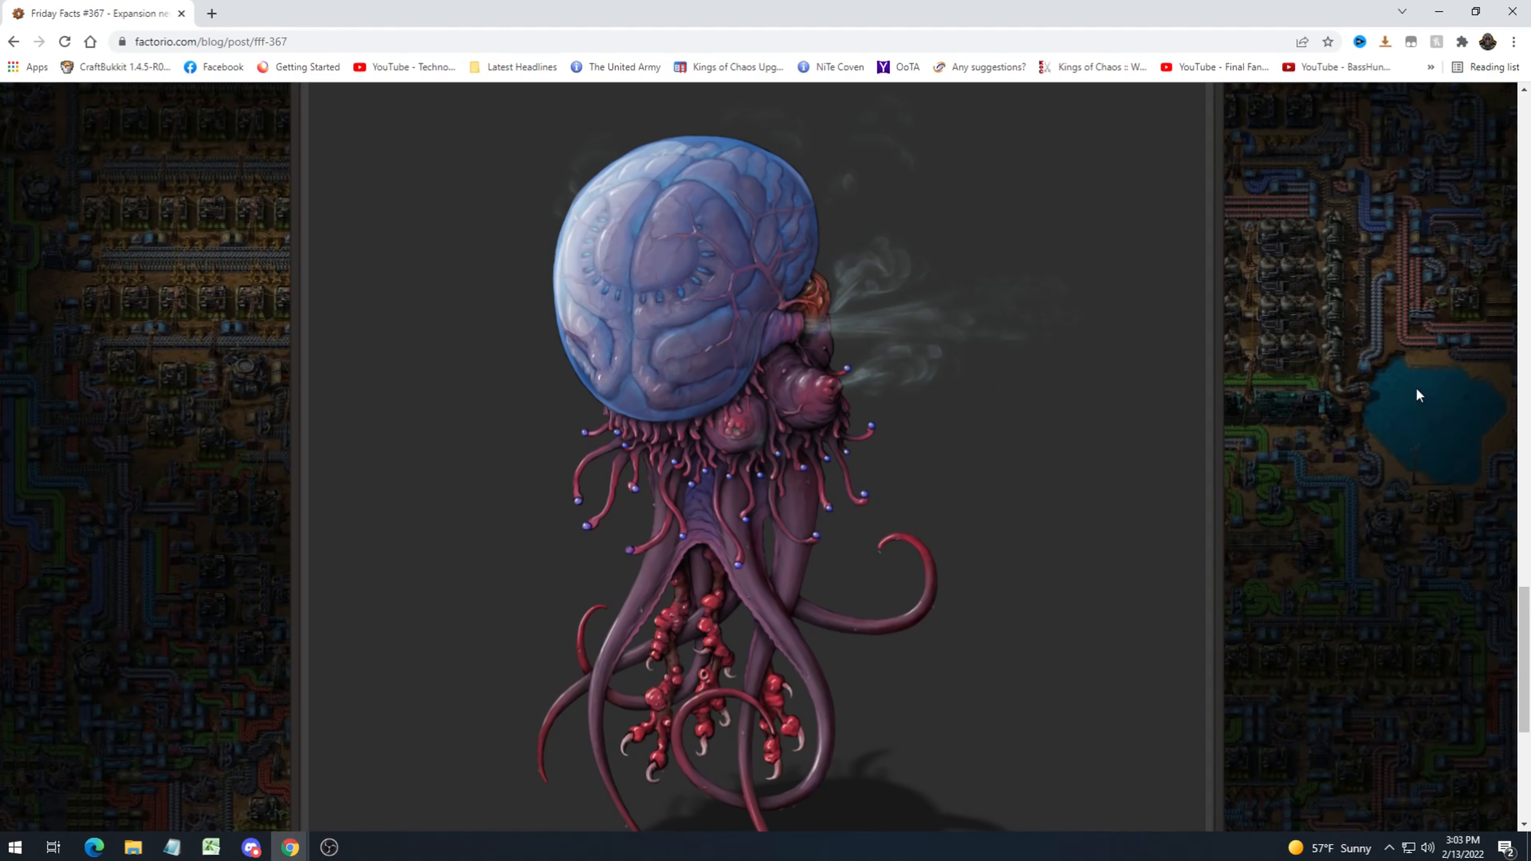
mouse_move(1410, 394)
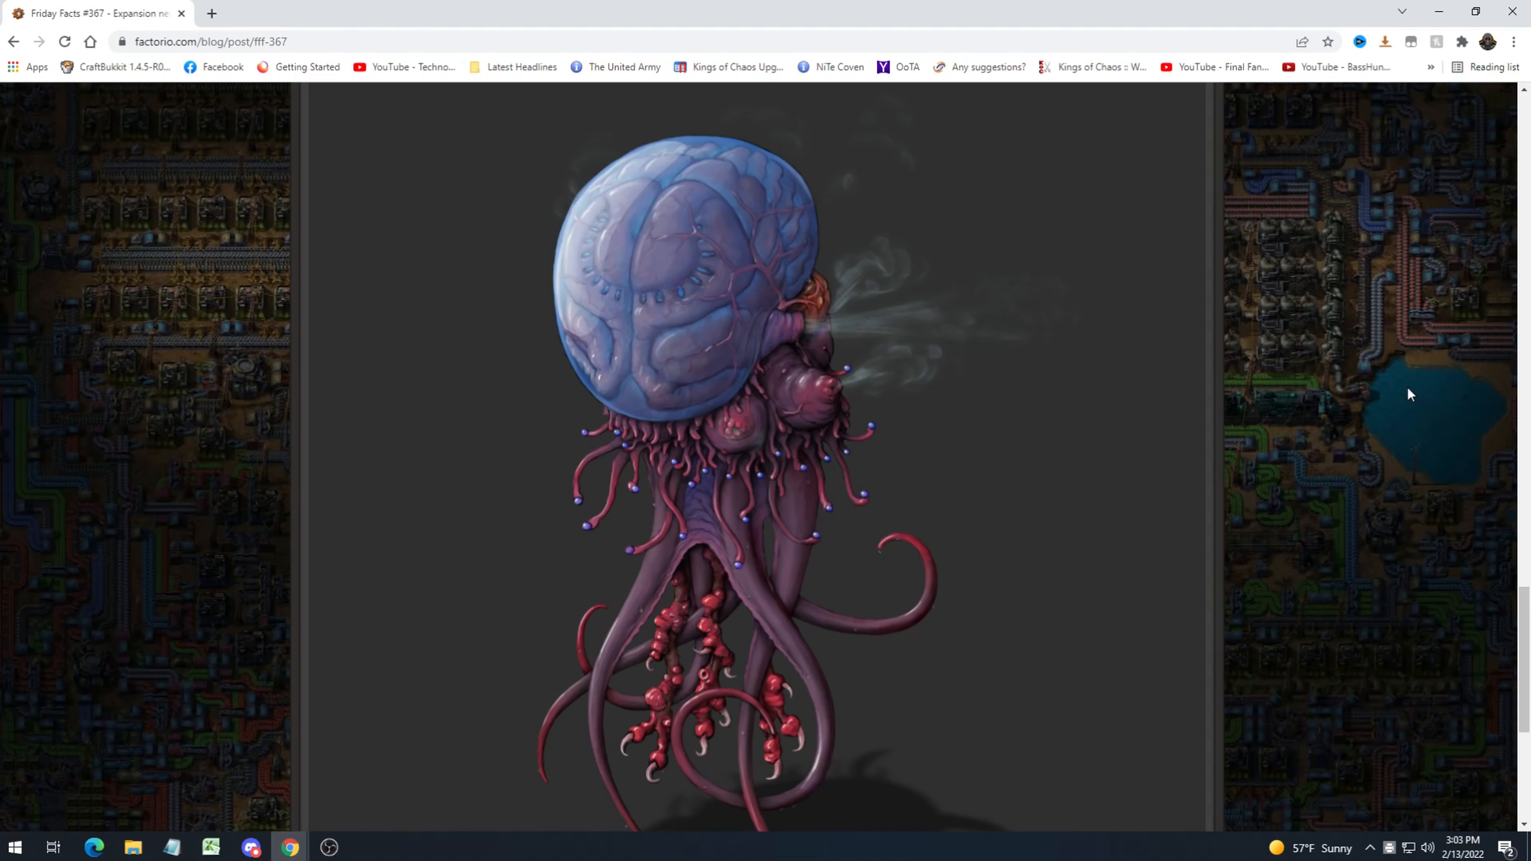
mouse_move(1021, 364)
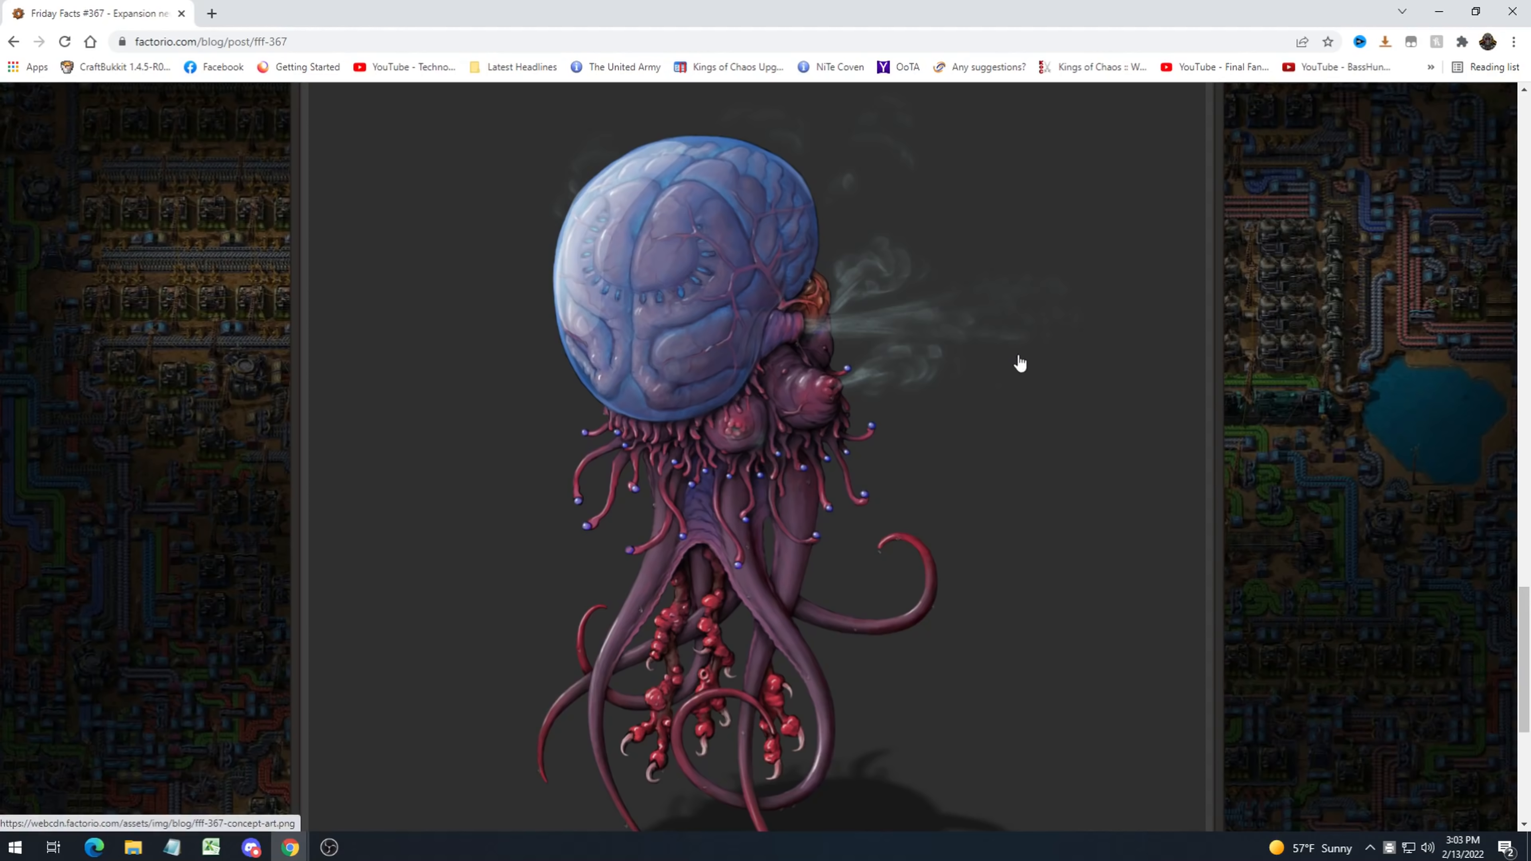
mouse_move(1051, 328)
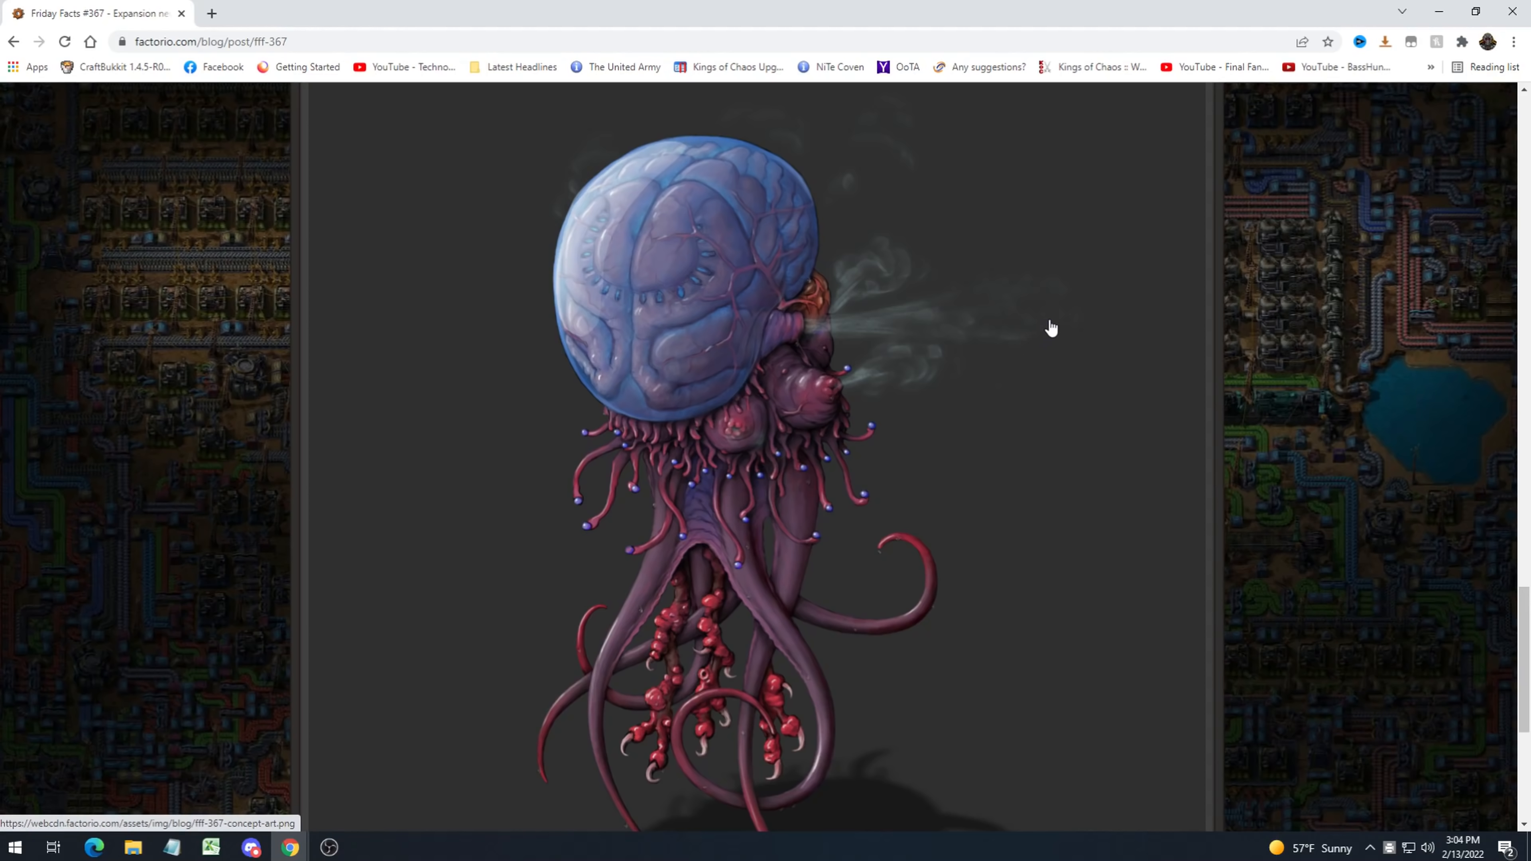
mouse_move(1062, 326)
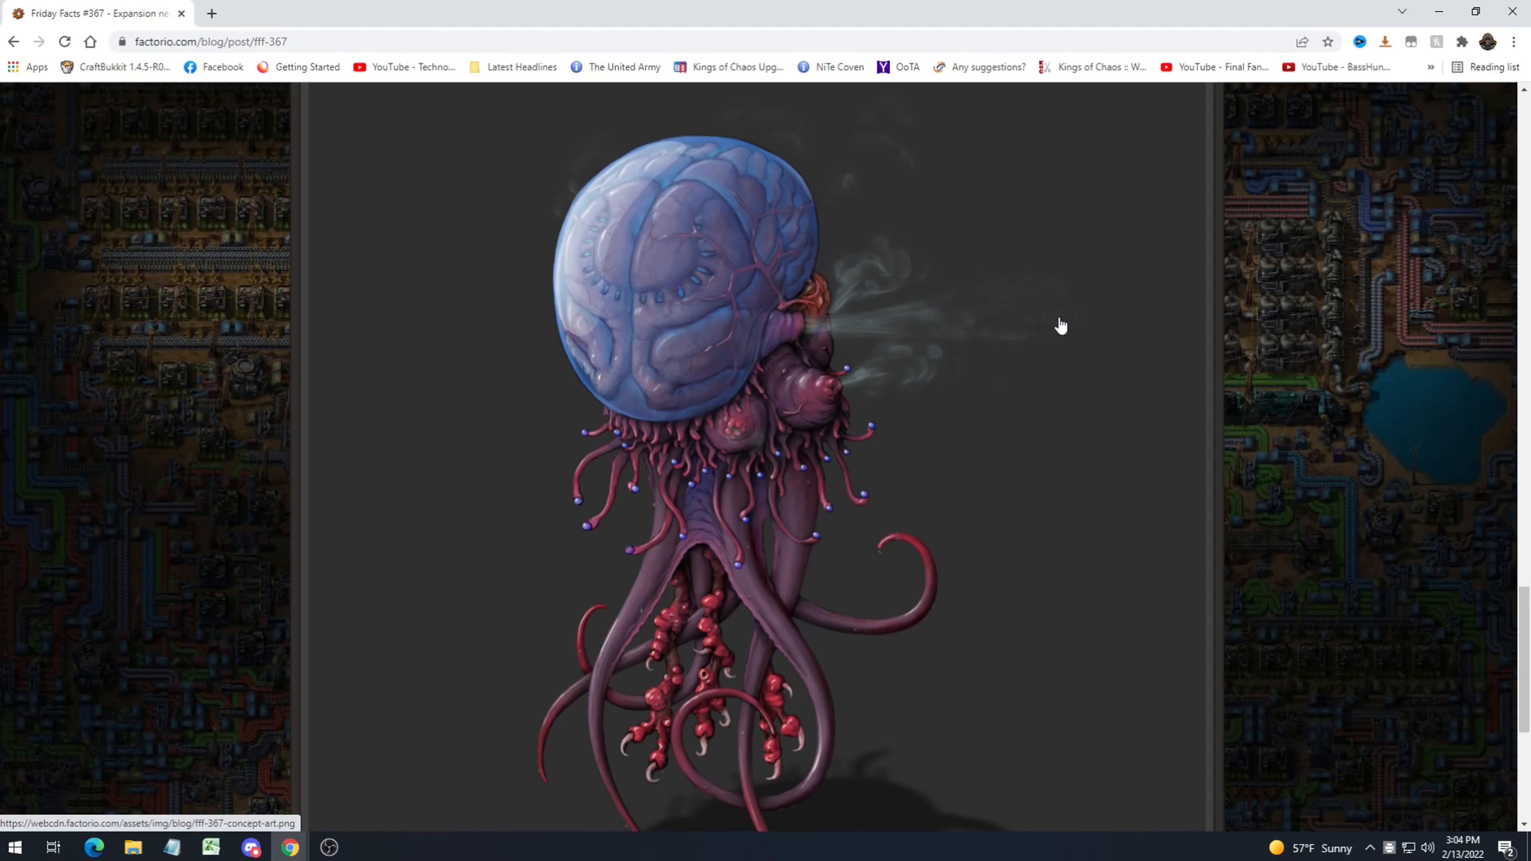
mouse_move(1061, 329)
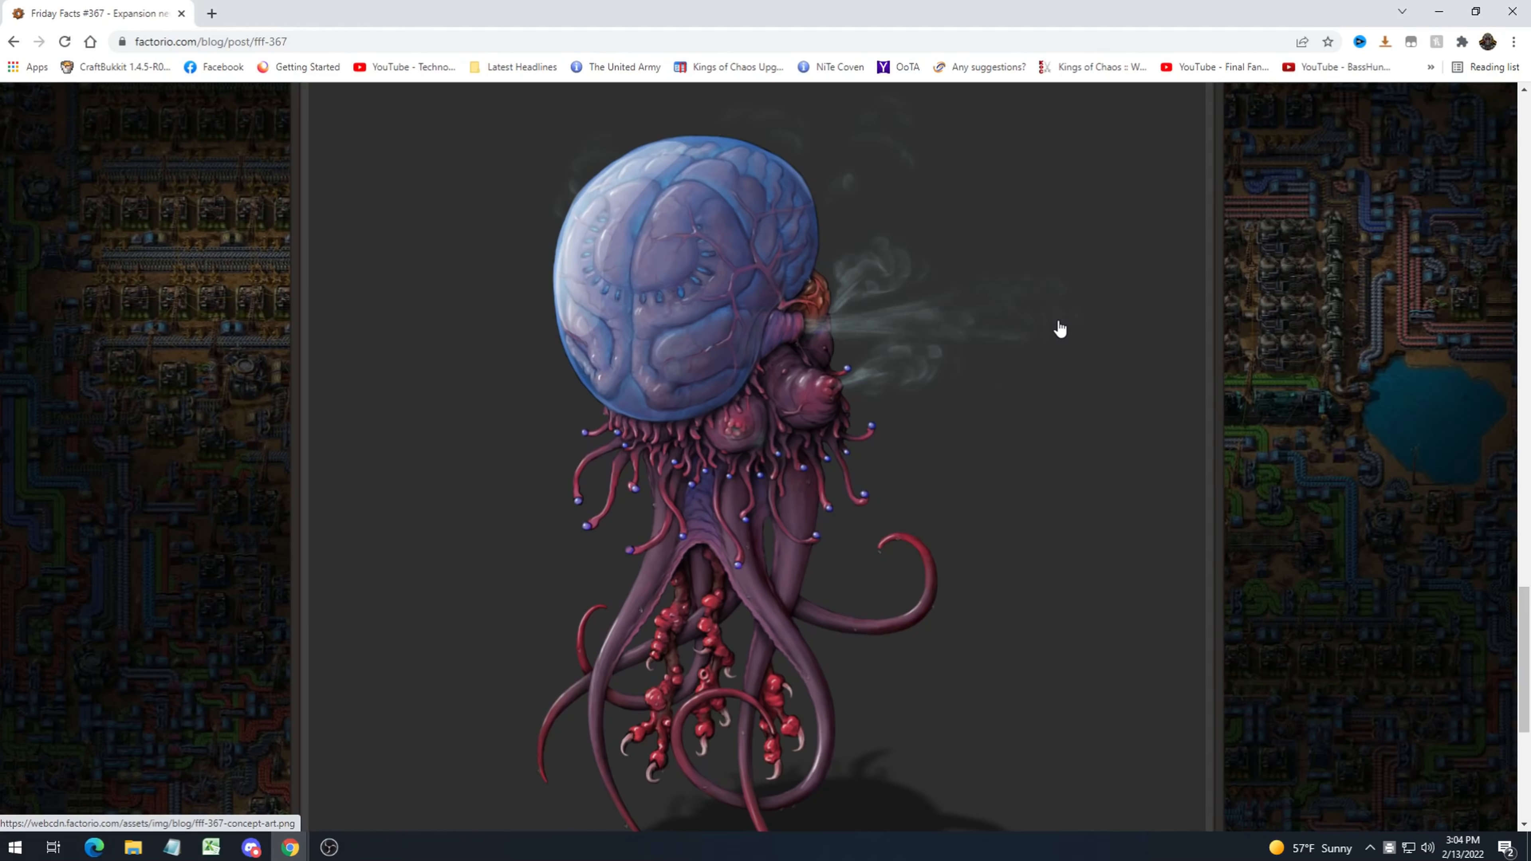
Scroll down past the alien terrain screenshots toward the decaying biter nests image.
scroll("down", 3)
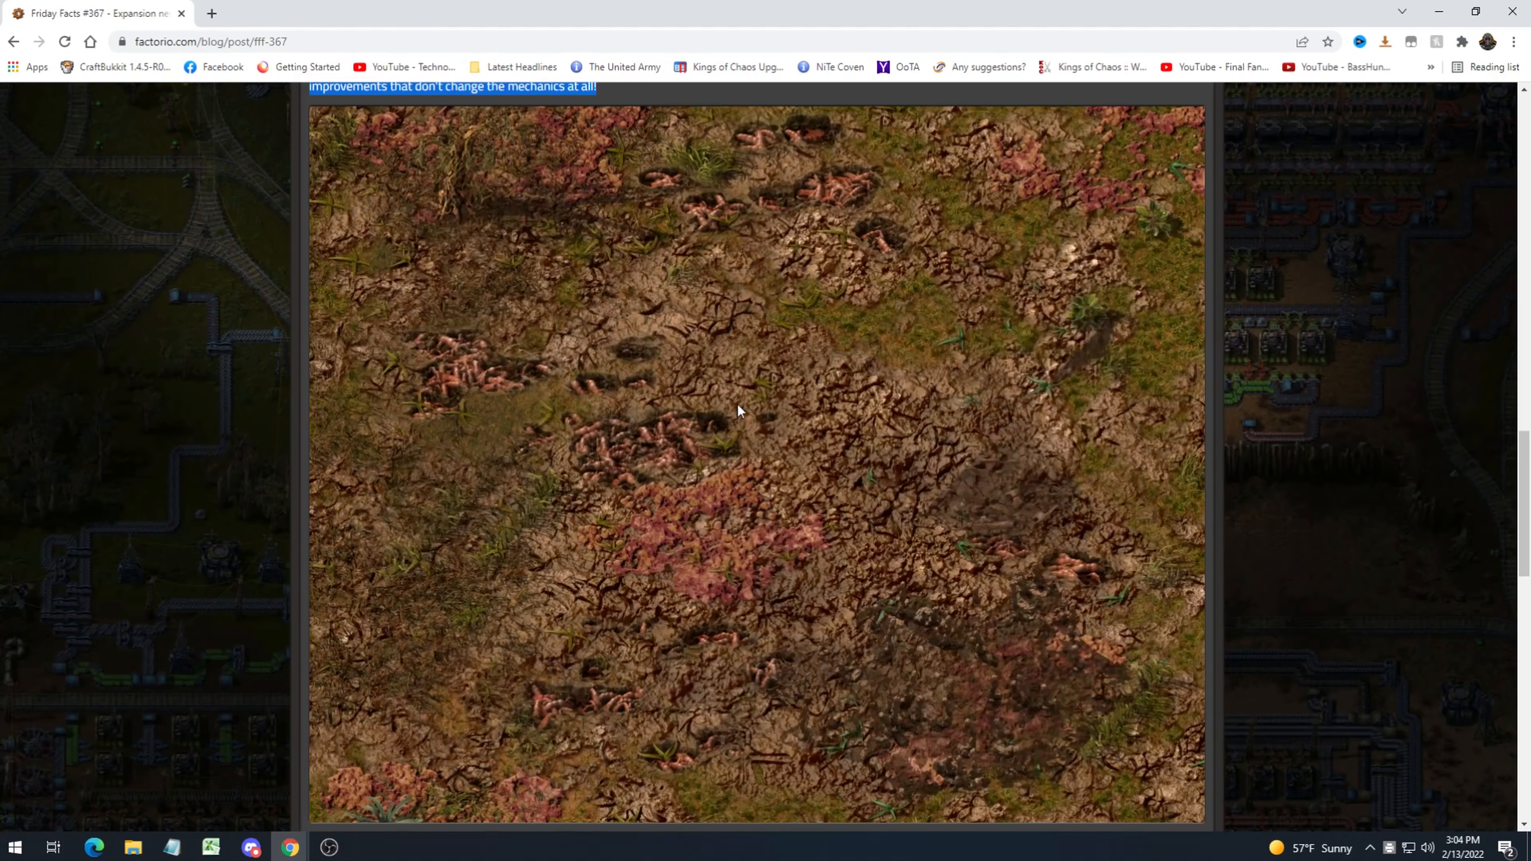
scroll("down", 3)
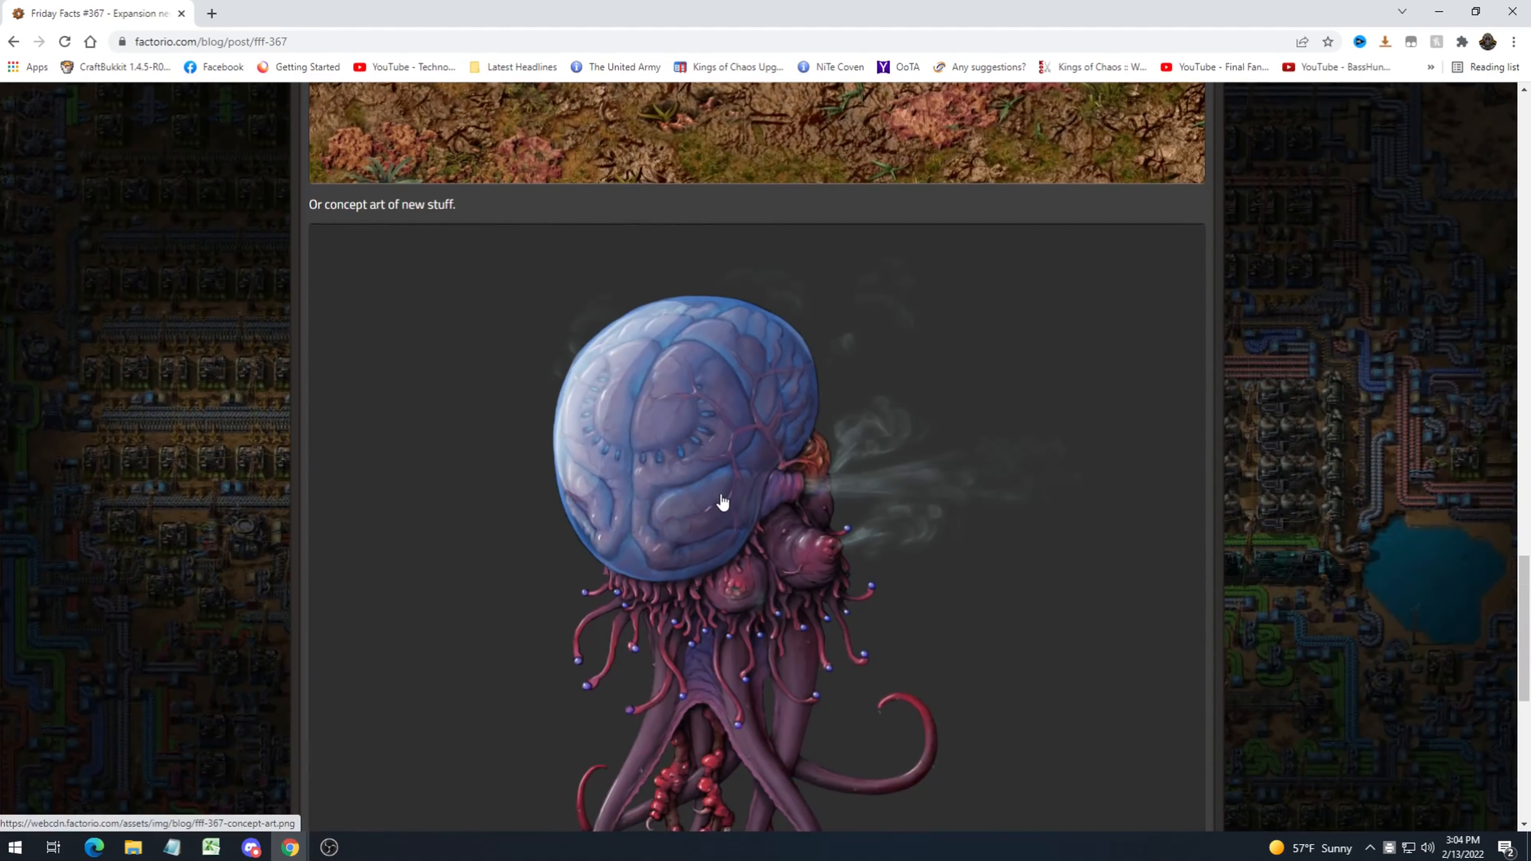
scroll("down", 3)
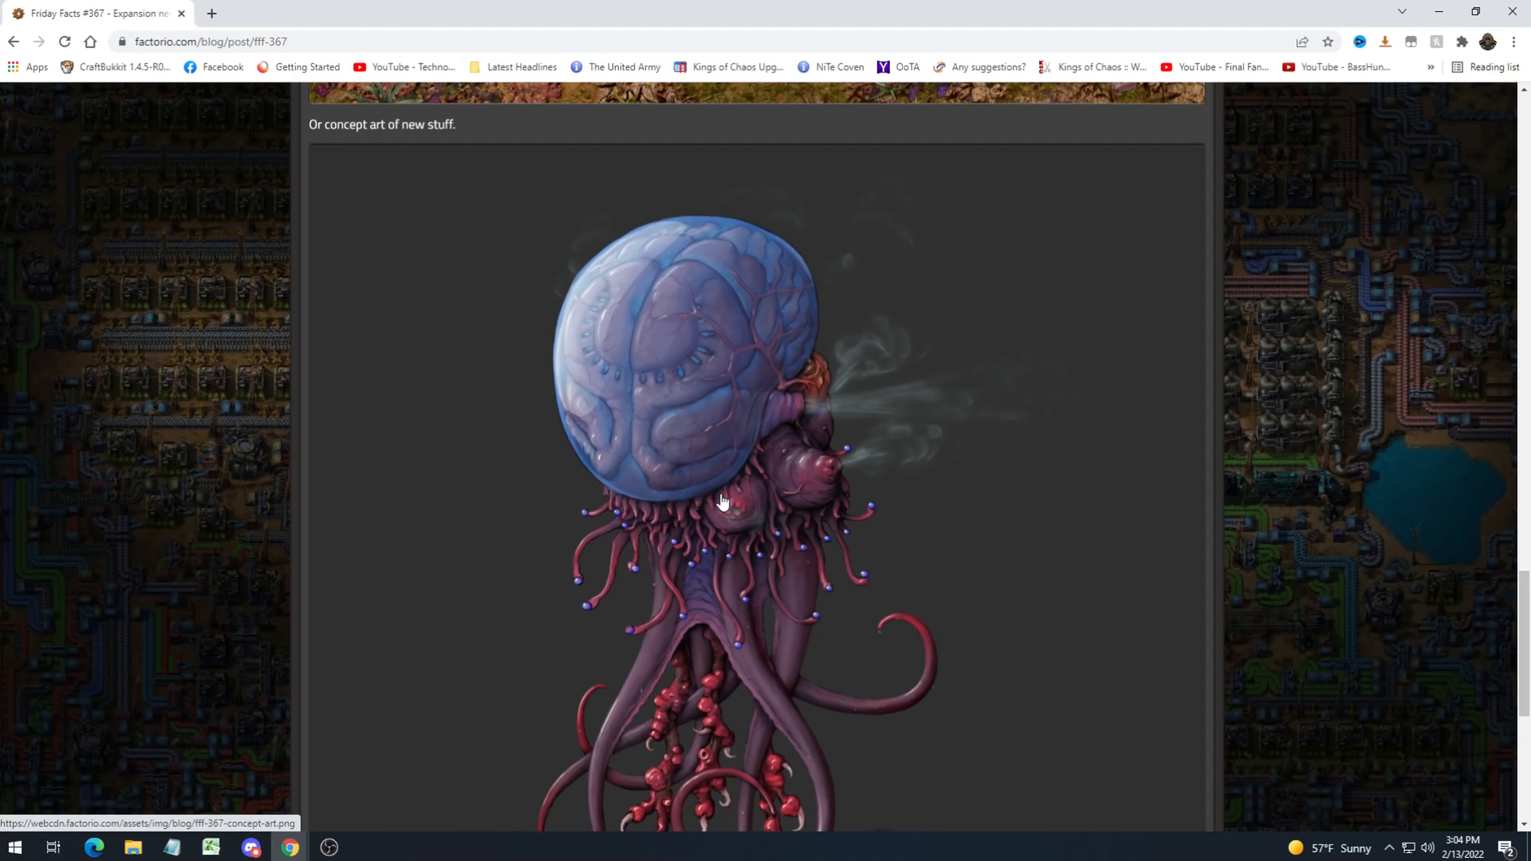
mouse_move(861, 440)
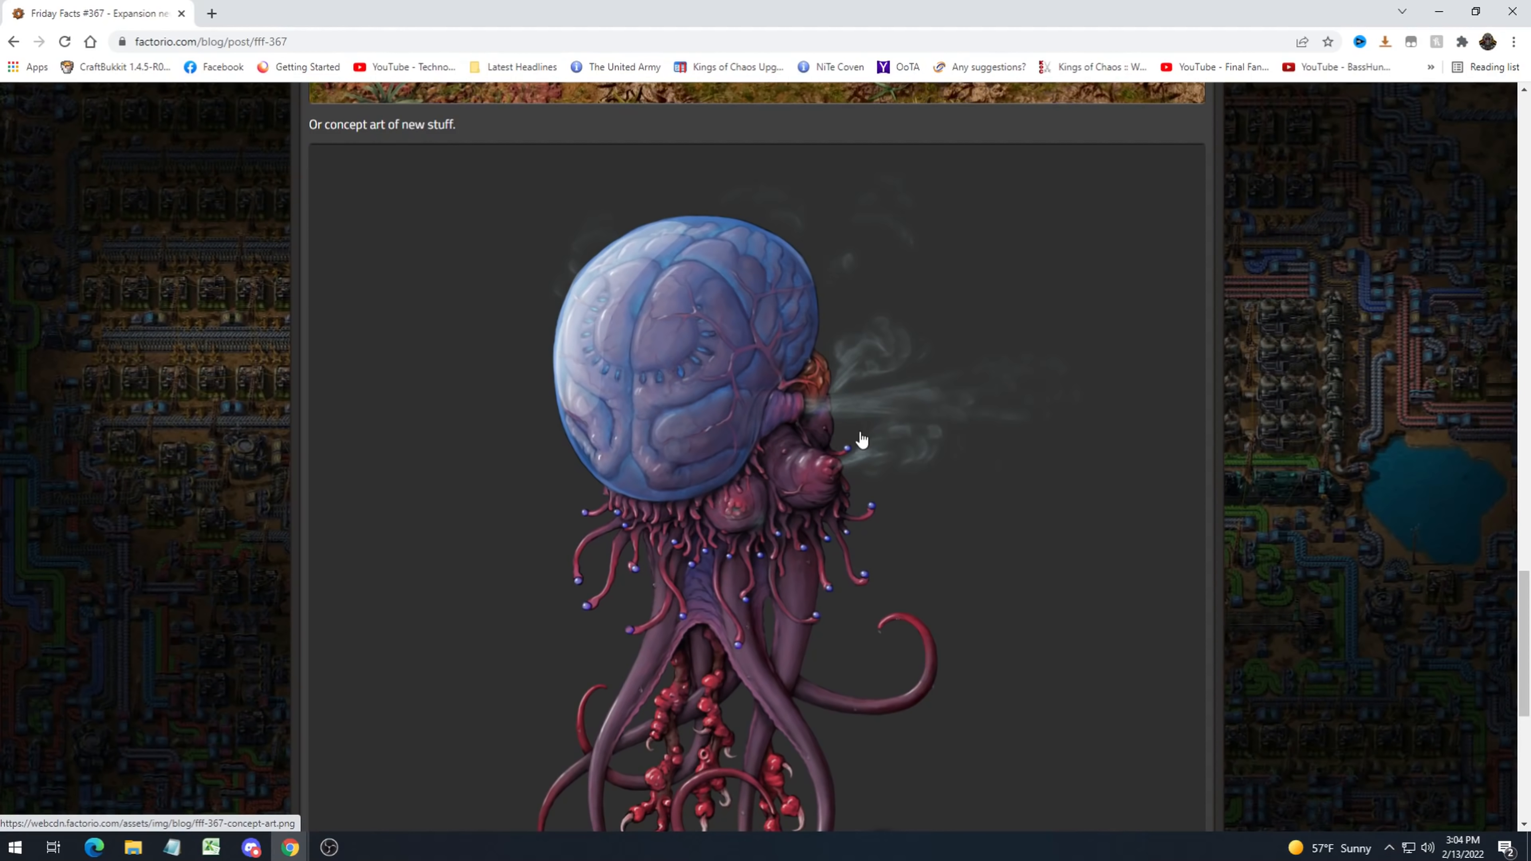
mouse_move(787, 267)
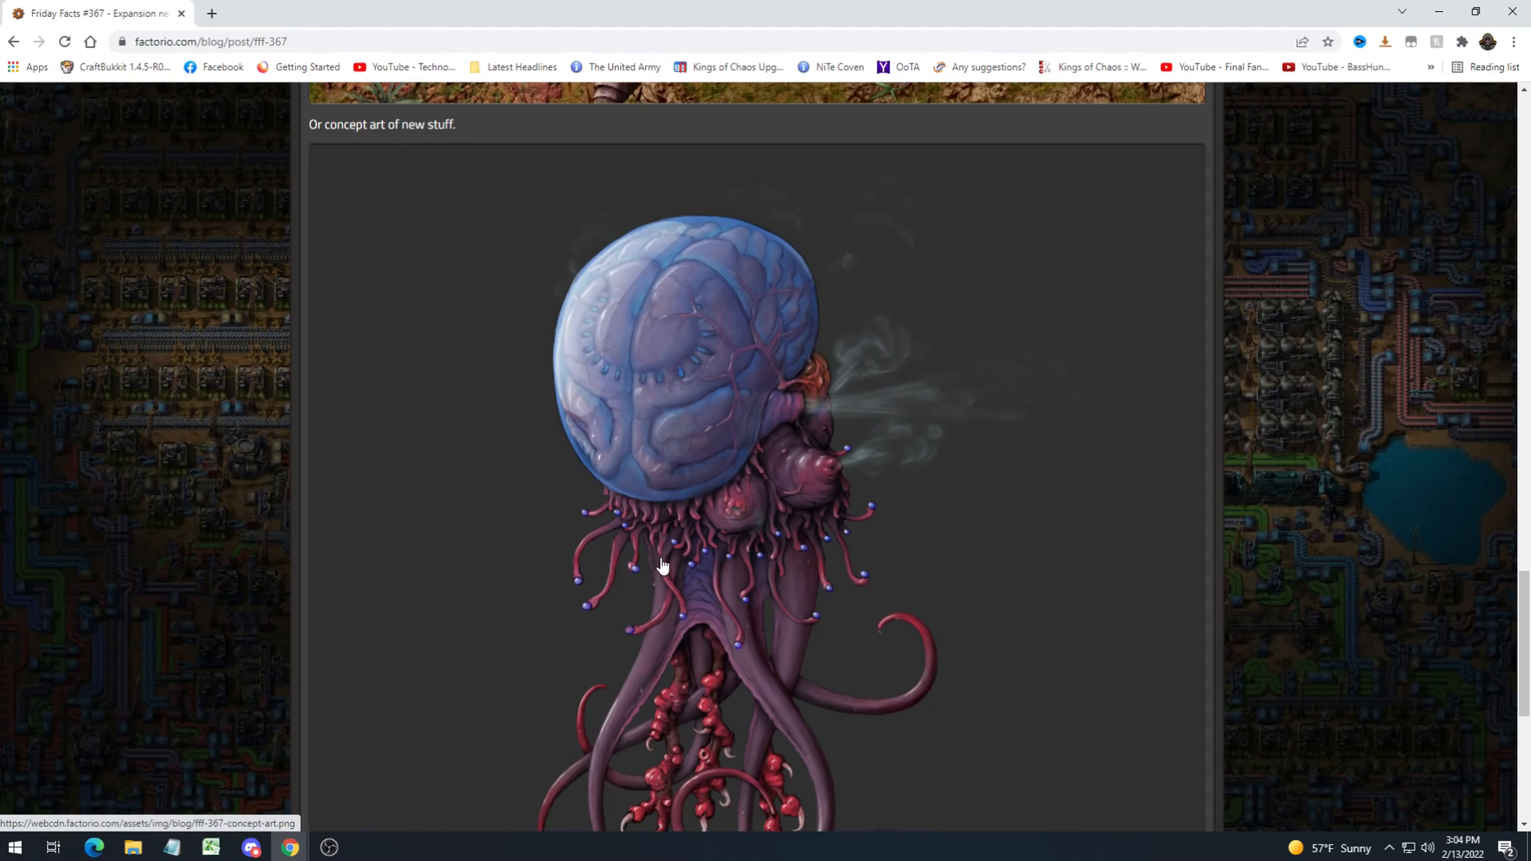
mouse_move(608, 531)
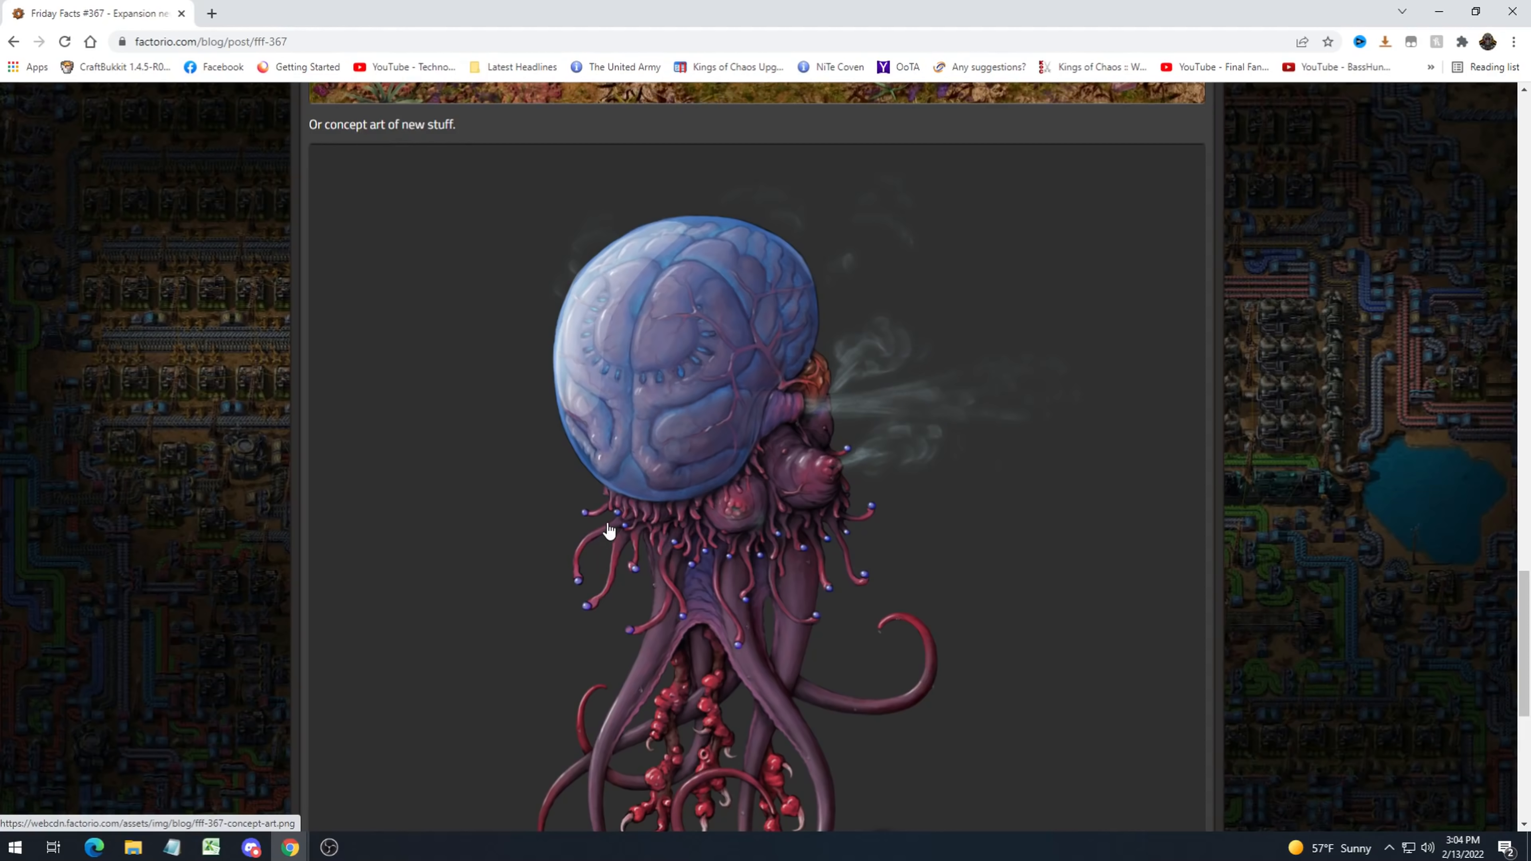
mouse_move(557, 534)
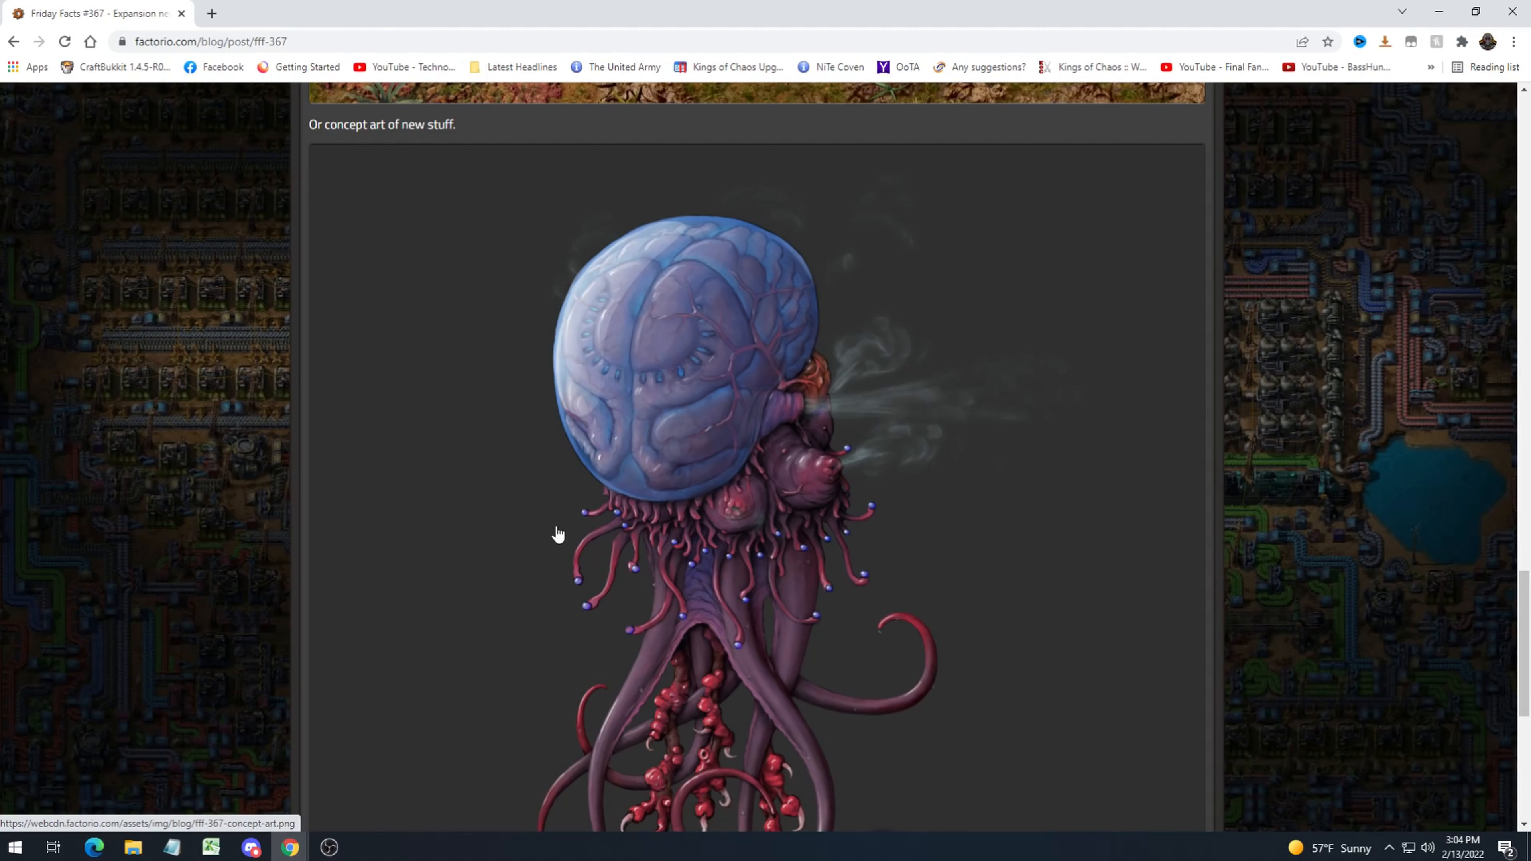
scroll("down", 3)
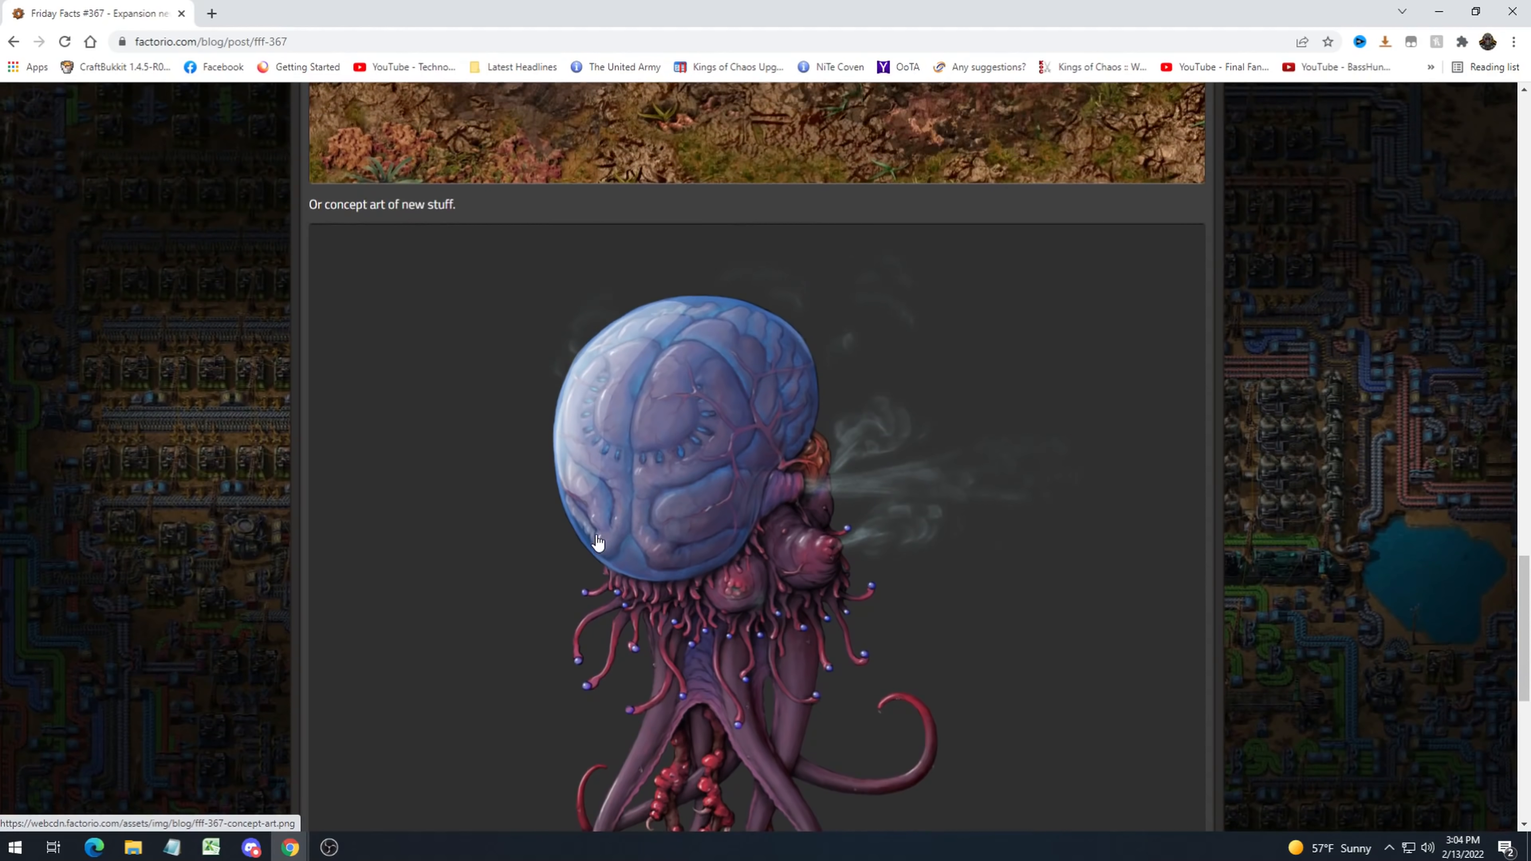
scroll("up", 3)
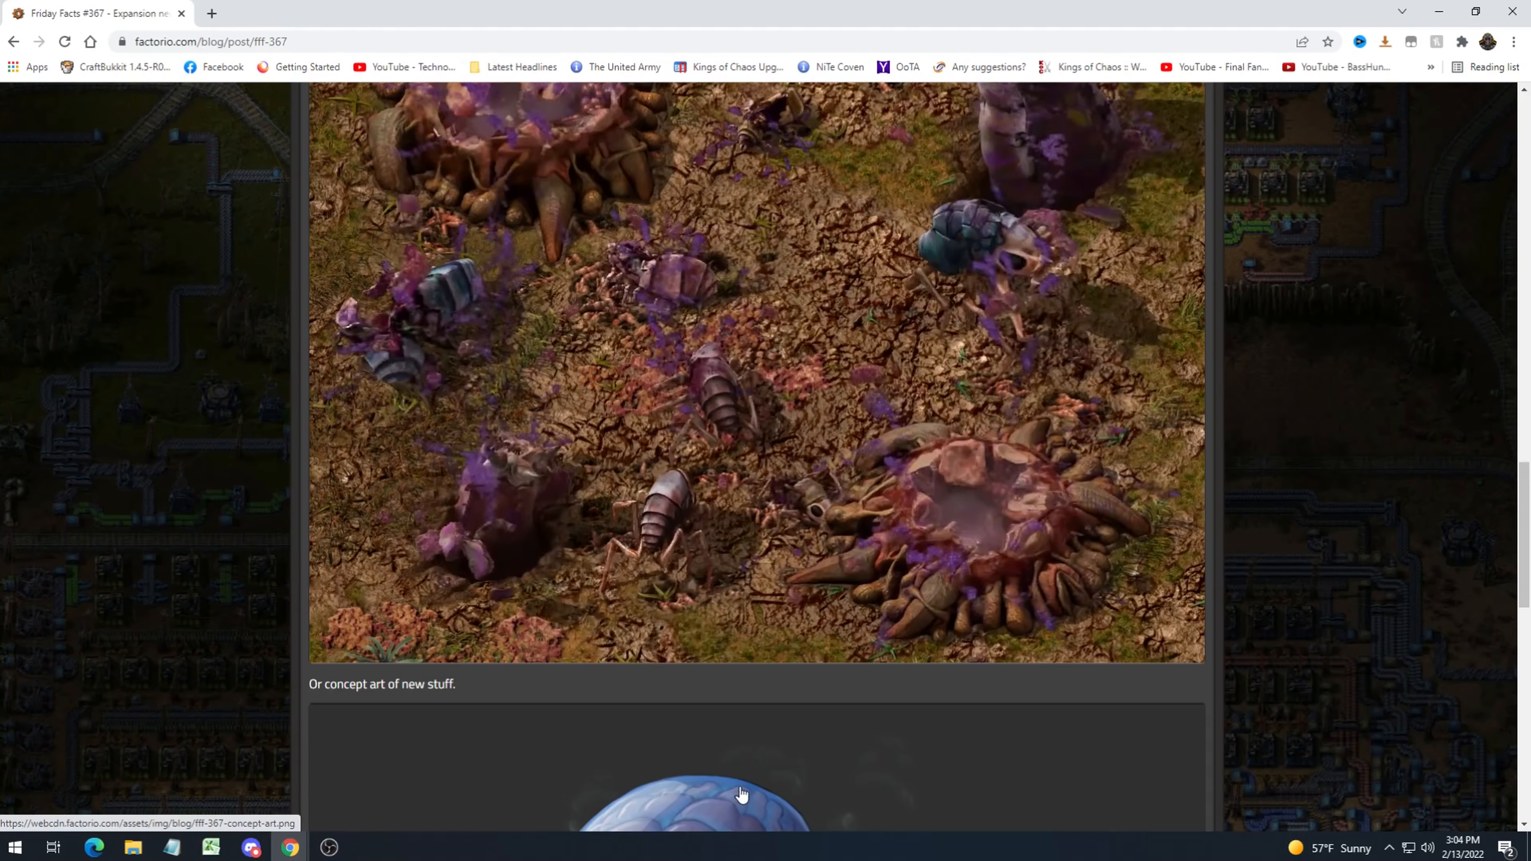
Continue scrolling down to the 'Or concept art of new stuff.' caption.
scroll("down", 3)
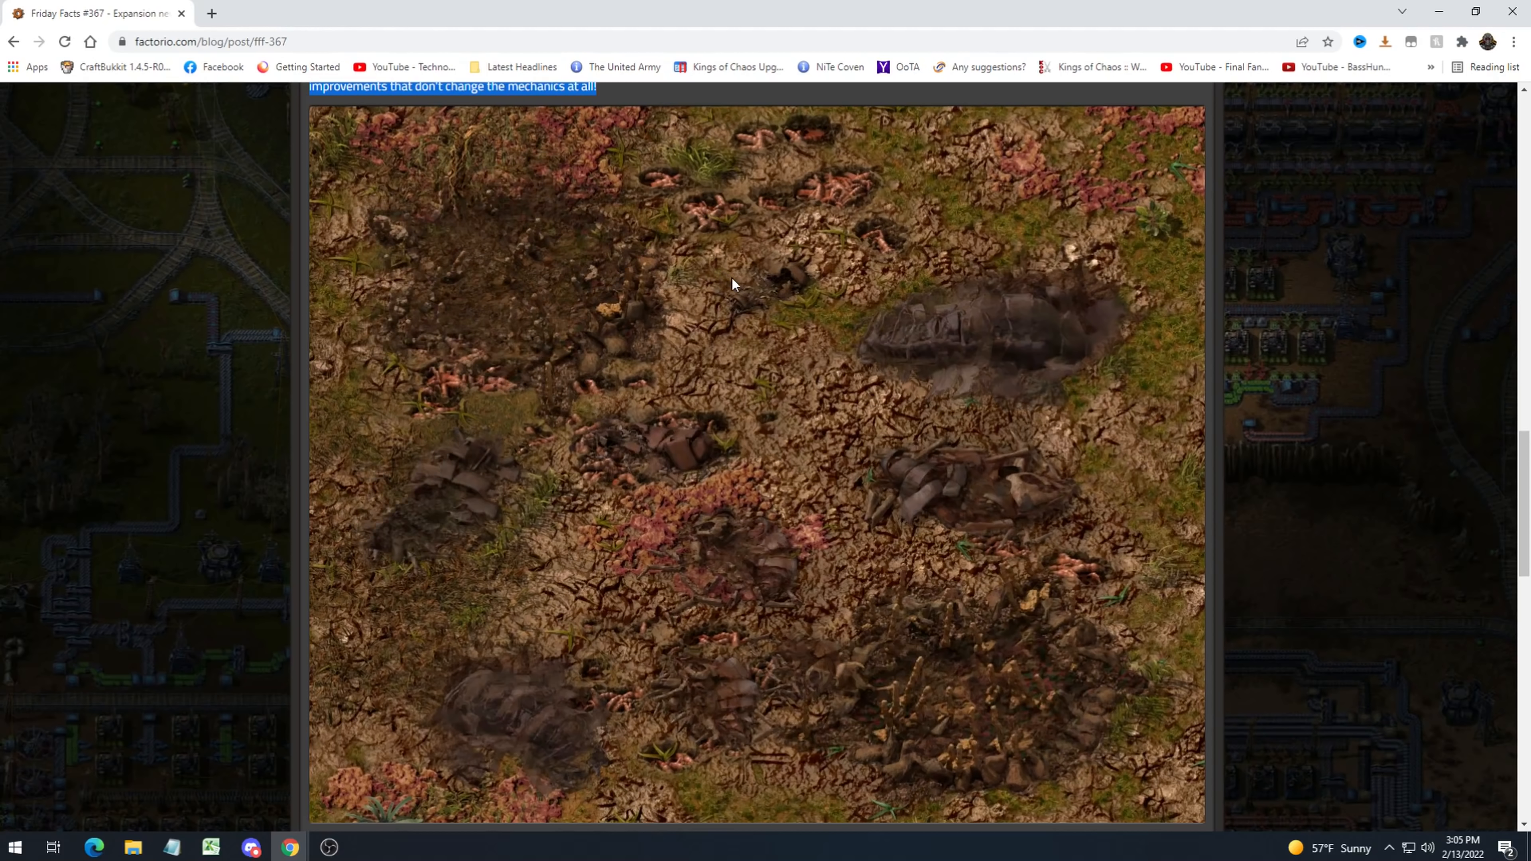
scroll("down", 3)
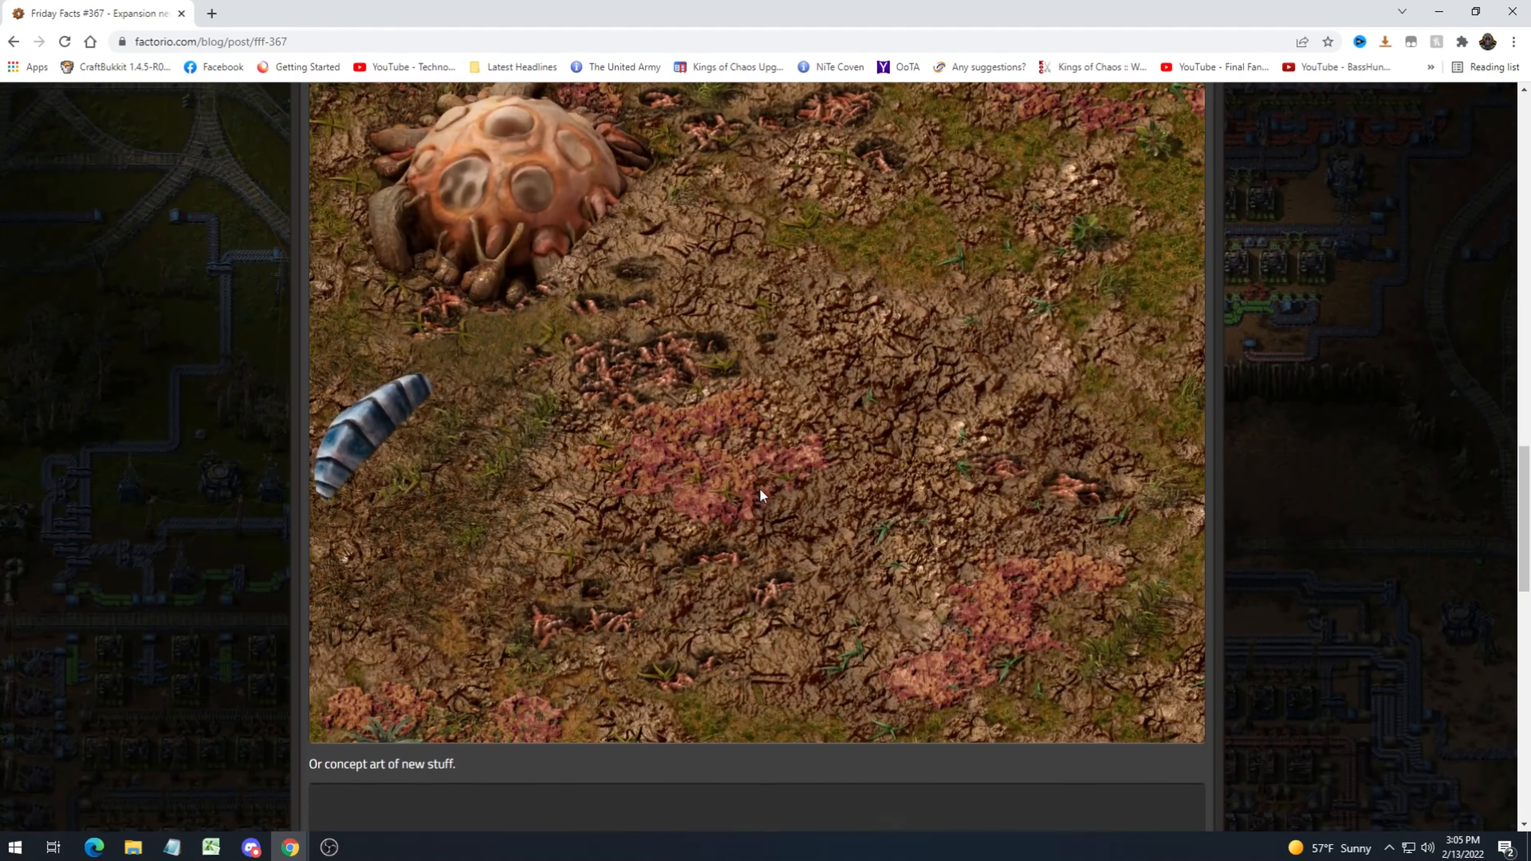
scroll("down", 3)
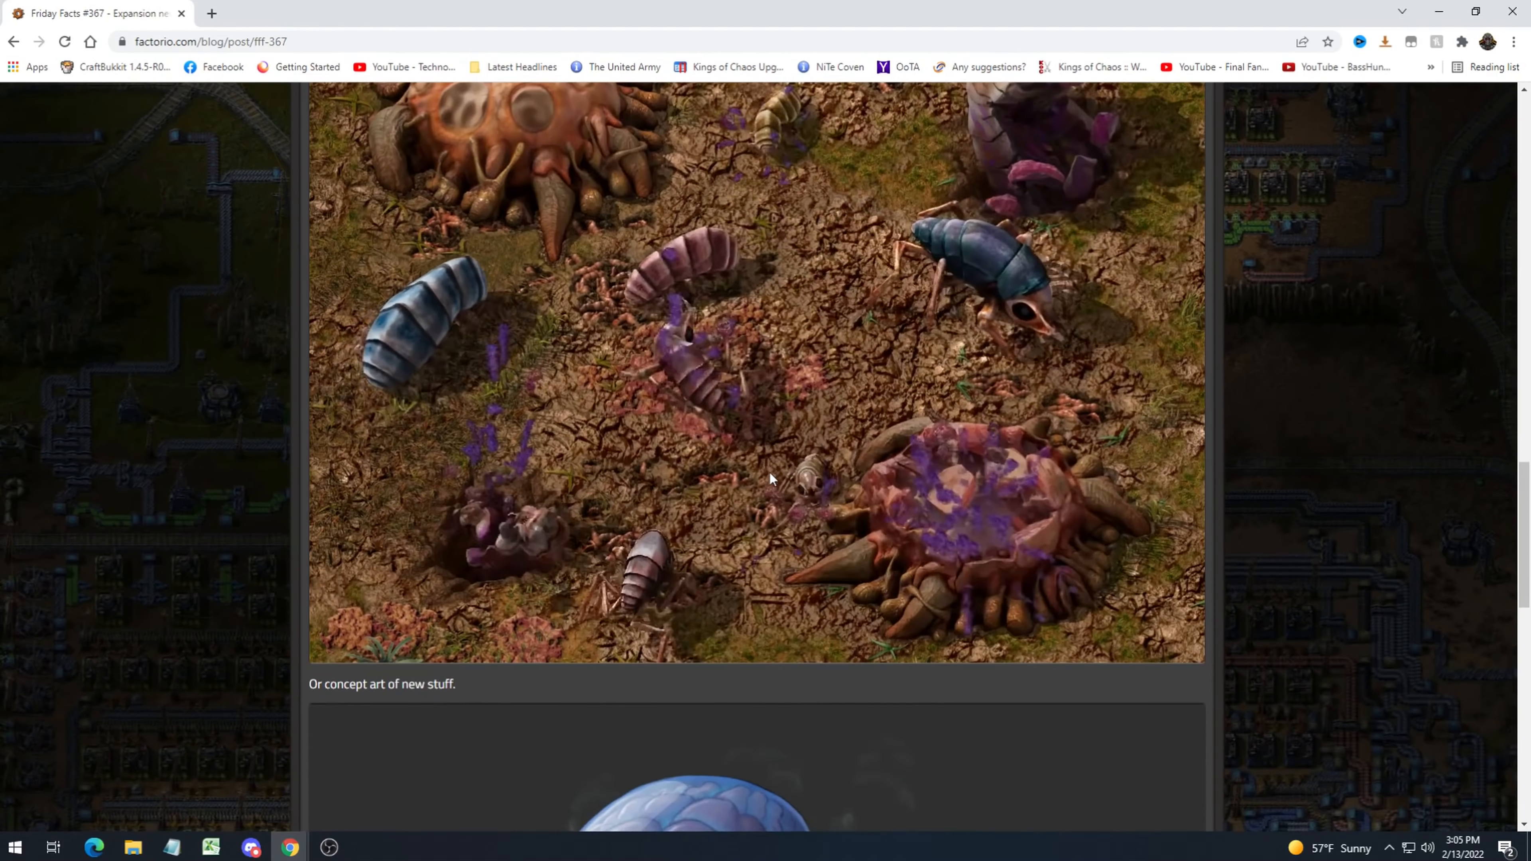
scroll("down", 3)
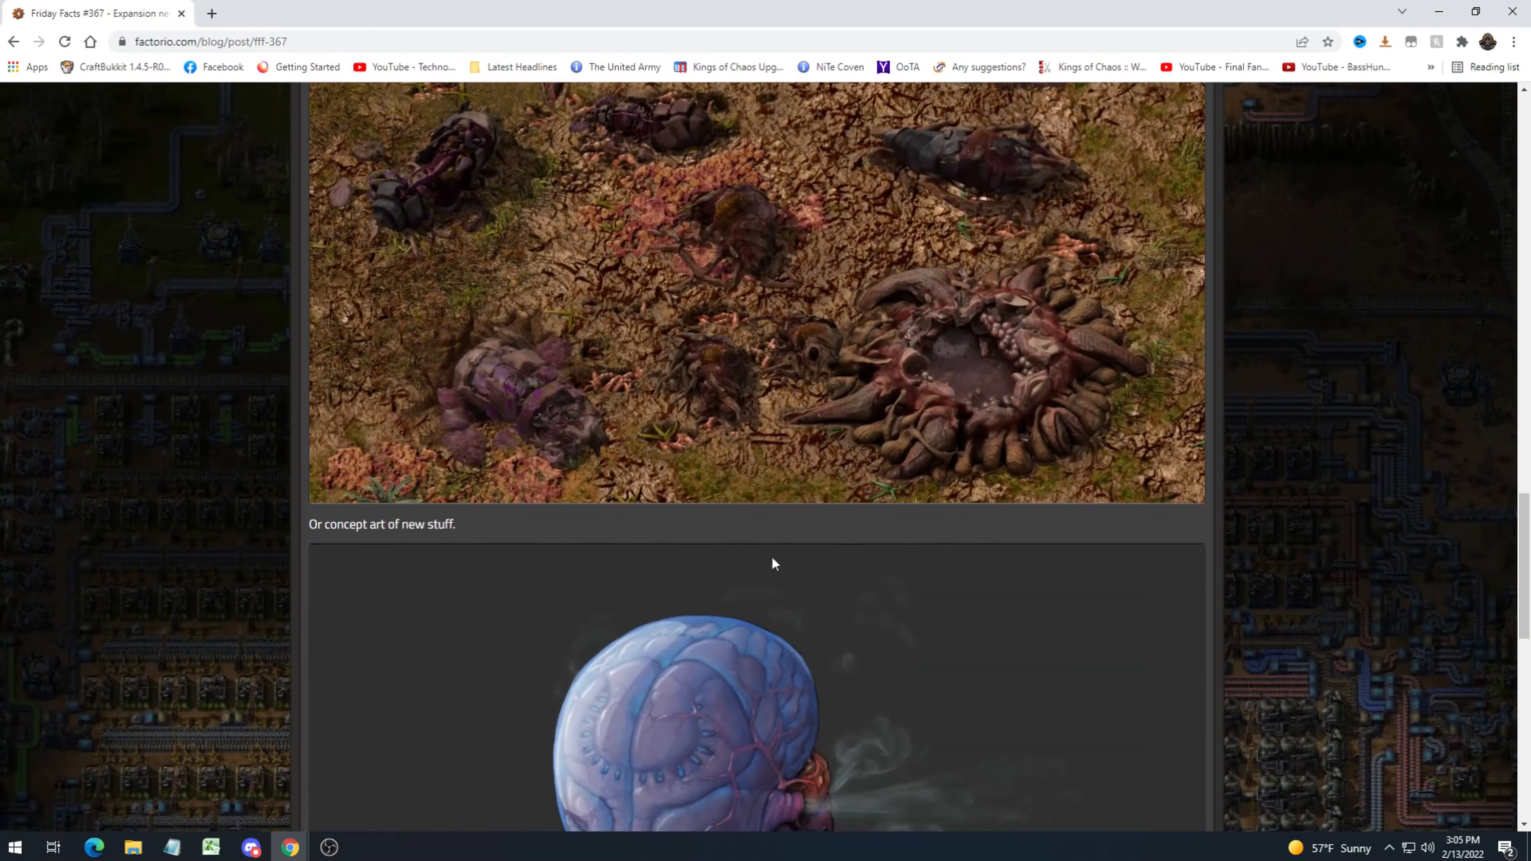
scroll("down", 3)
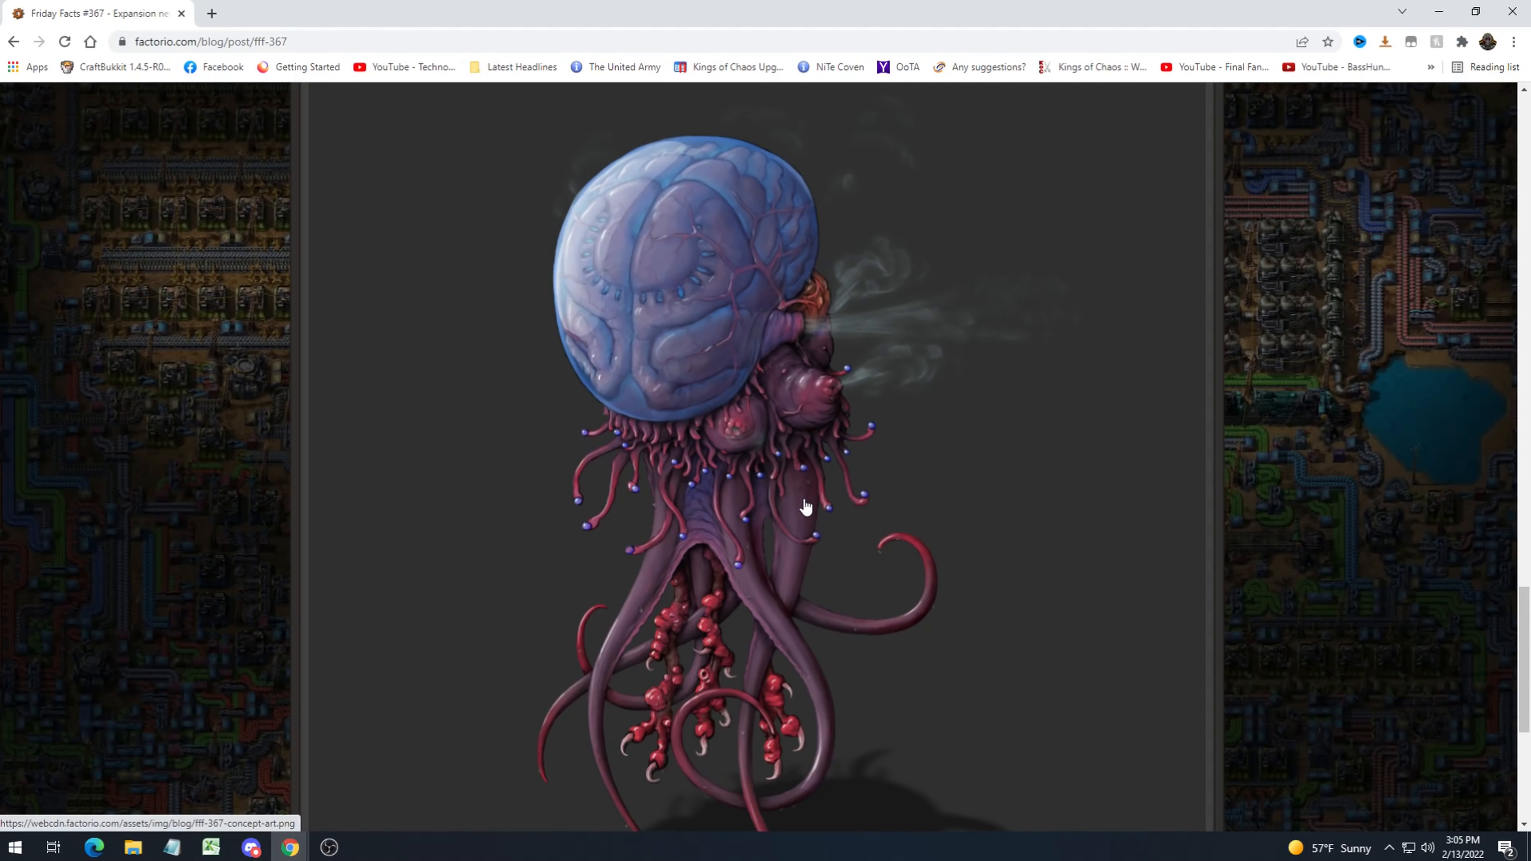
mouse_move(609, 604)
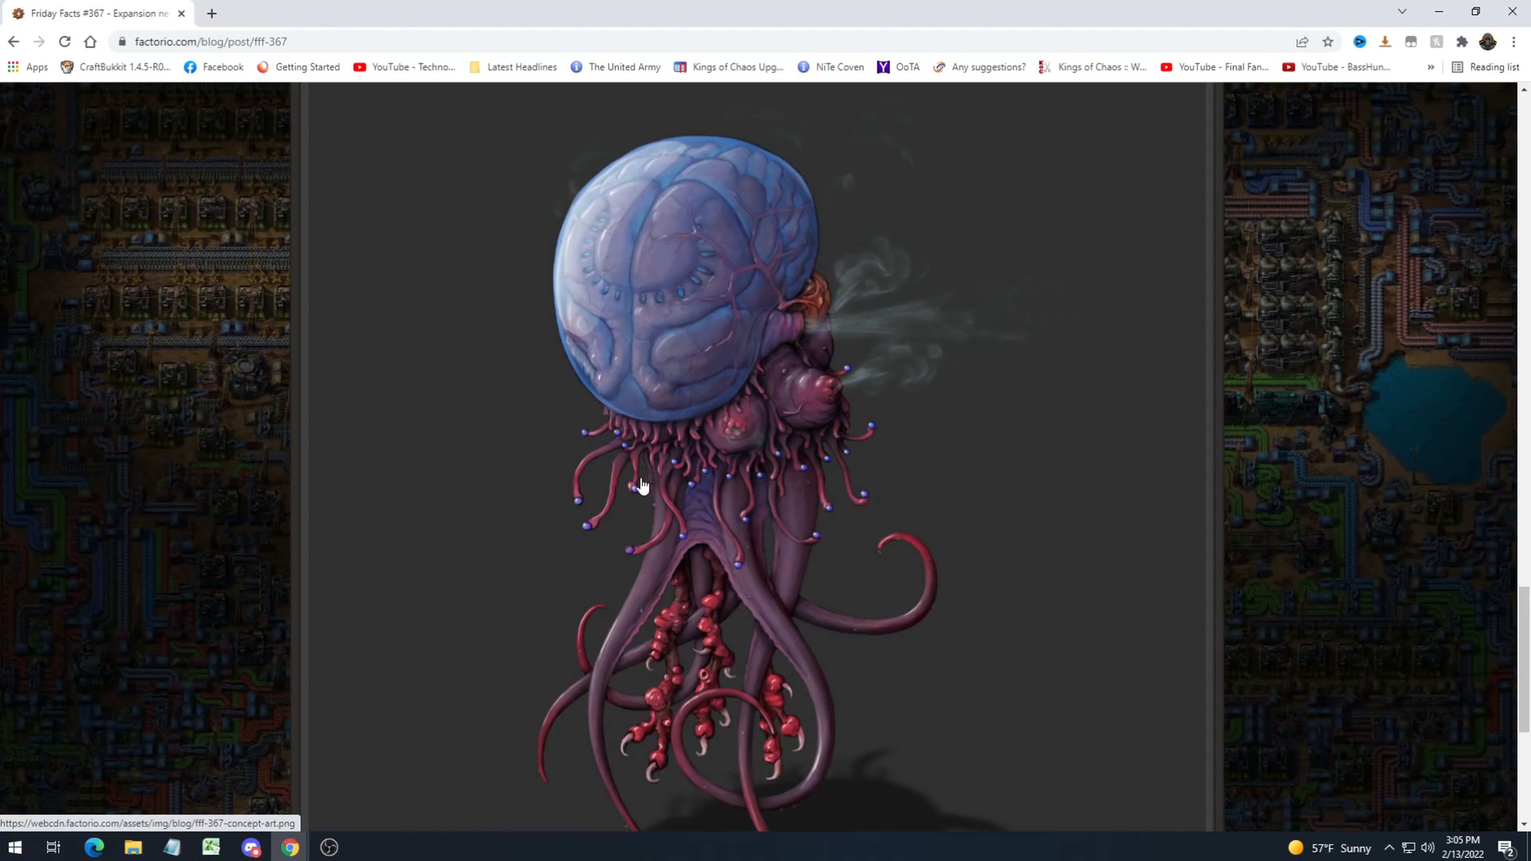
mouse_move(701, 330)
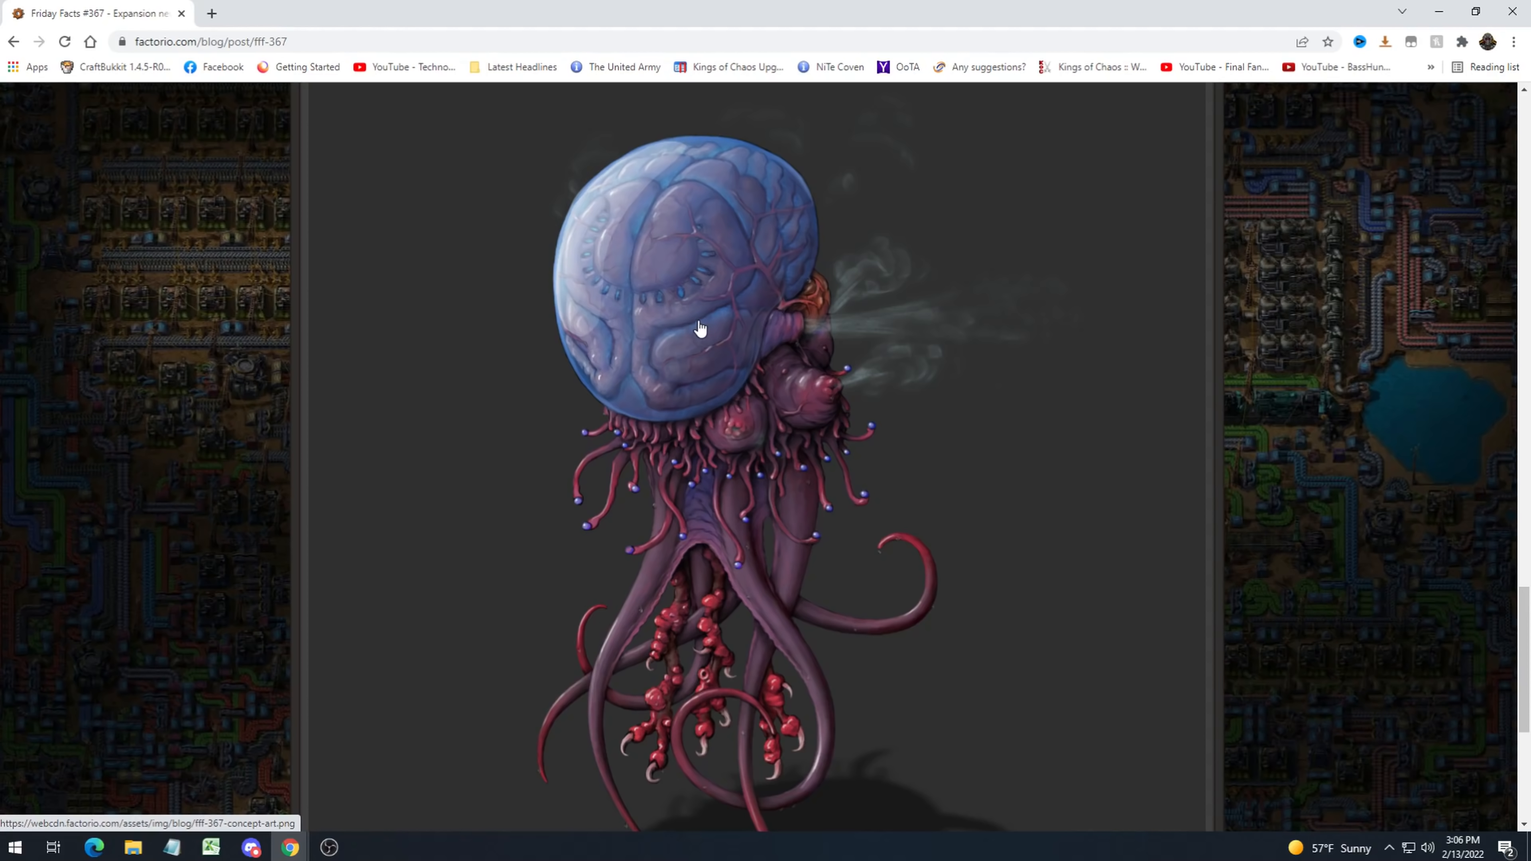
scroll("down", 3)
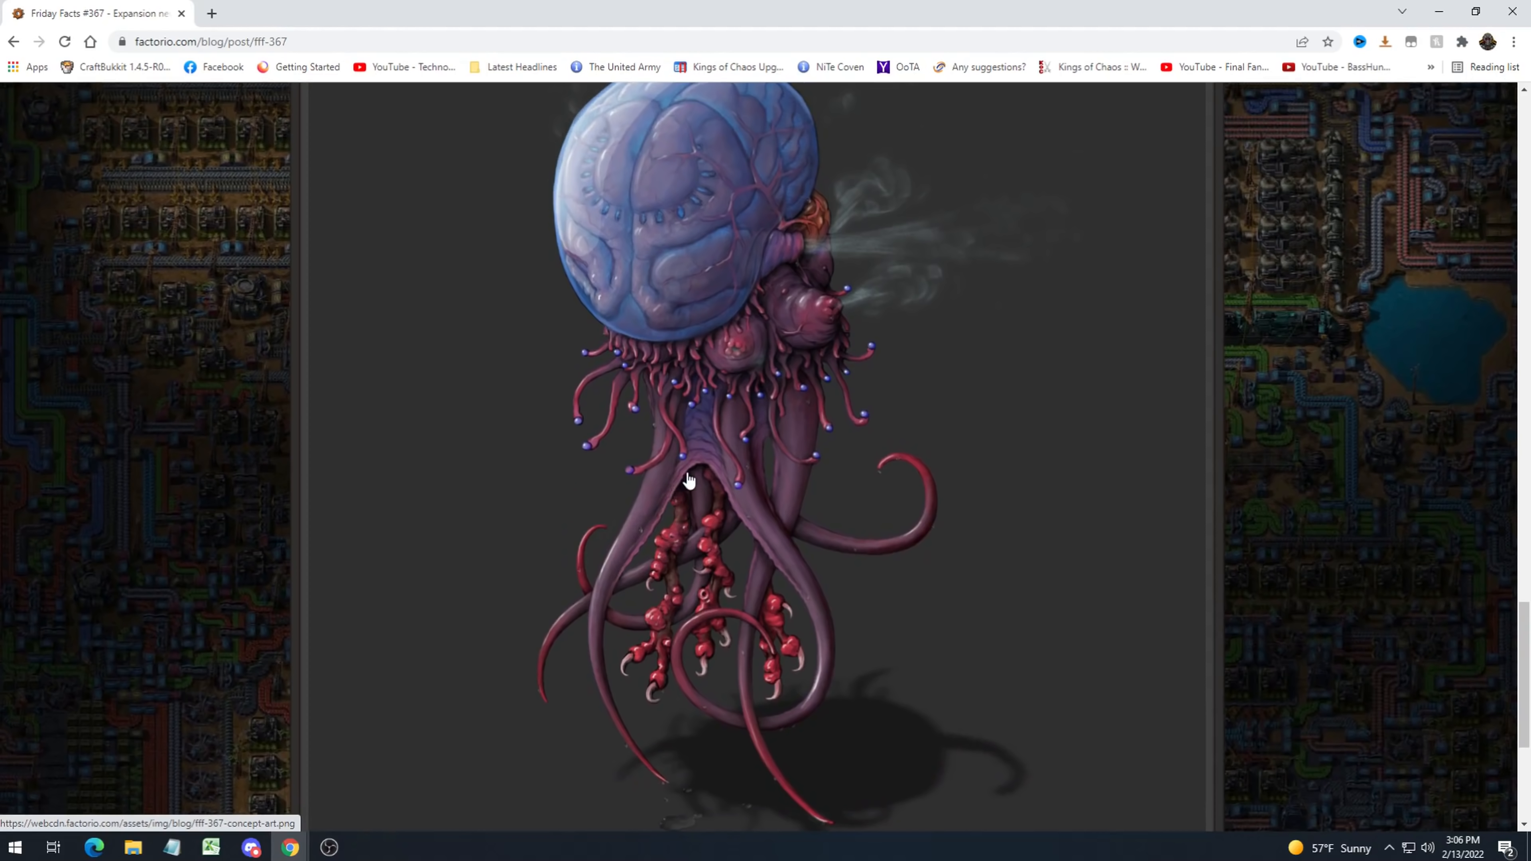
mouse_move(696, 469)
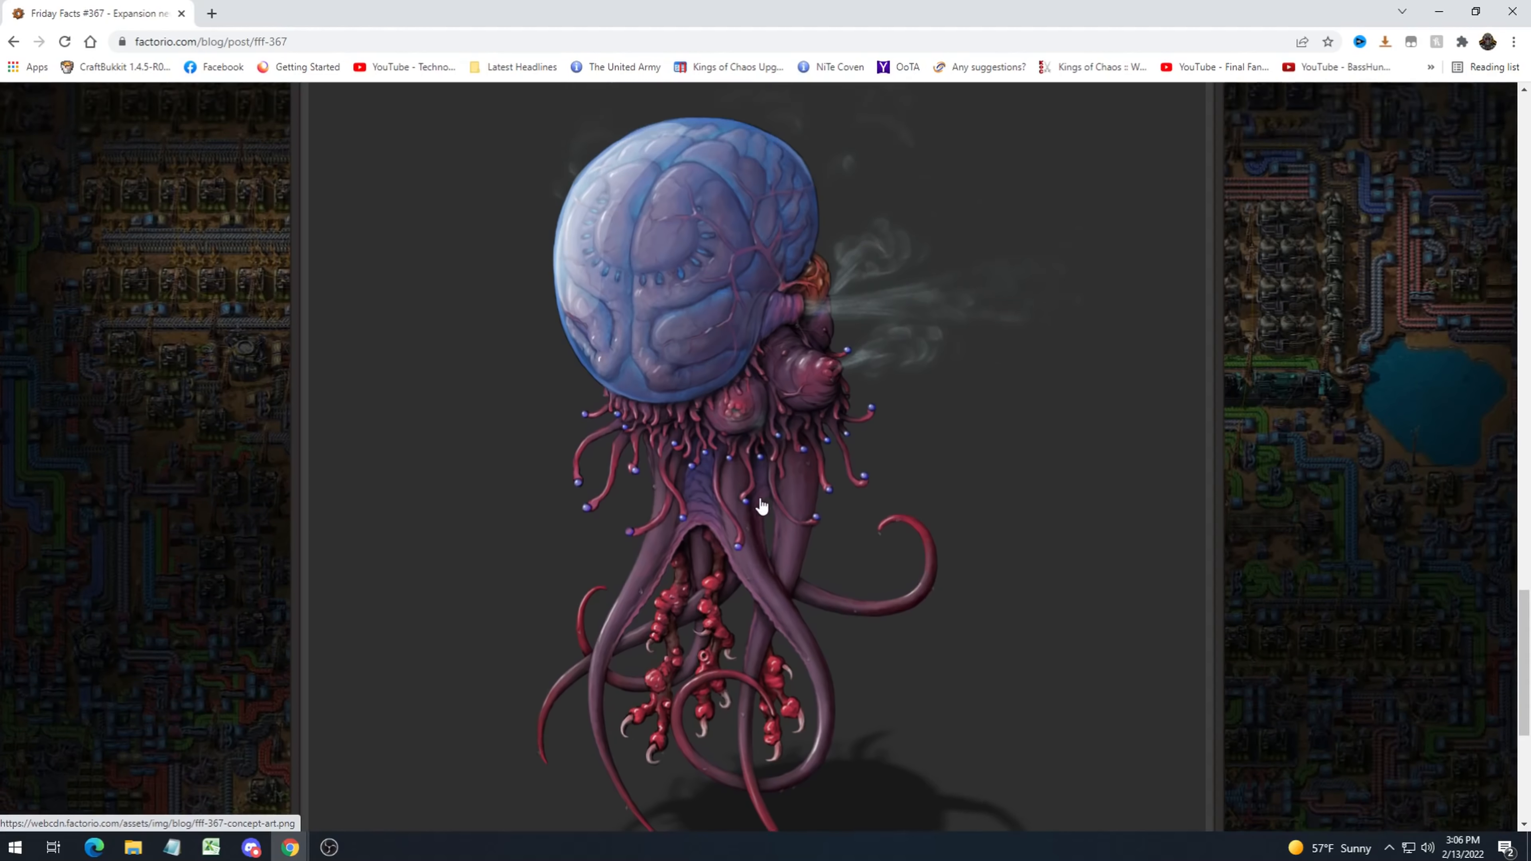
scroll("down", 3)
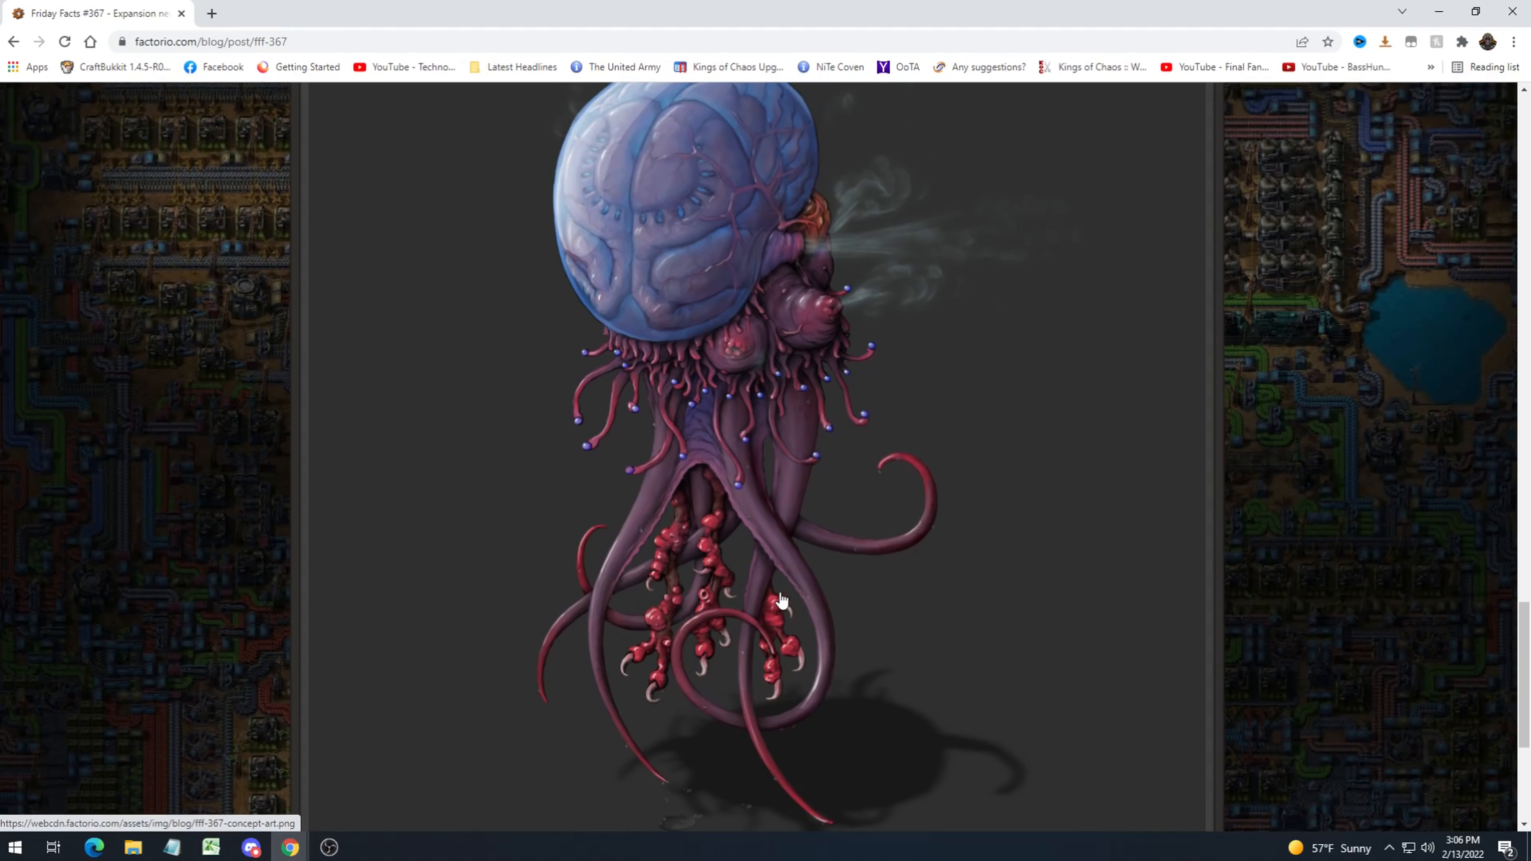
mouse_move(552, 439)
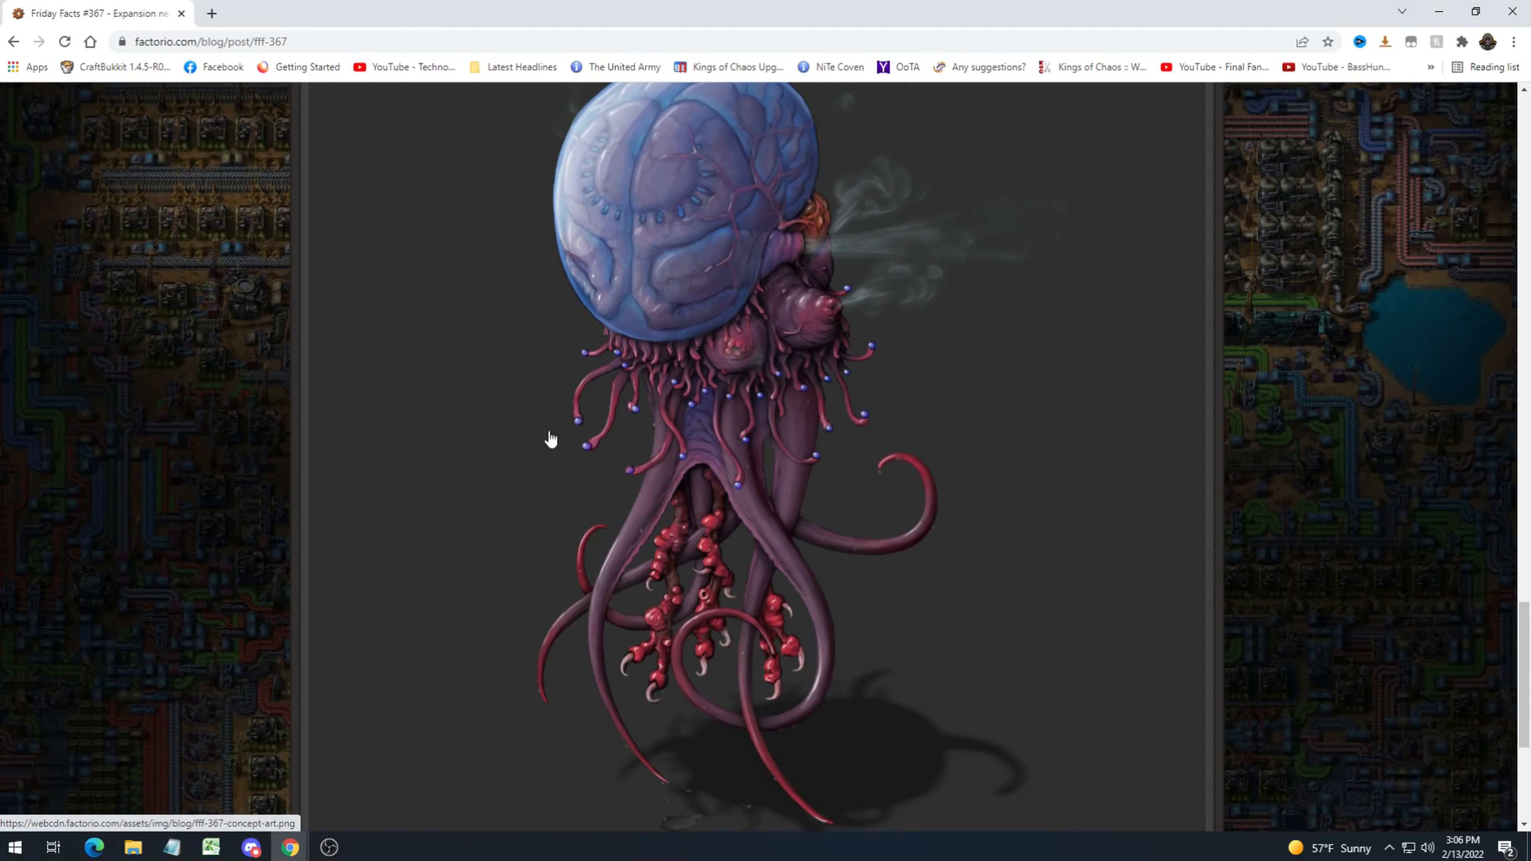
mouse_move(644, 531)
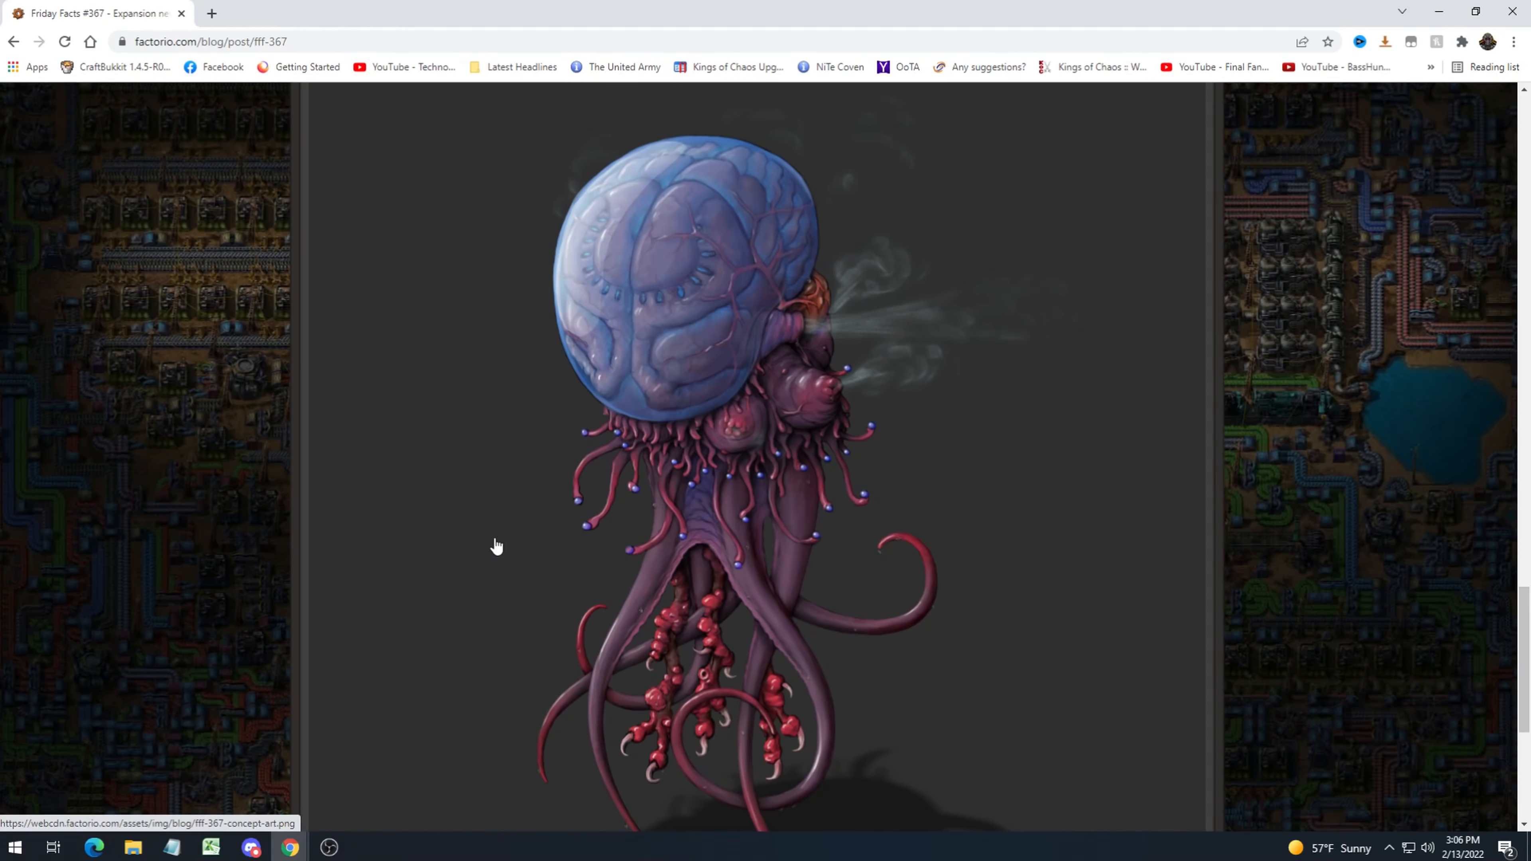
scroll("down", 3)
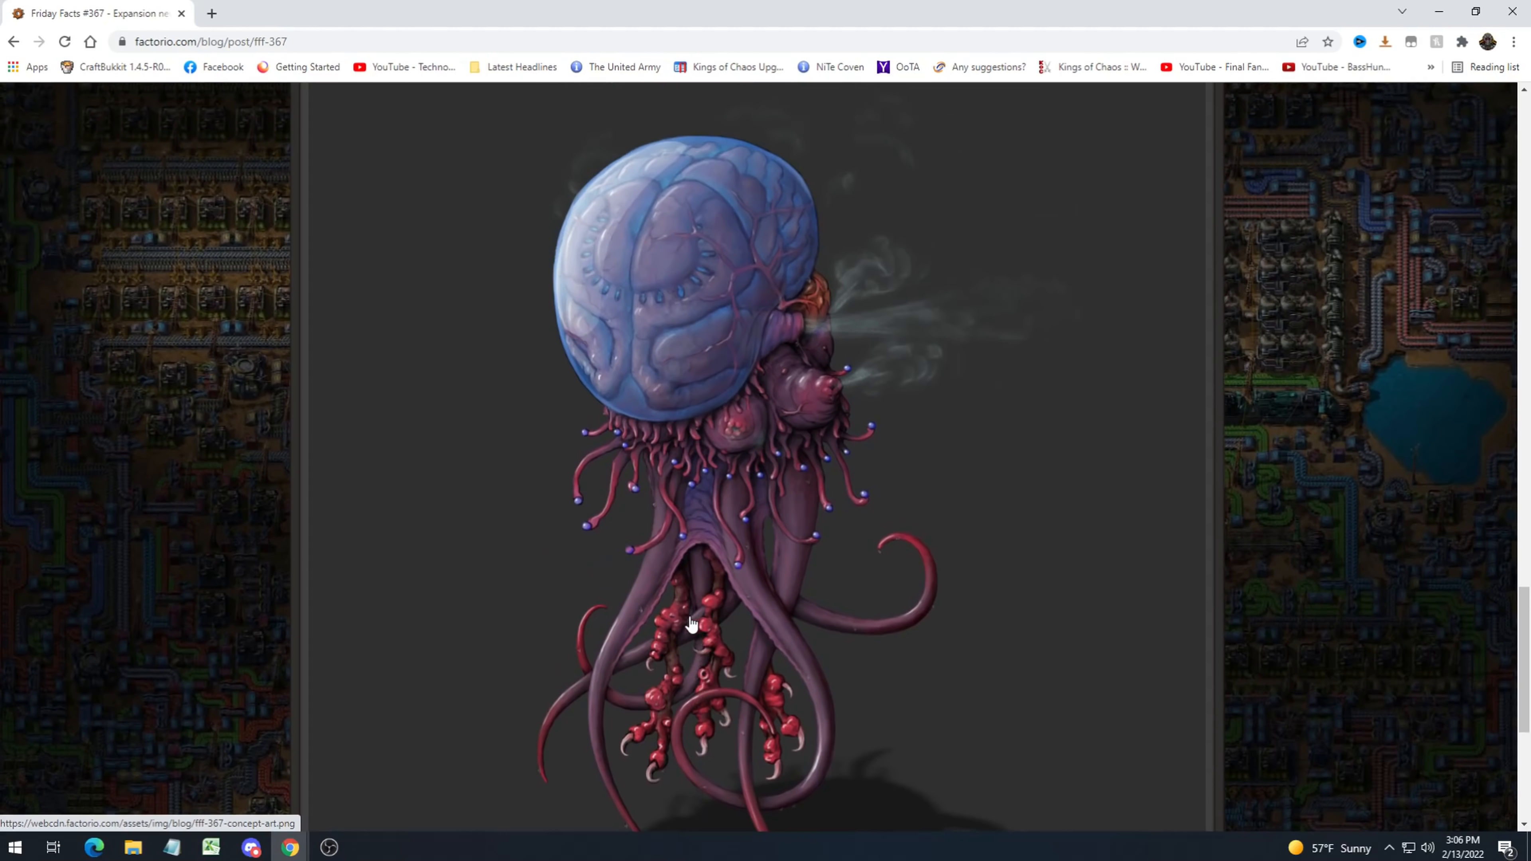
mouse_move(610, 203)
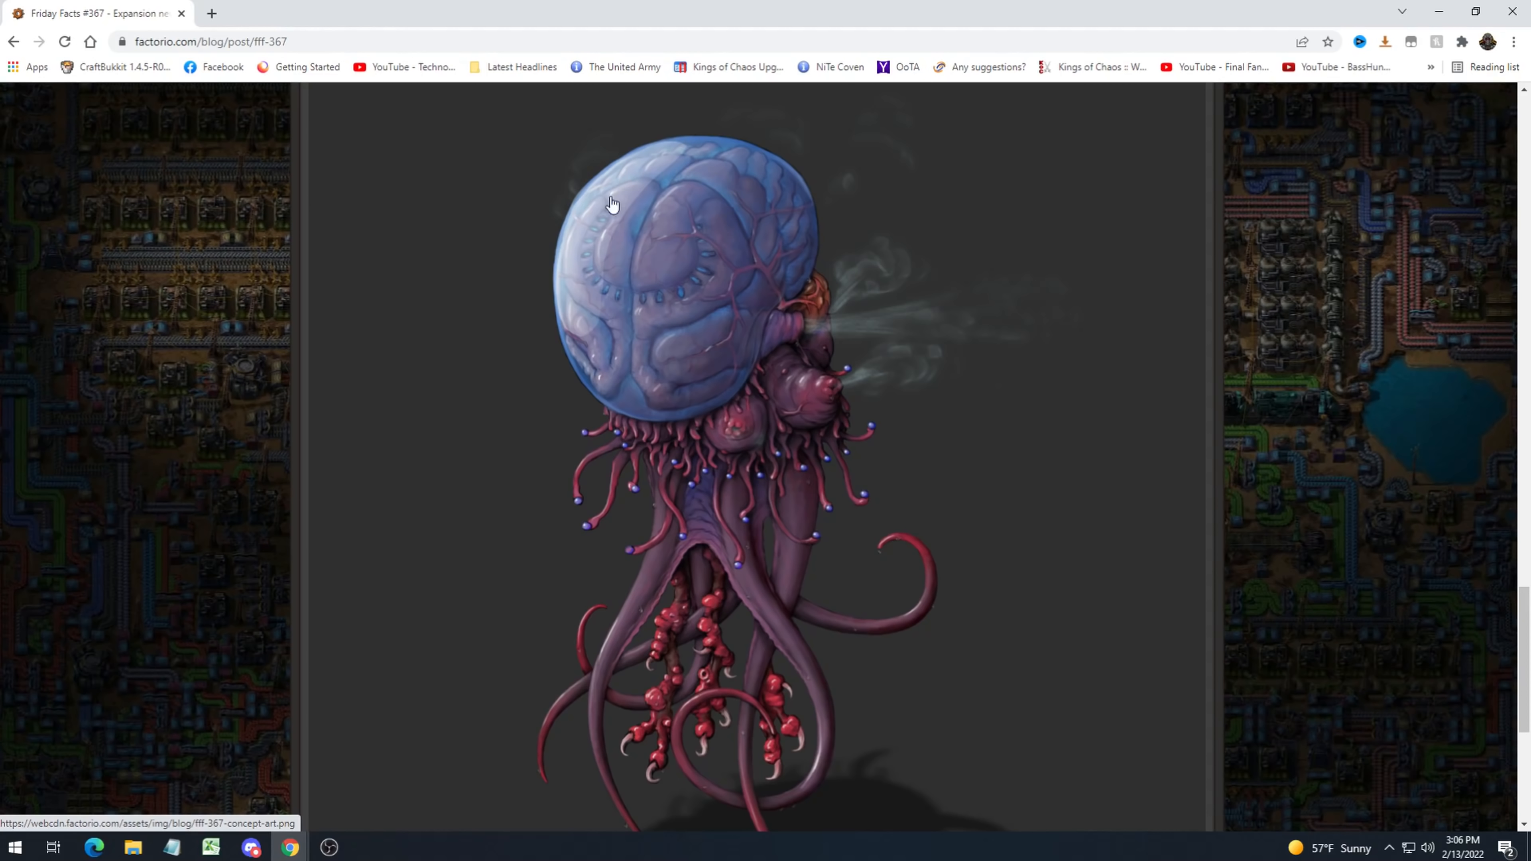
mouse_move(804, 195)
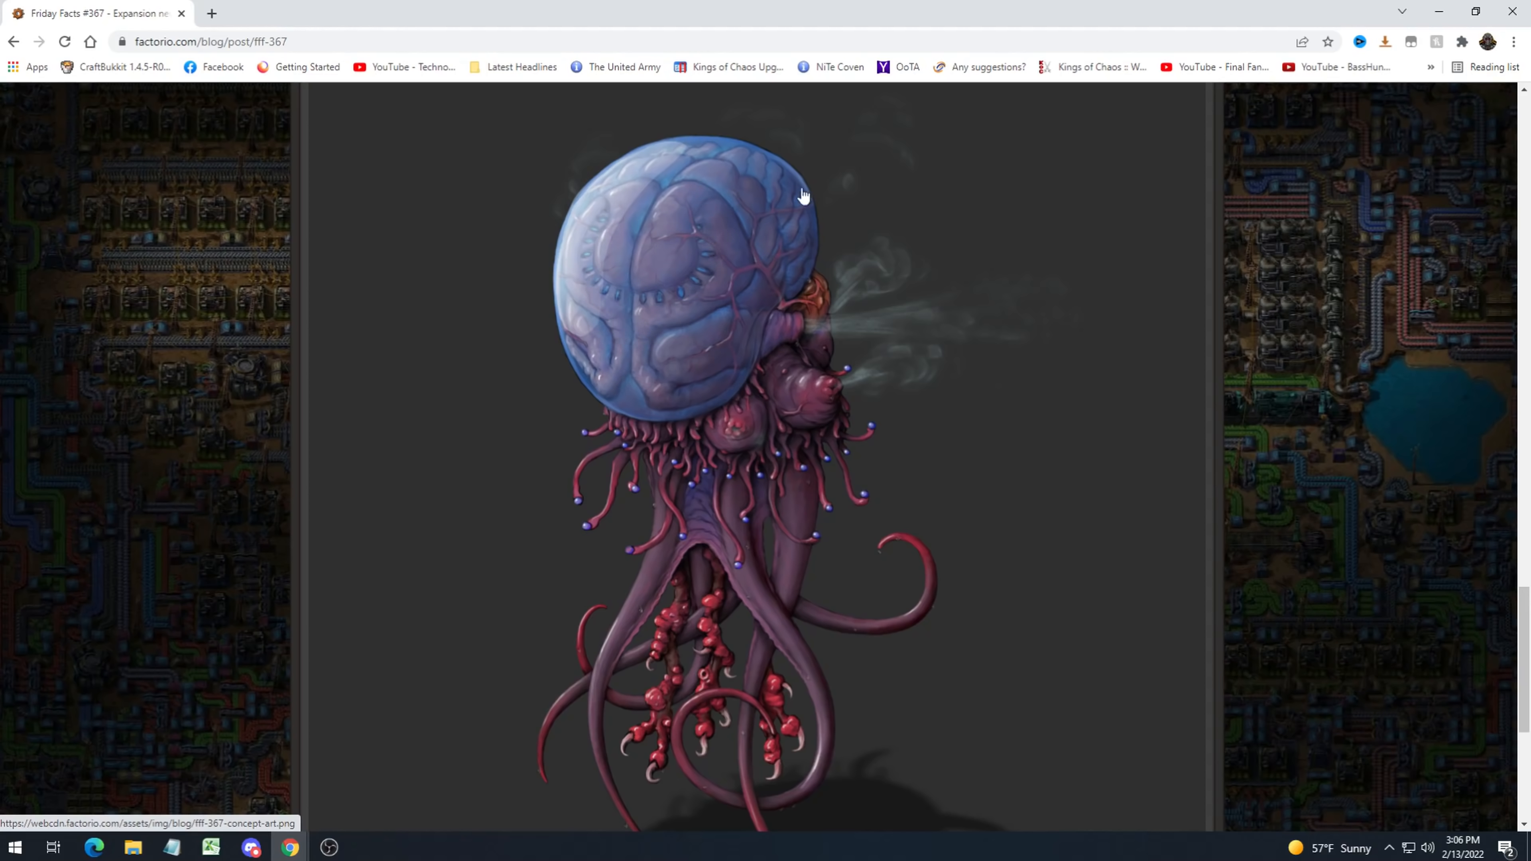
mouse_move(709, 209)
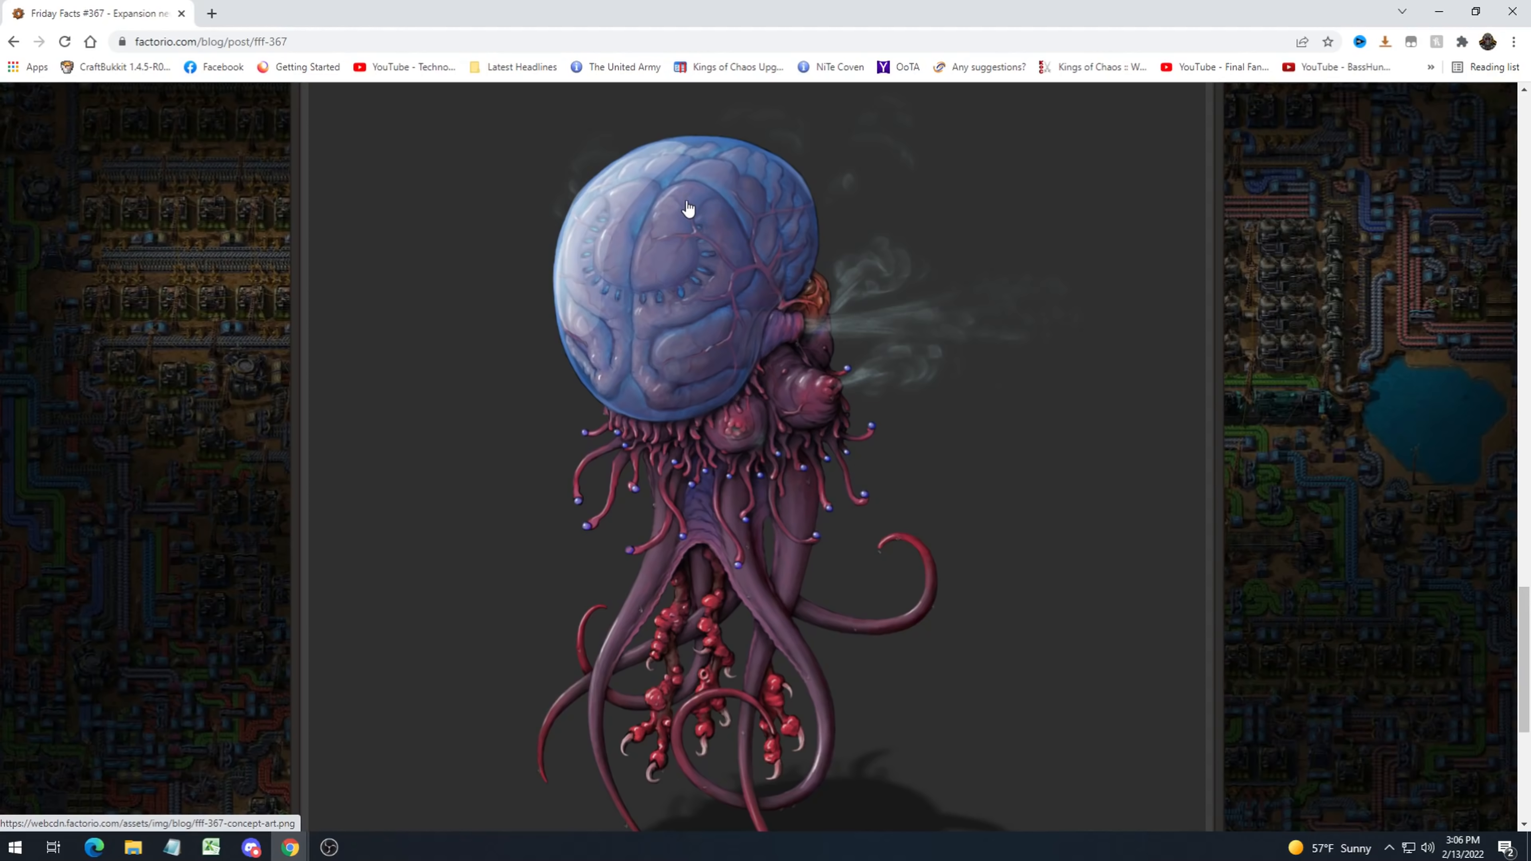
mouse_move(684, 247)
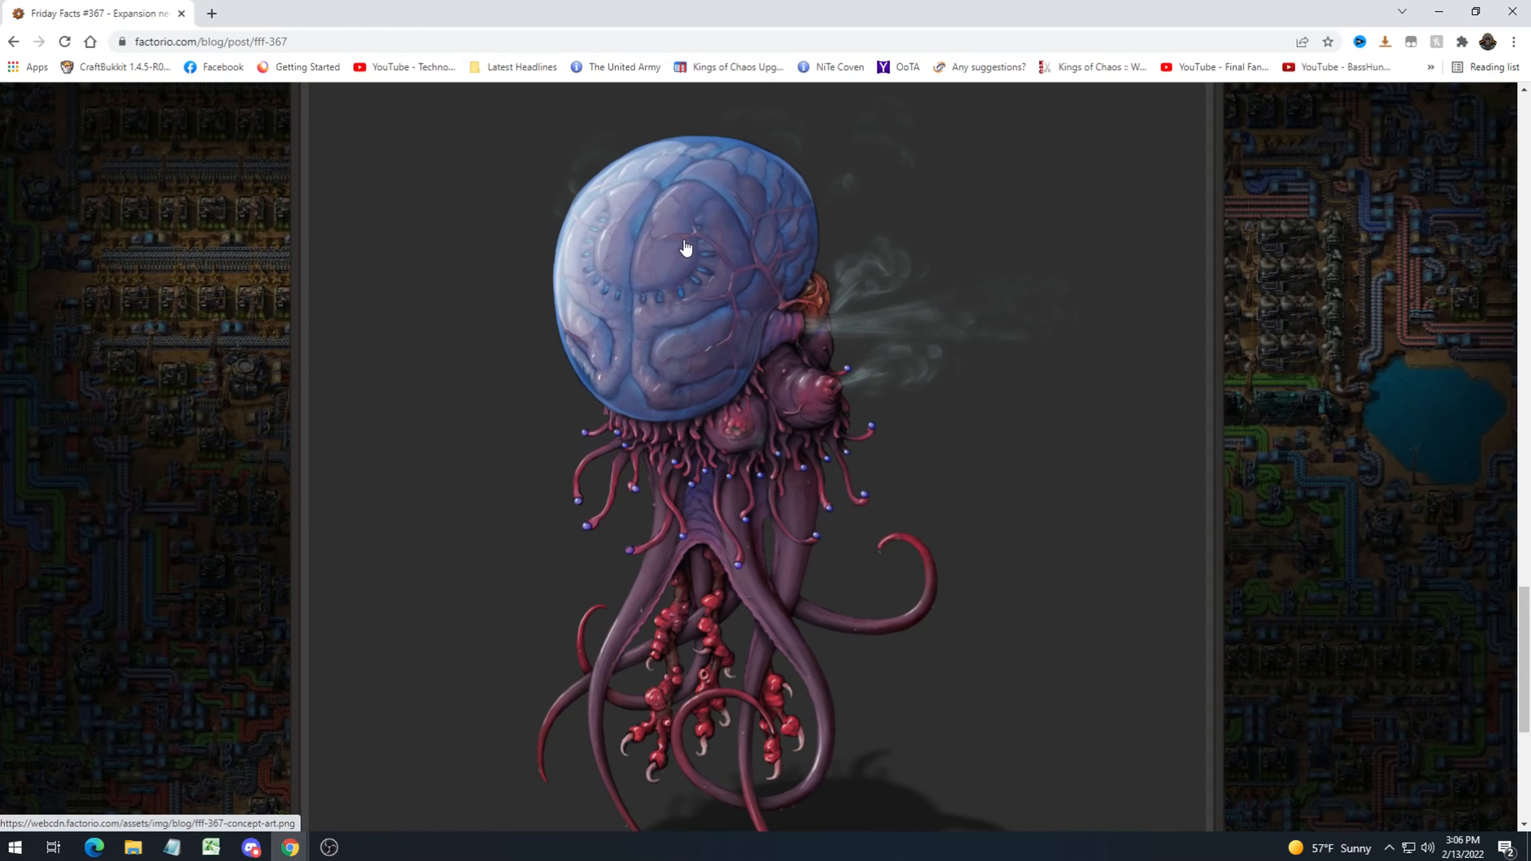
mouse_move(780, 191)
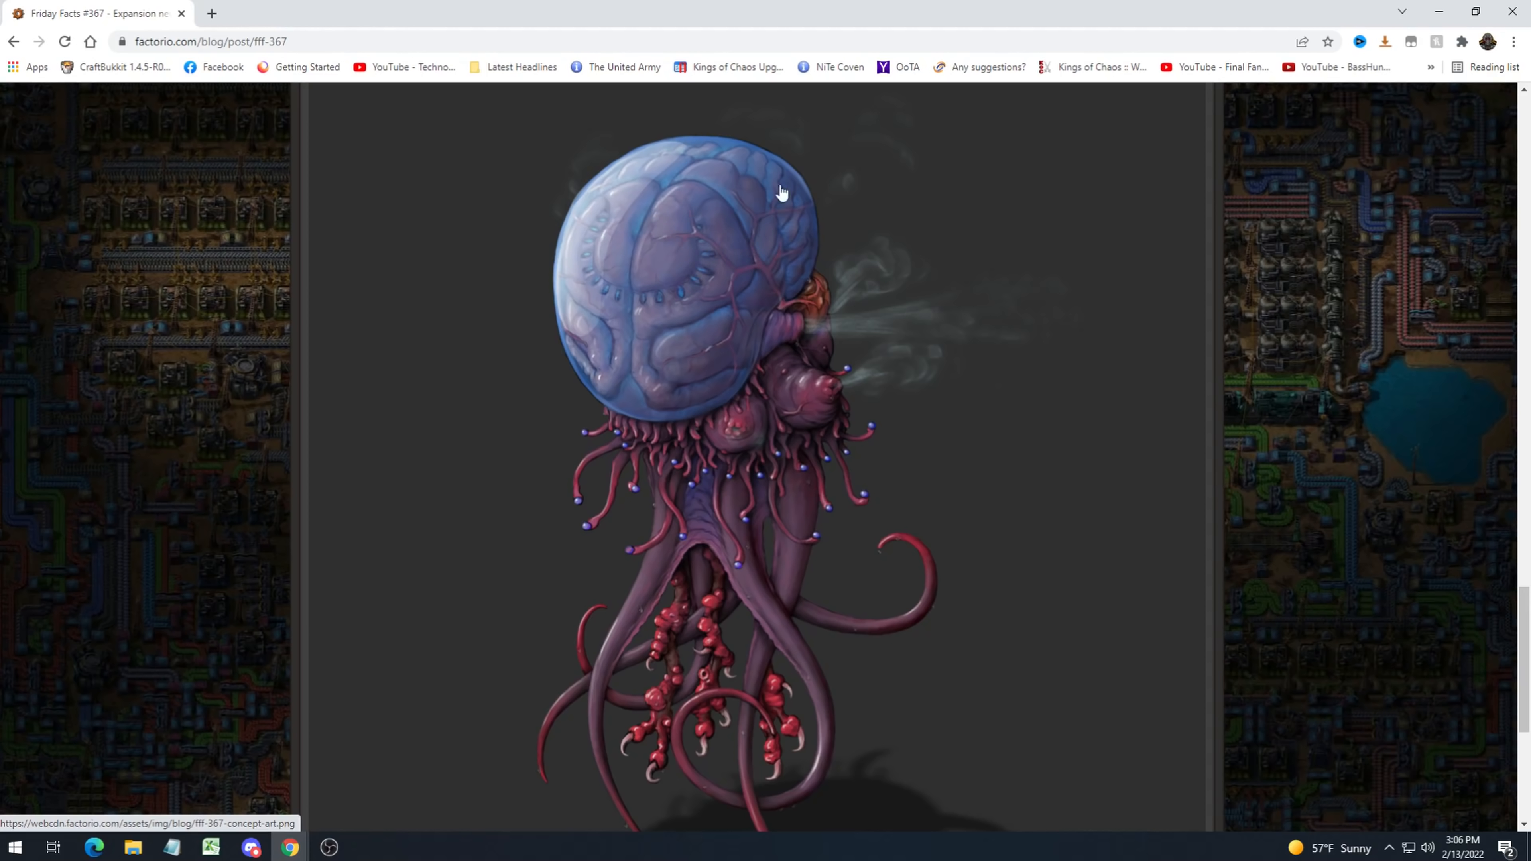
mouse_move(703, 280)
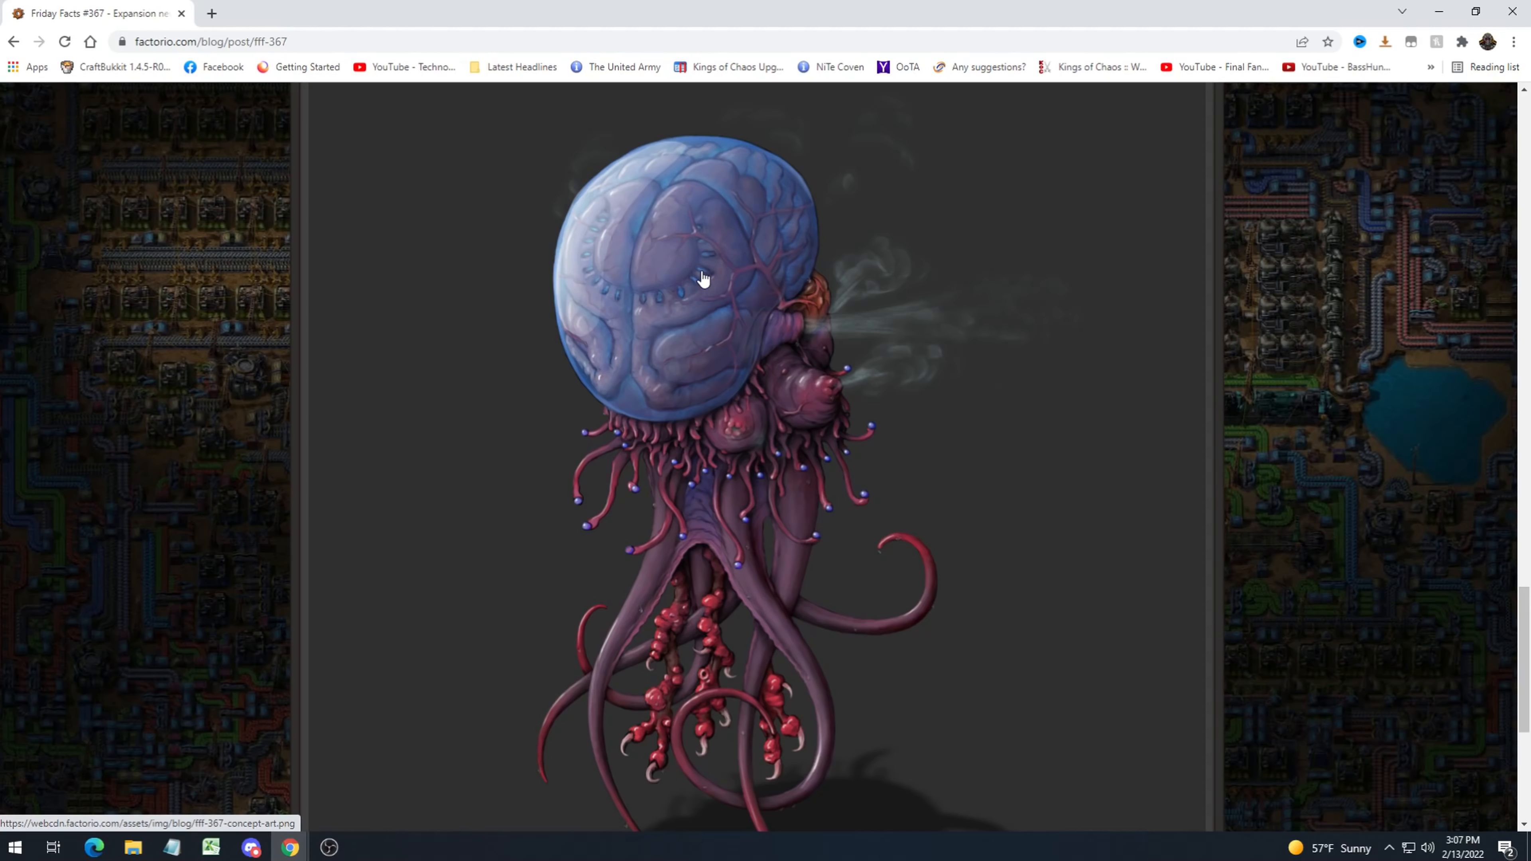
mouse_move(615, 305)
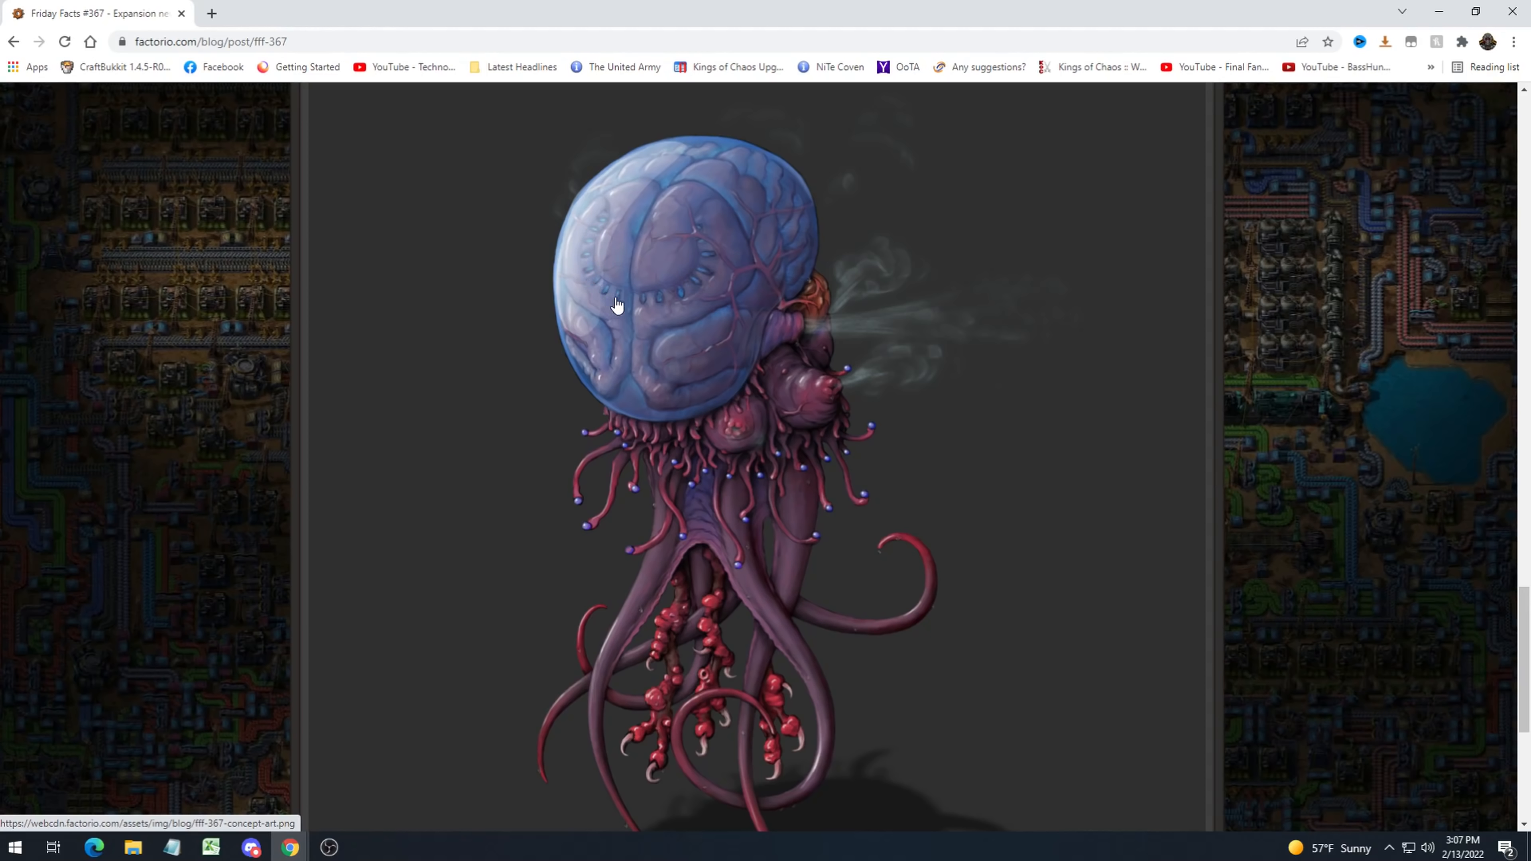
mouse_move(586, 264)
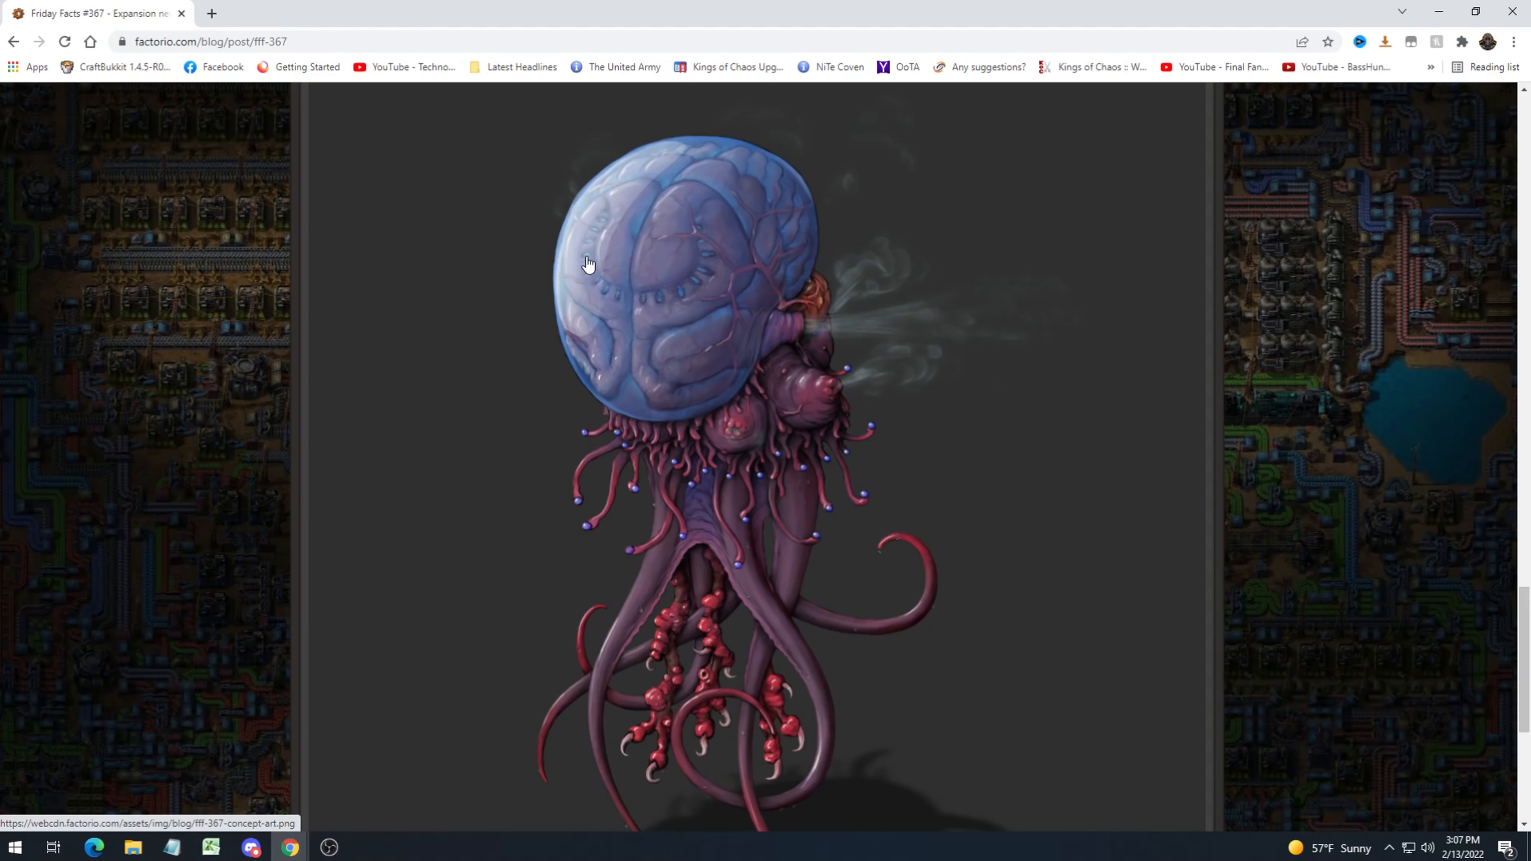
mouse_move(672, 303)
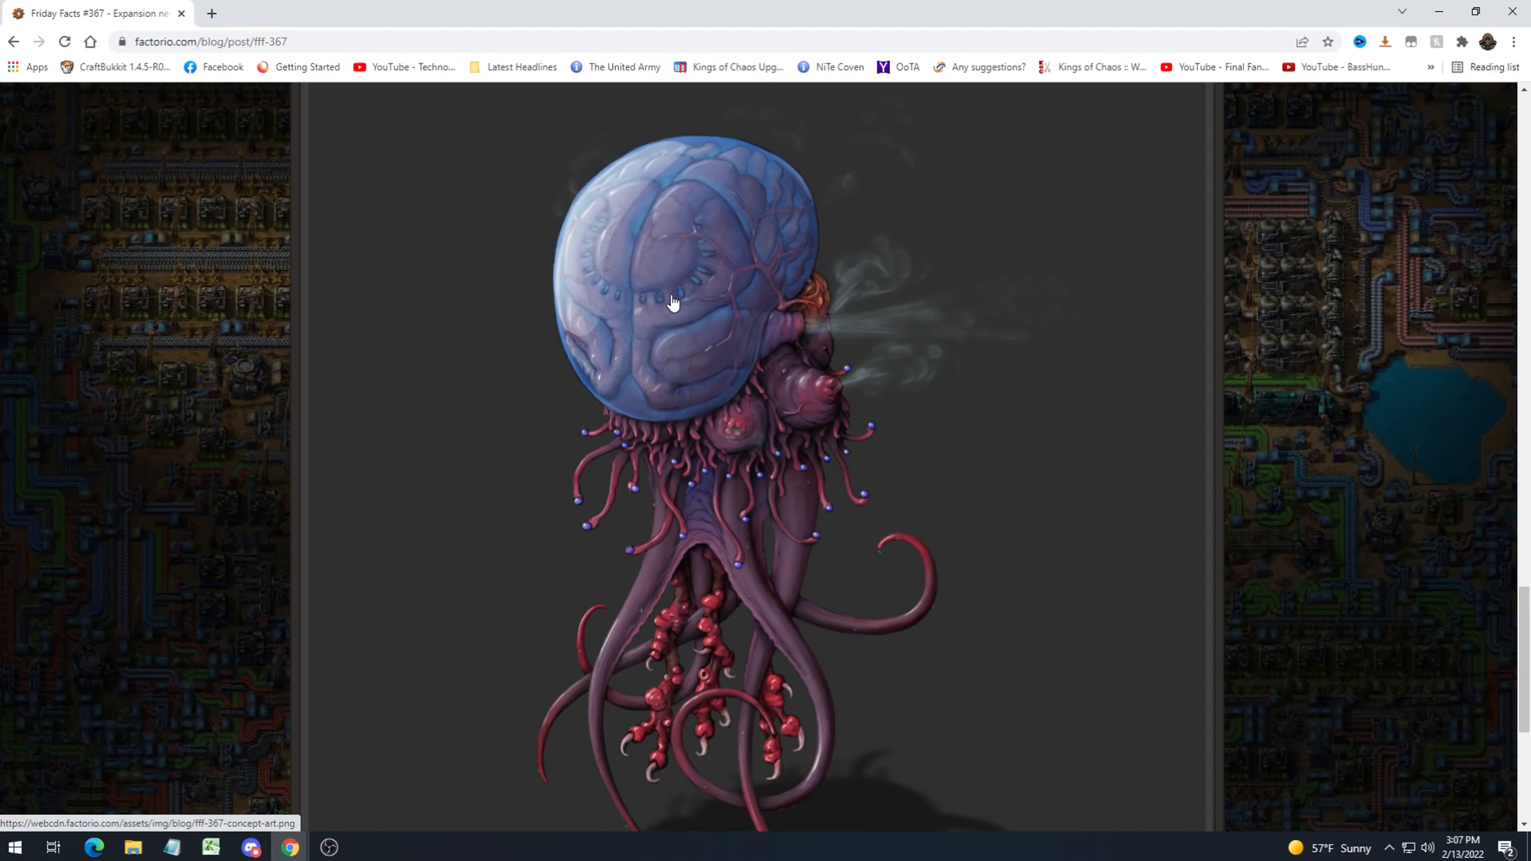
mouse_move(796, 246)
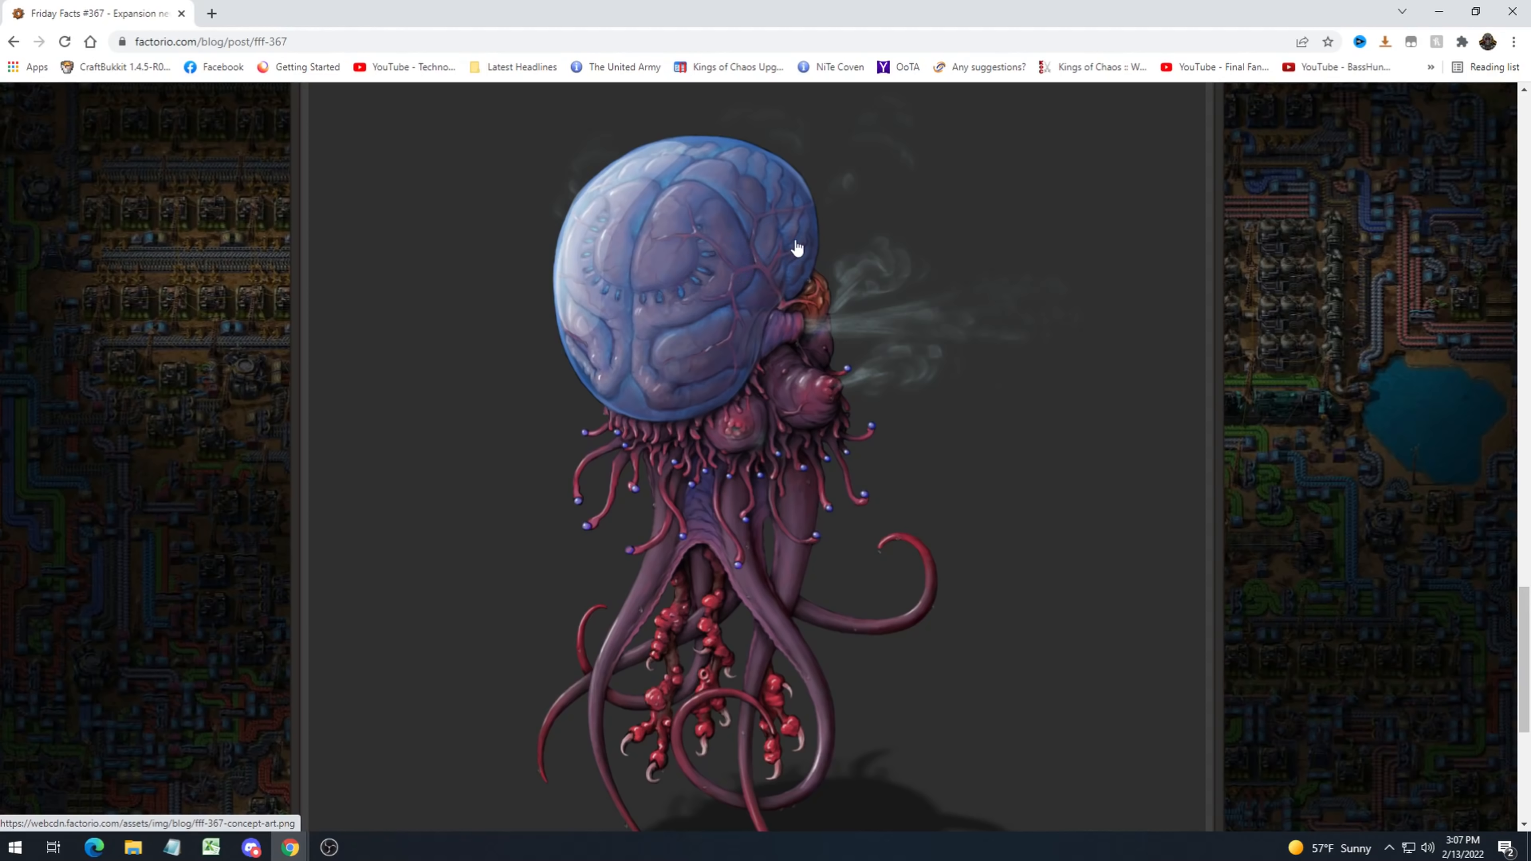
mouse_move(875, 506)
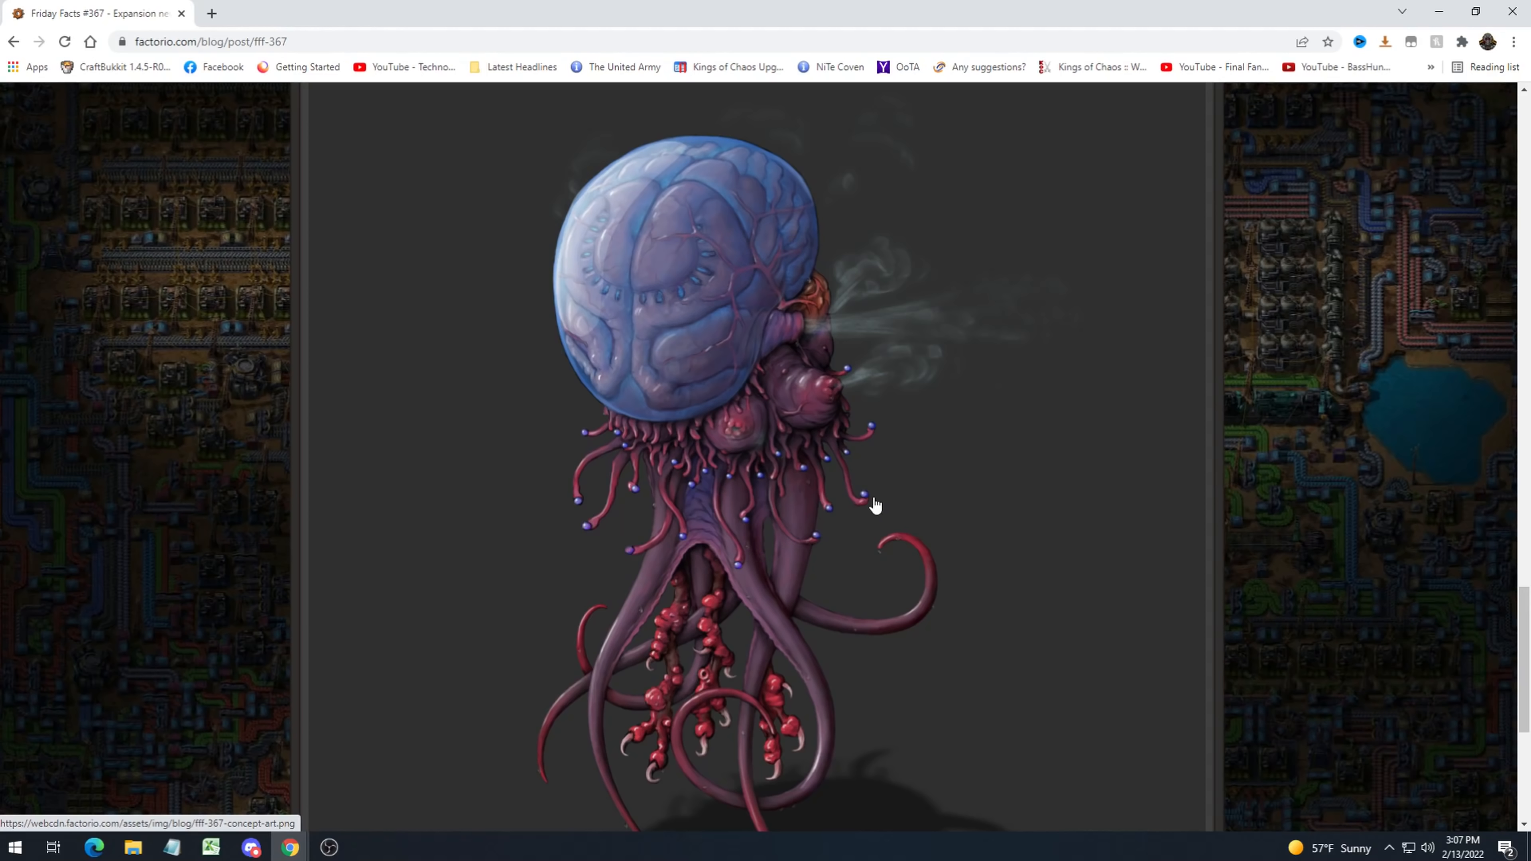
mouse_move(863, 514)
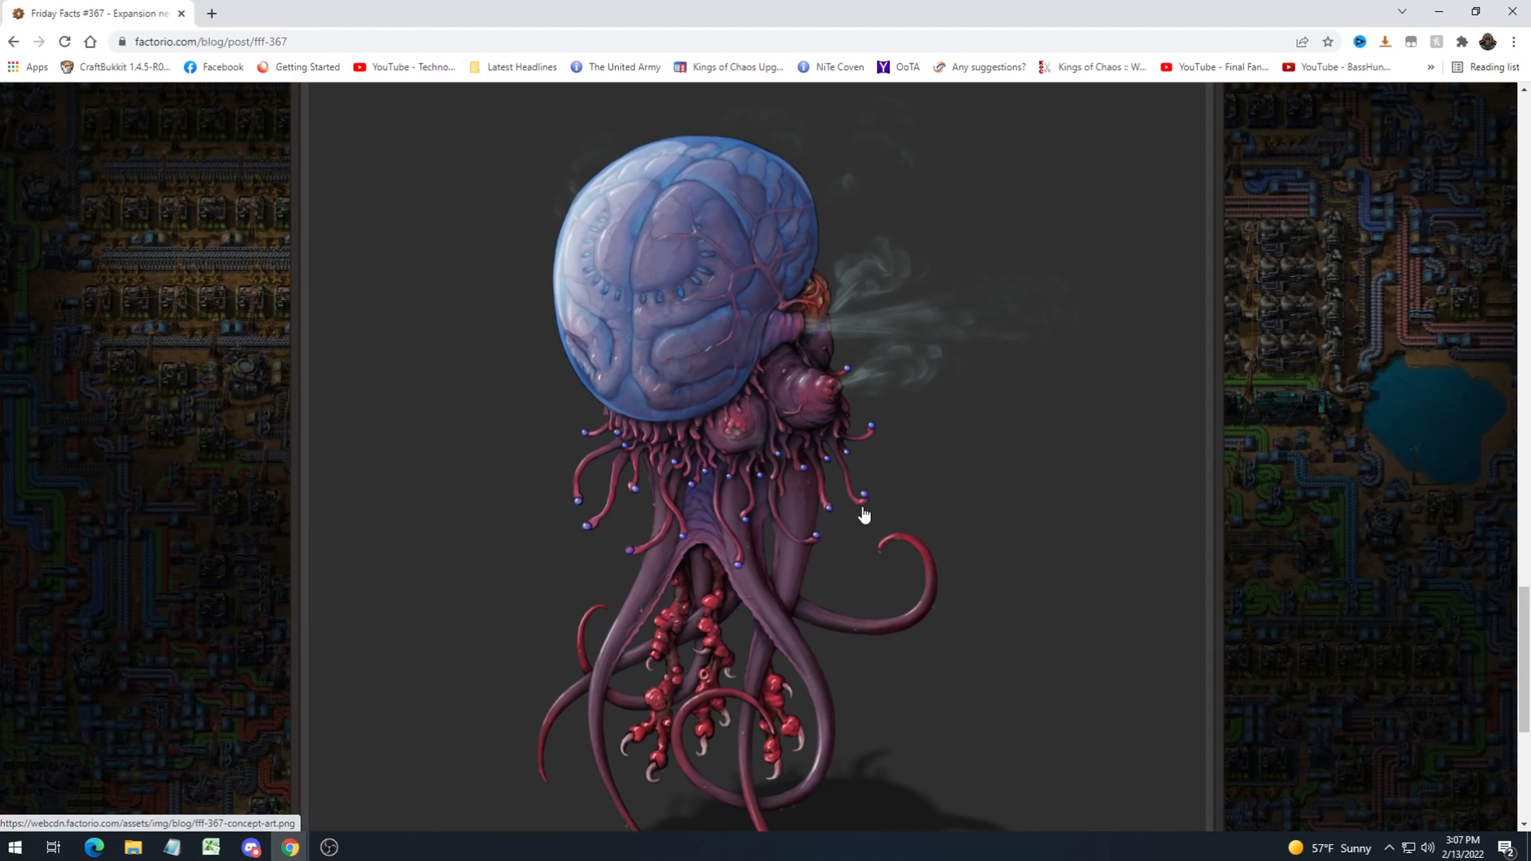
mouse_move(887, 544)
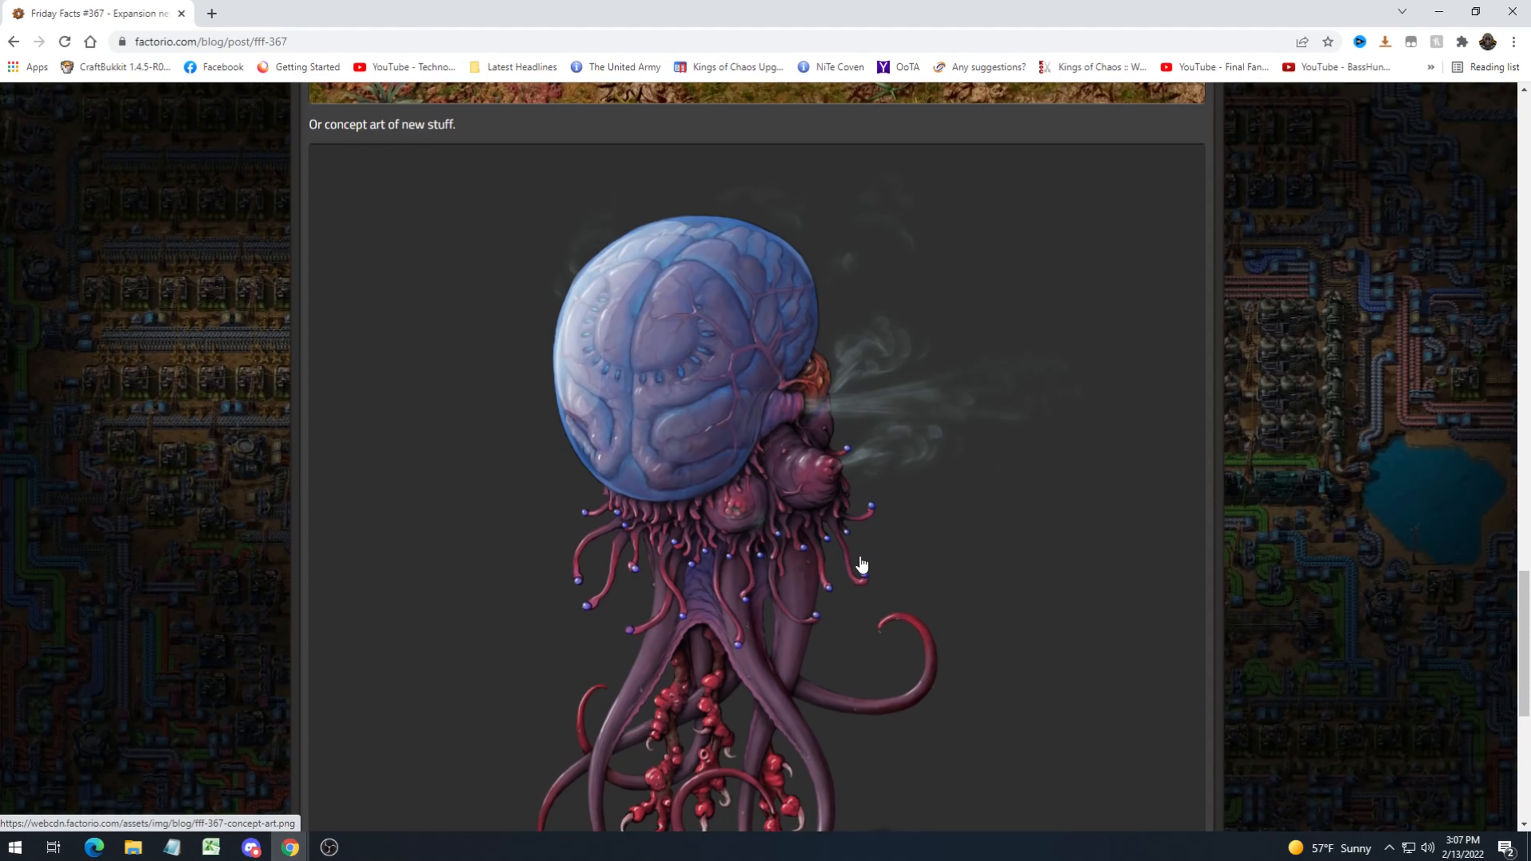
mouse_move(930, 545)
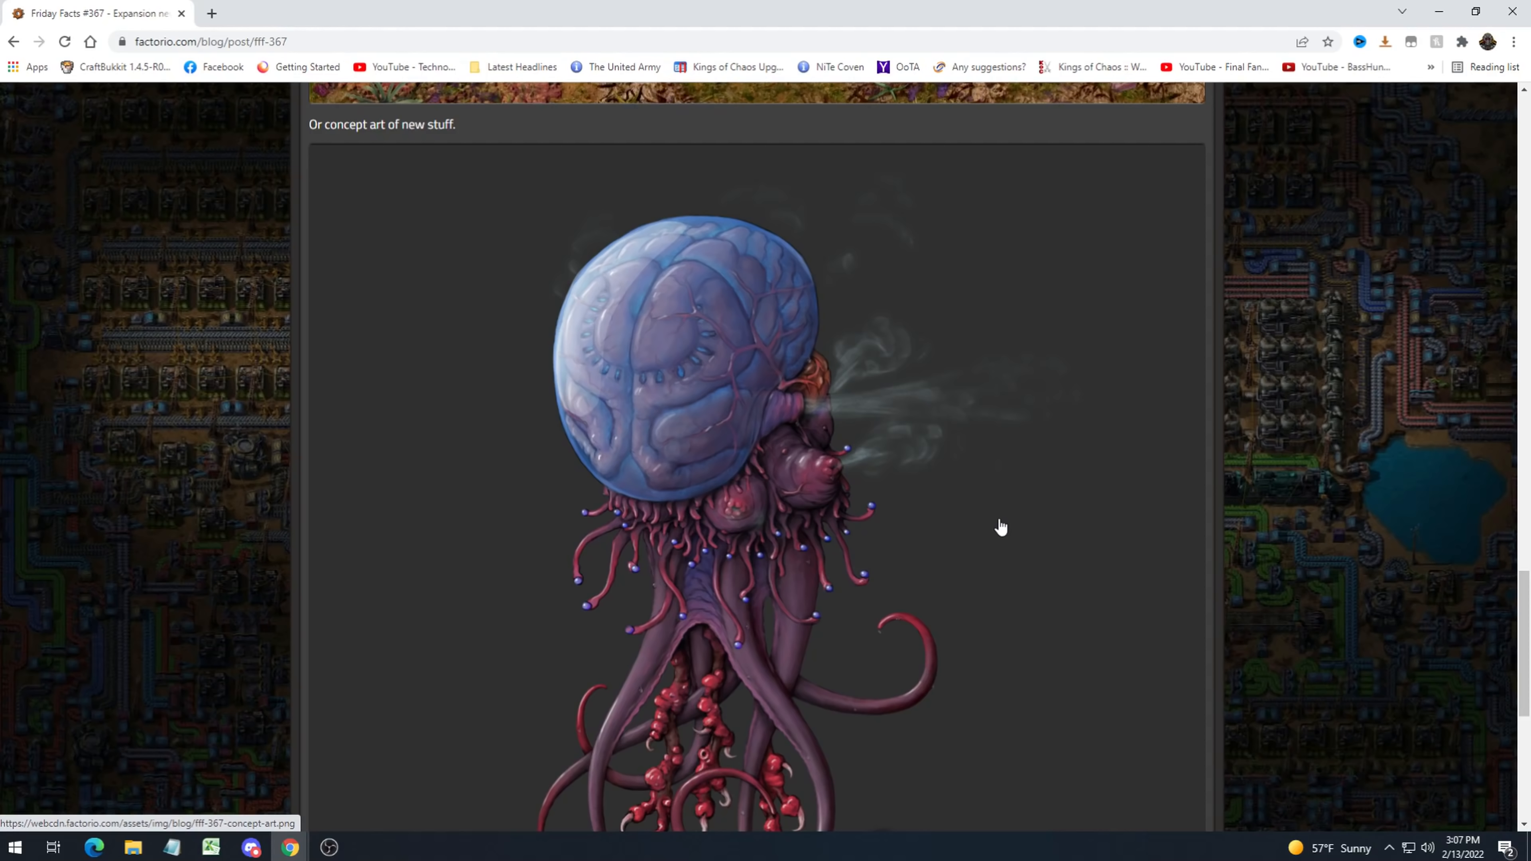
mouse_move(1136, 474)
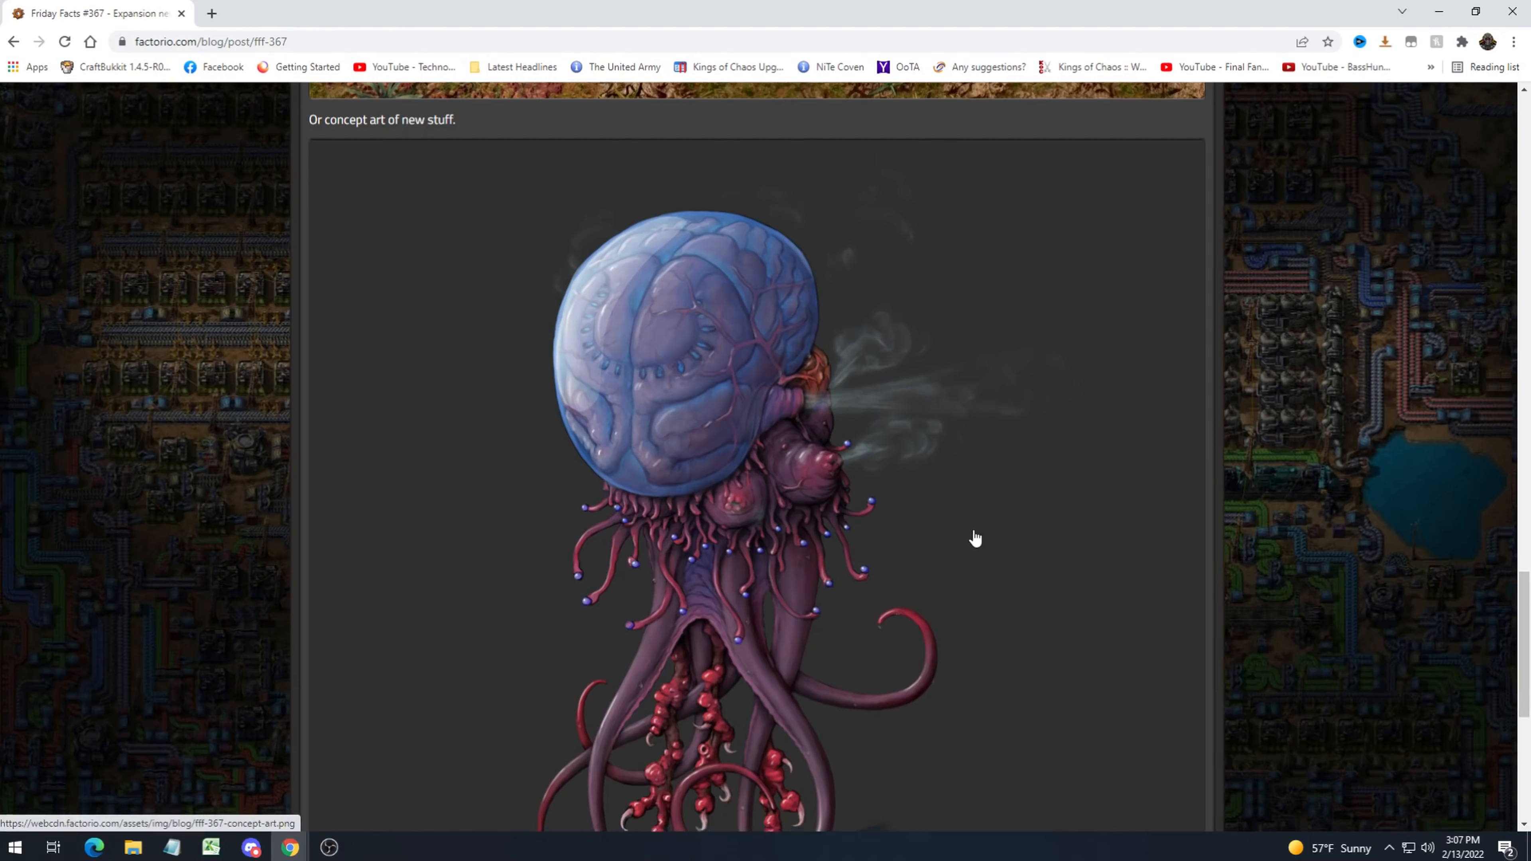
scroll("down", 3)
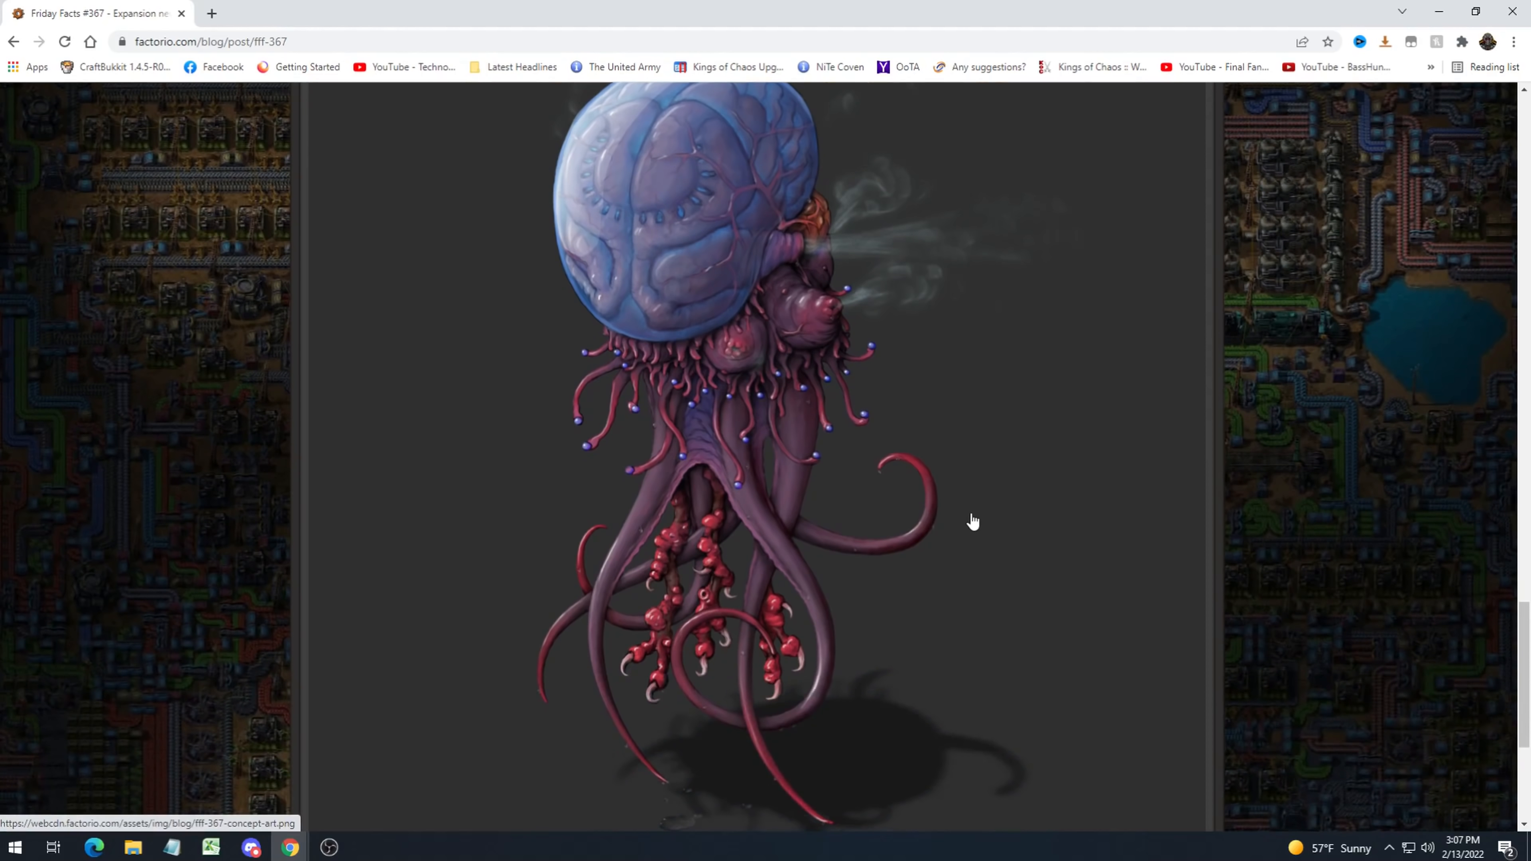
mouse_move(1099, 493)
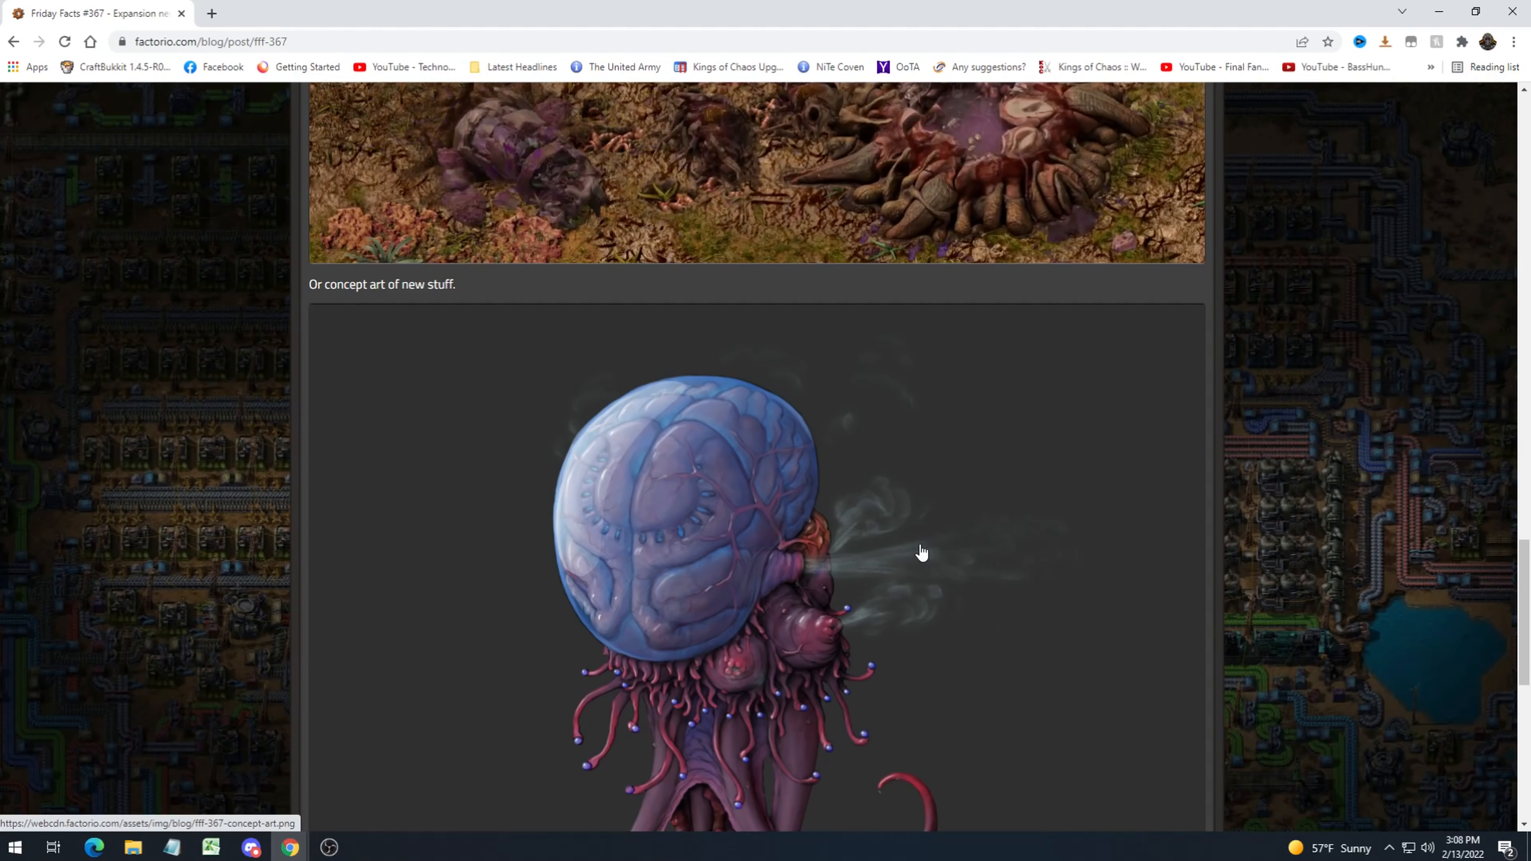
scroll("down", 3)
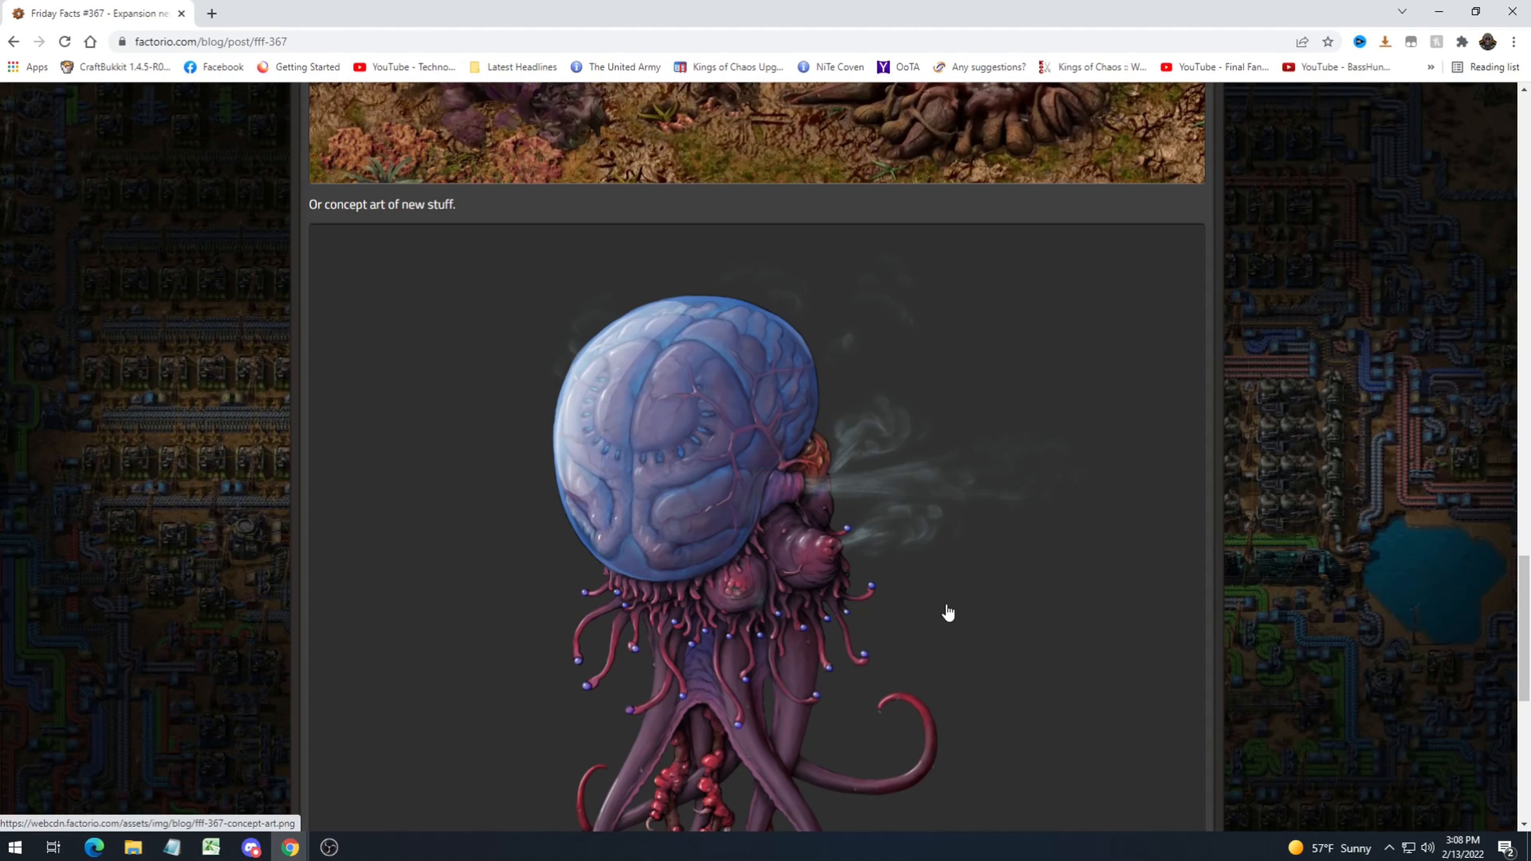
mouse_move(870, 587)
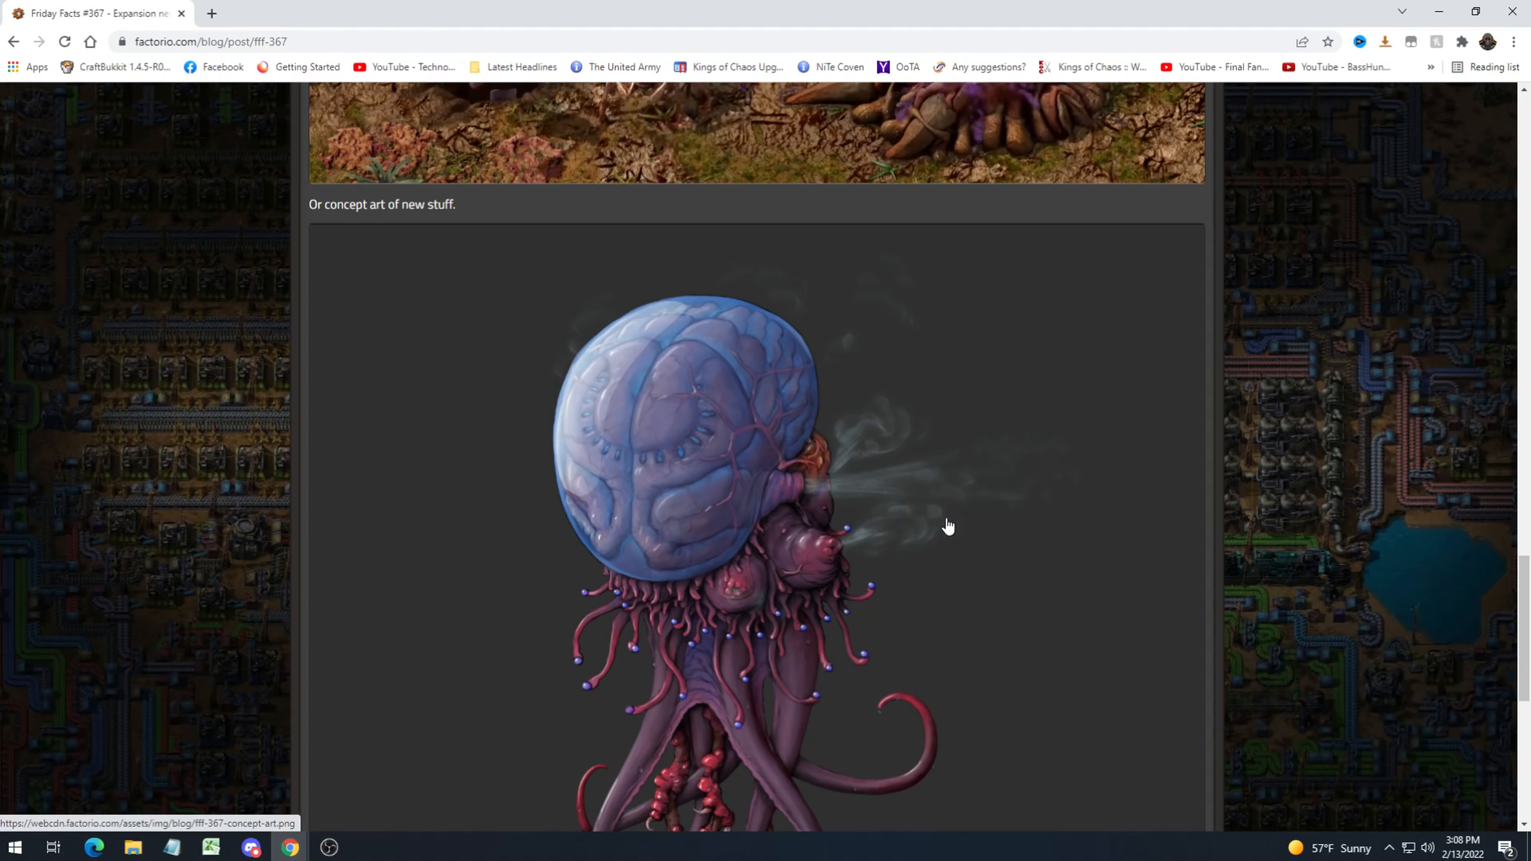
Scroll up so the 'Release strategy' and 'Graphics department' sections are readable.
scroll("down", 3)
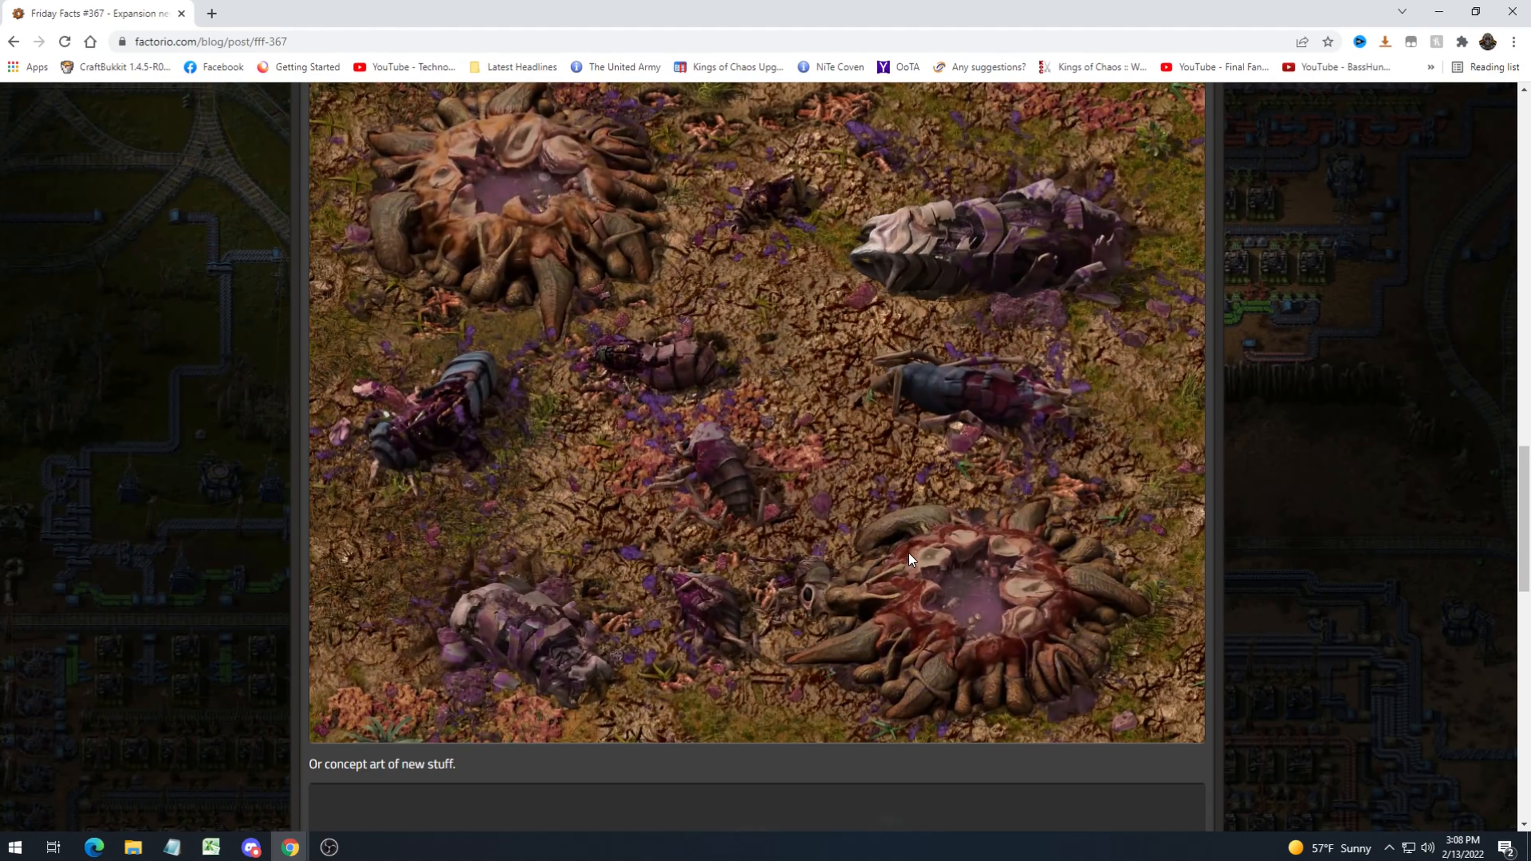
scroll("up", 3)
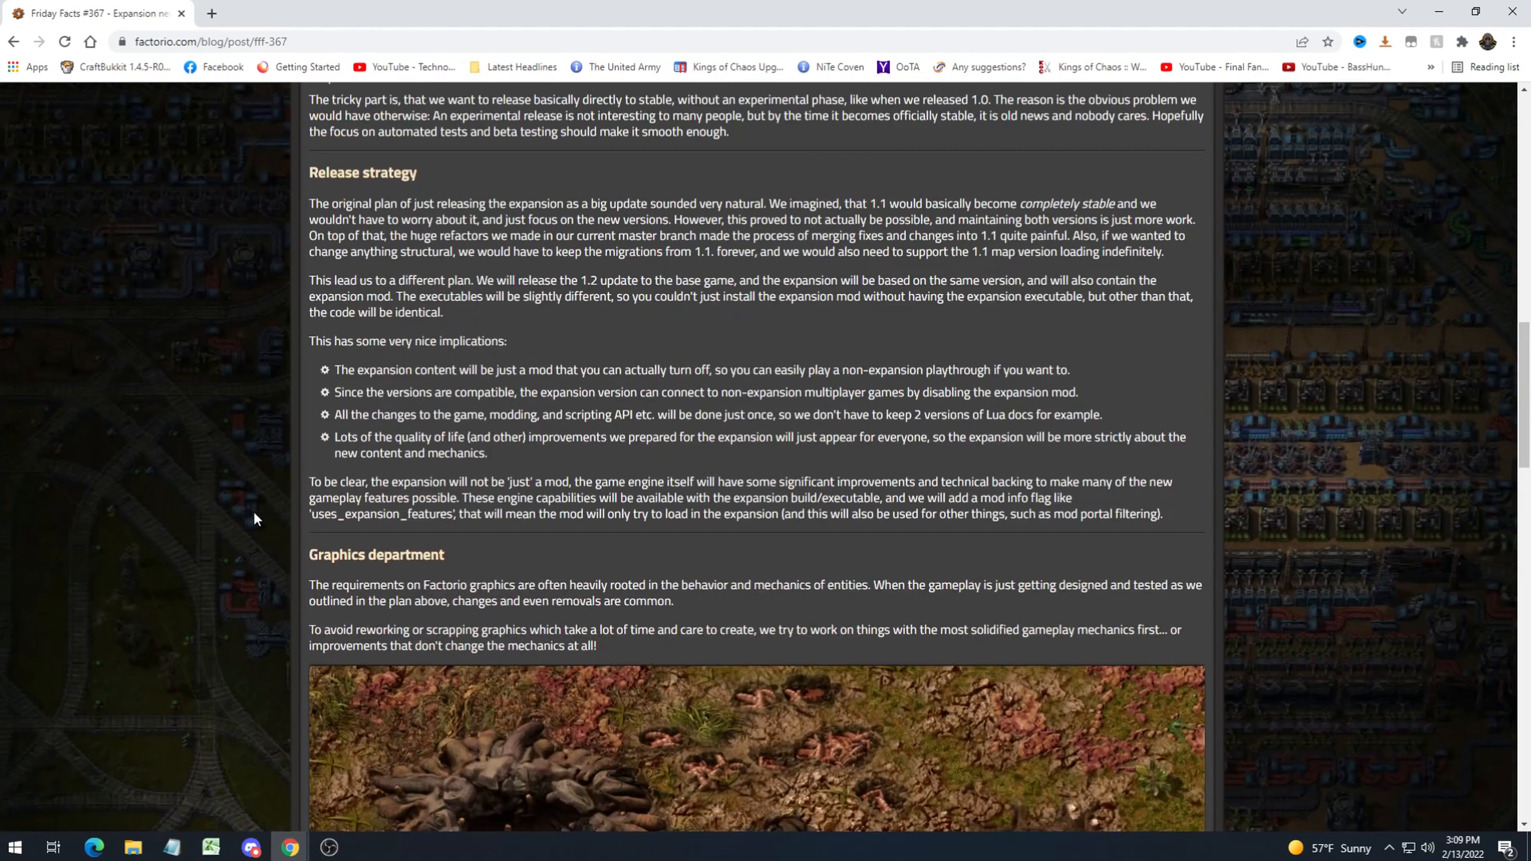
Scroll to the top of FFF #367 and briefly highlight 'vanilla game' in the Expansion news paragraph.
scroll("up", 3)
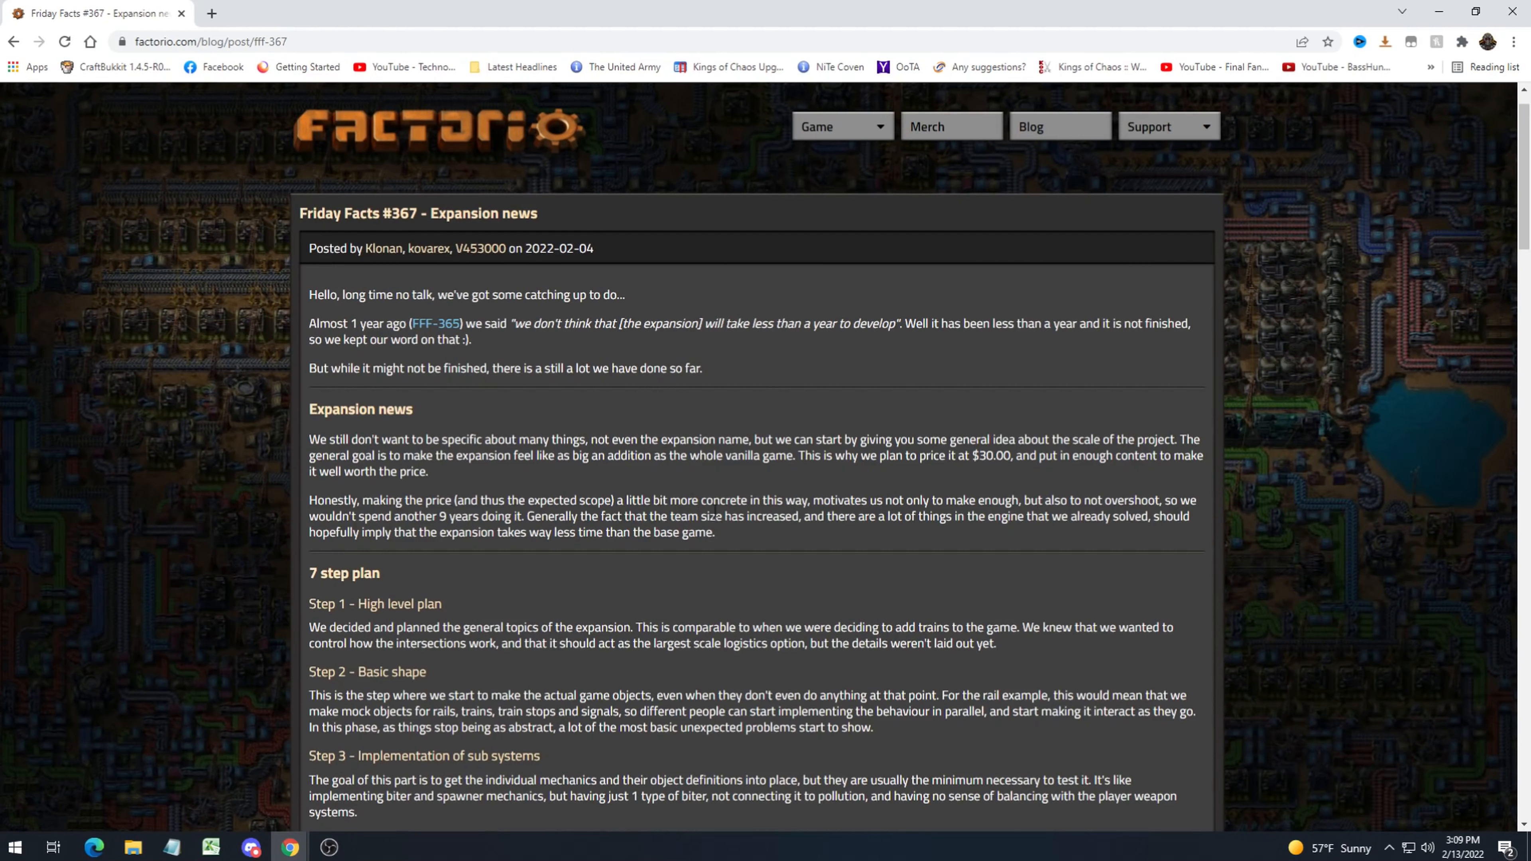
mouse_move(298, 482)
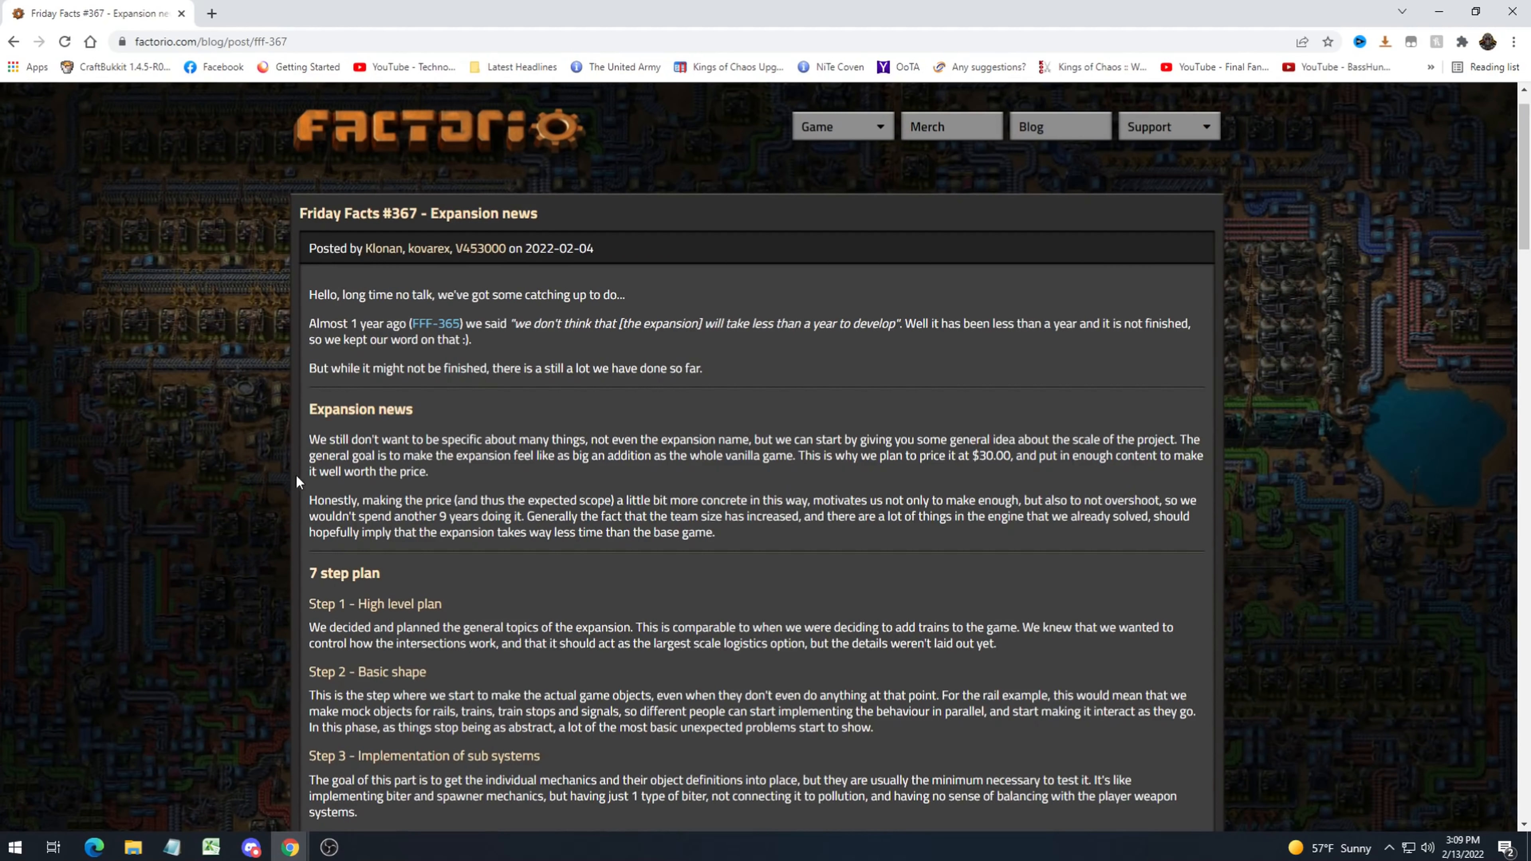
mouse_move(539, 459)
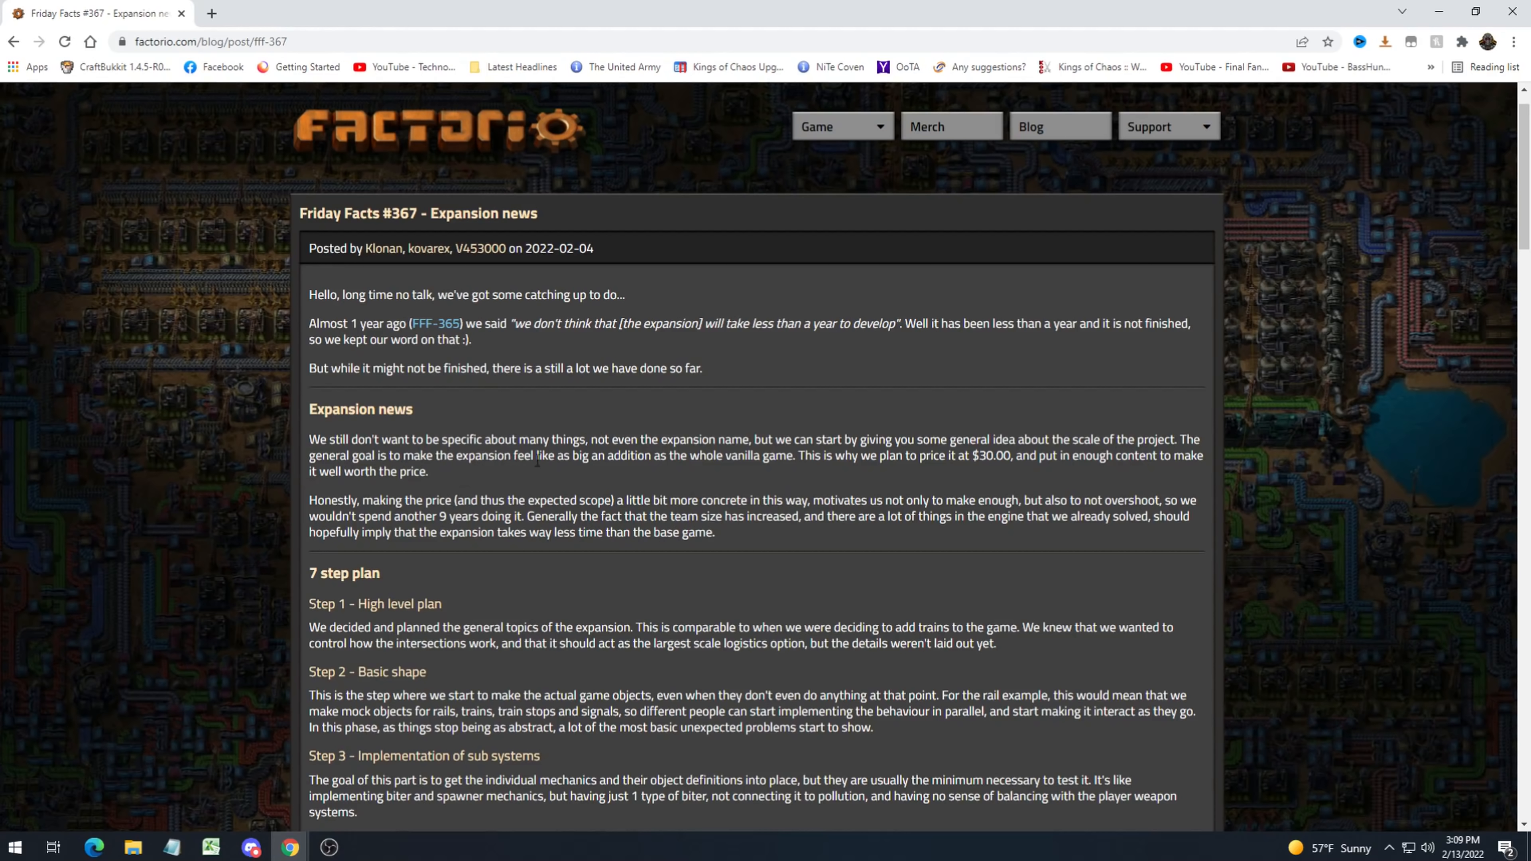
double_click(760, 456)
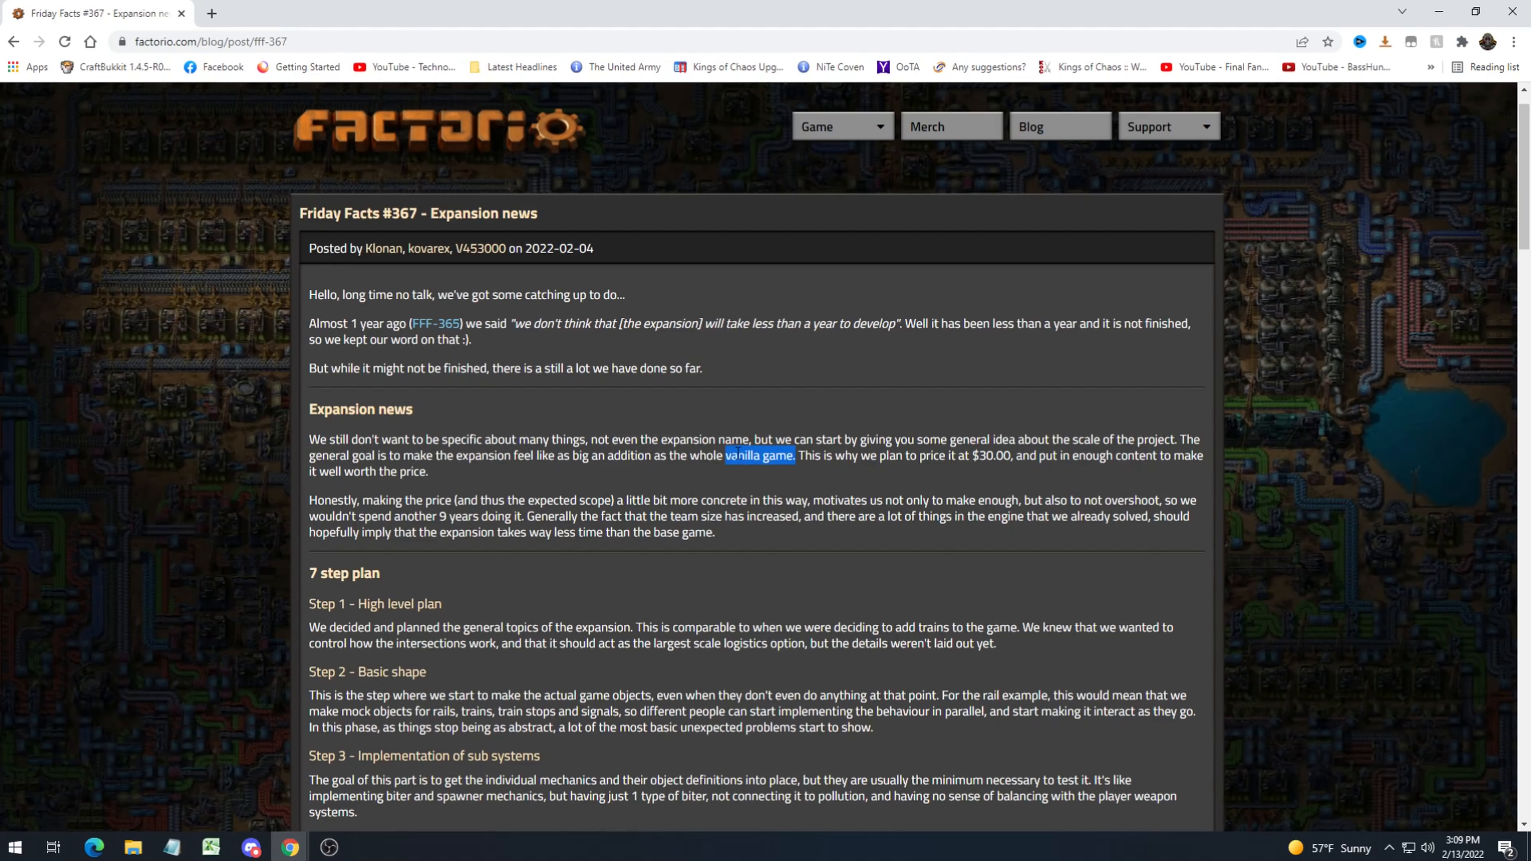
left_click(760, 456)
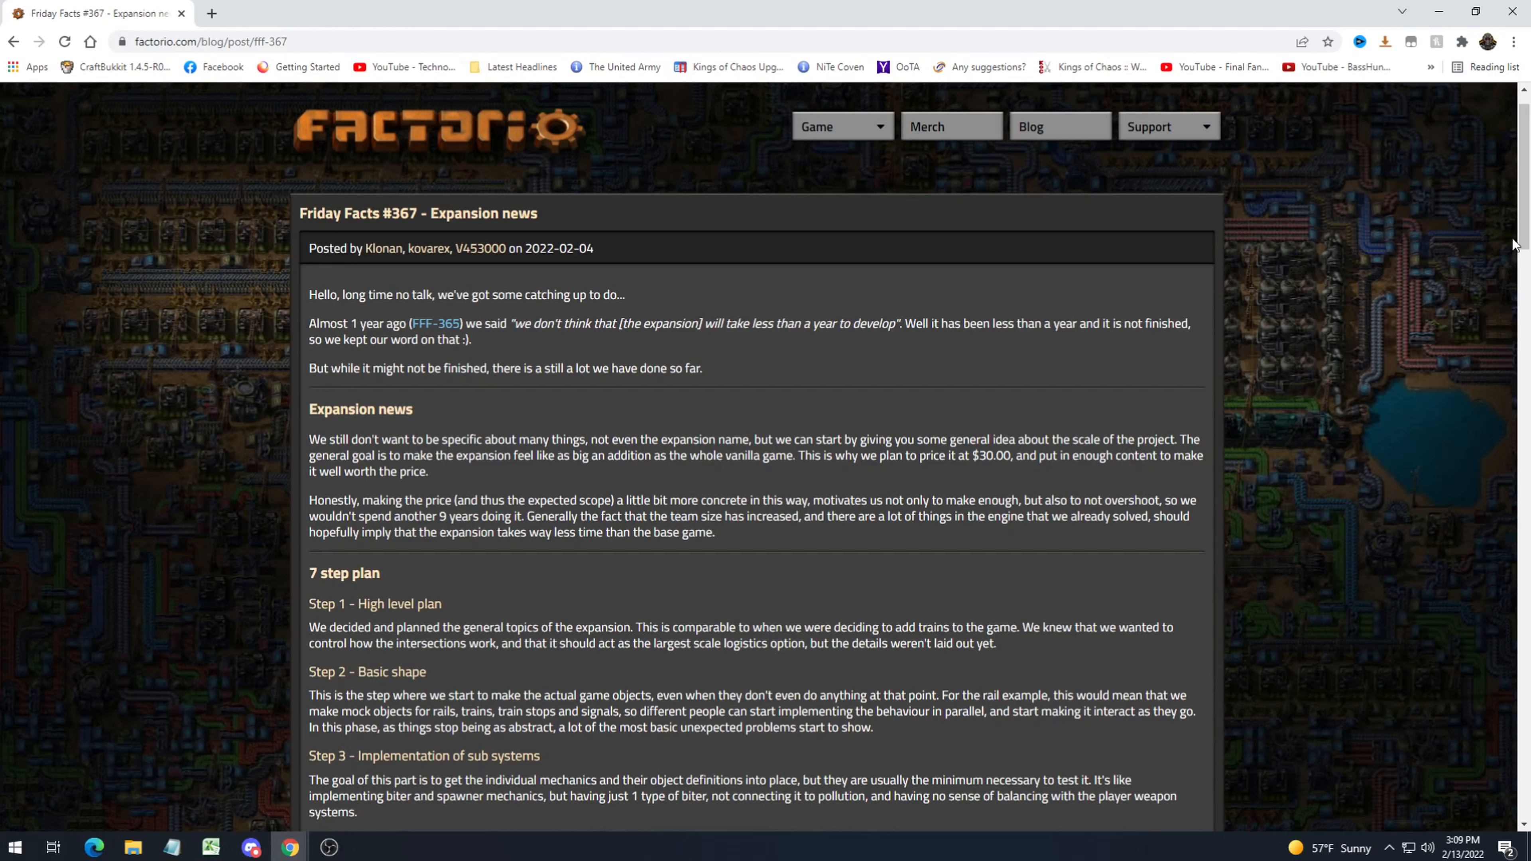
Scroll down to the Graphics department paragraphs and the decaying enemy-nest terrain image.
scroll("down", 3)
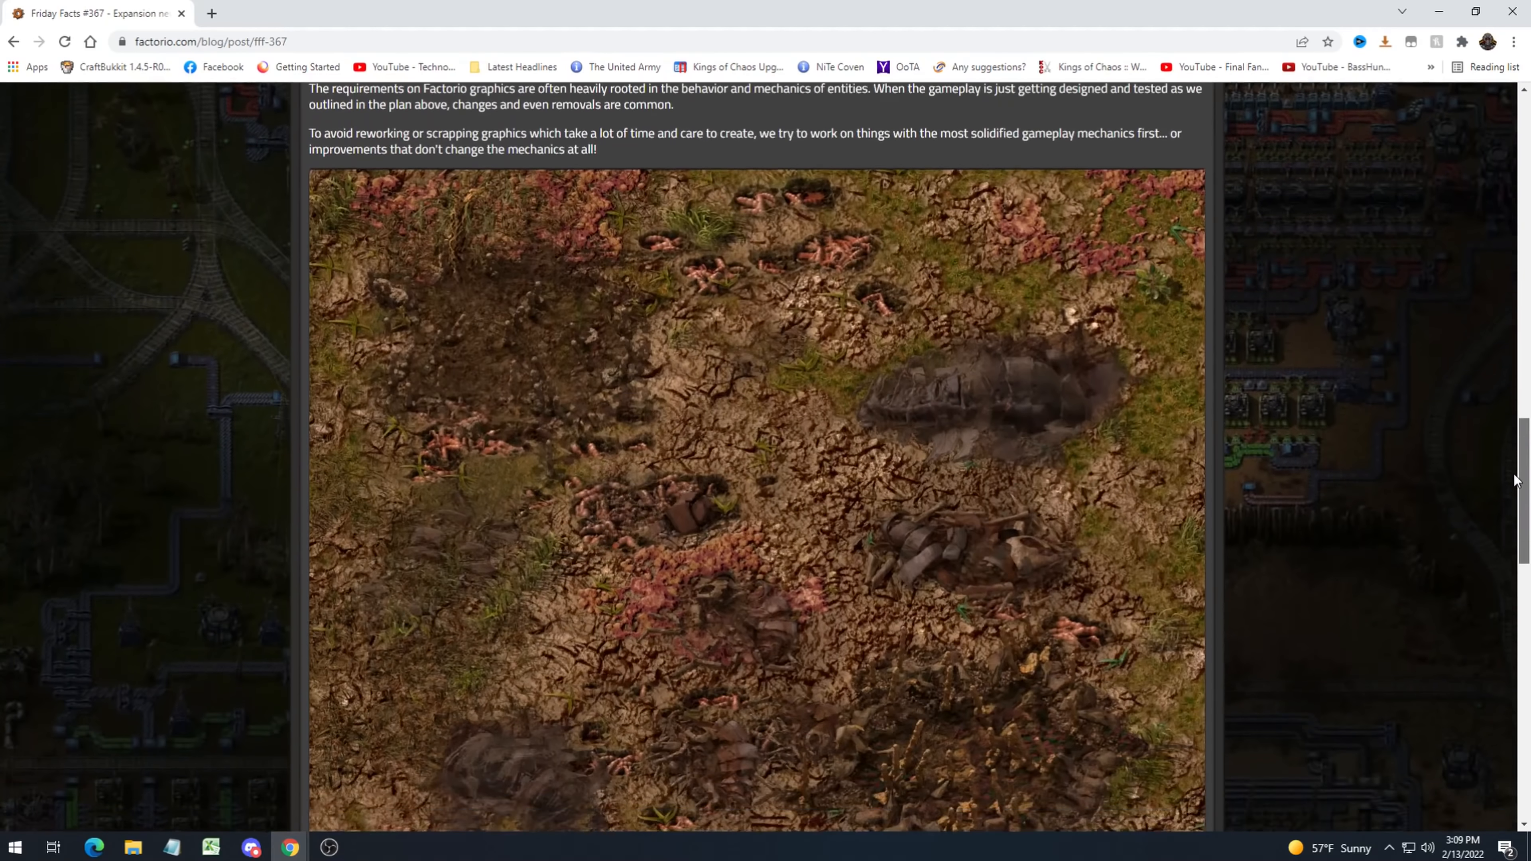
scroll("down", 3)
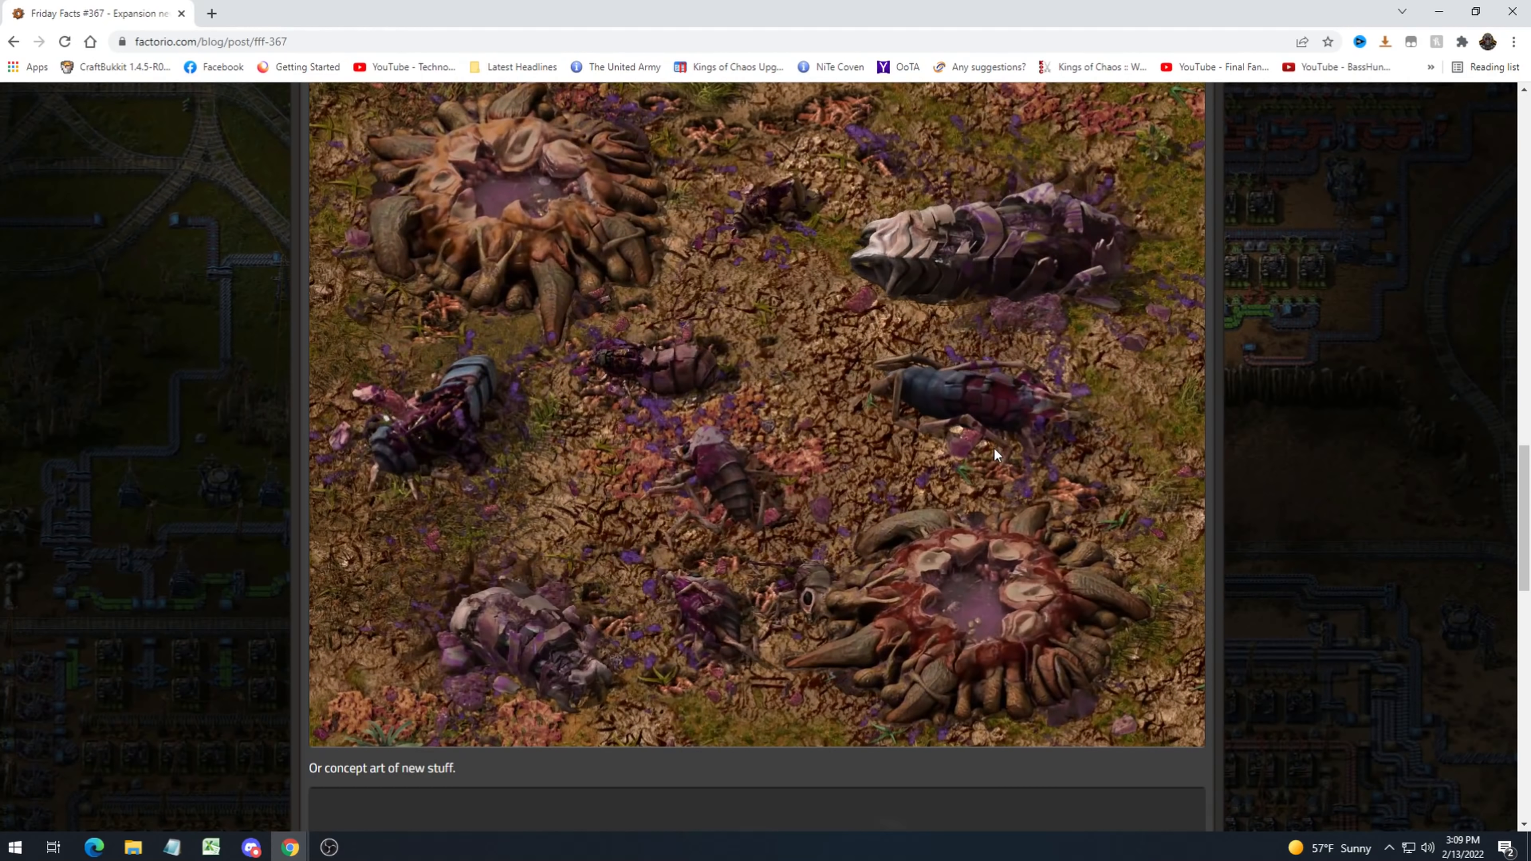
scroll("down", 3)
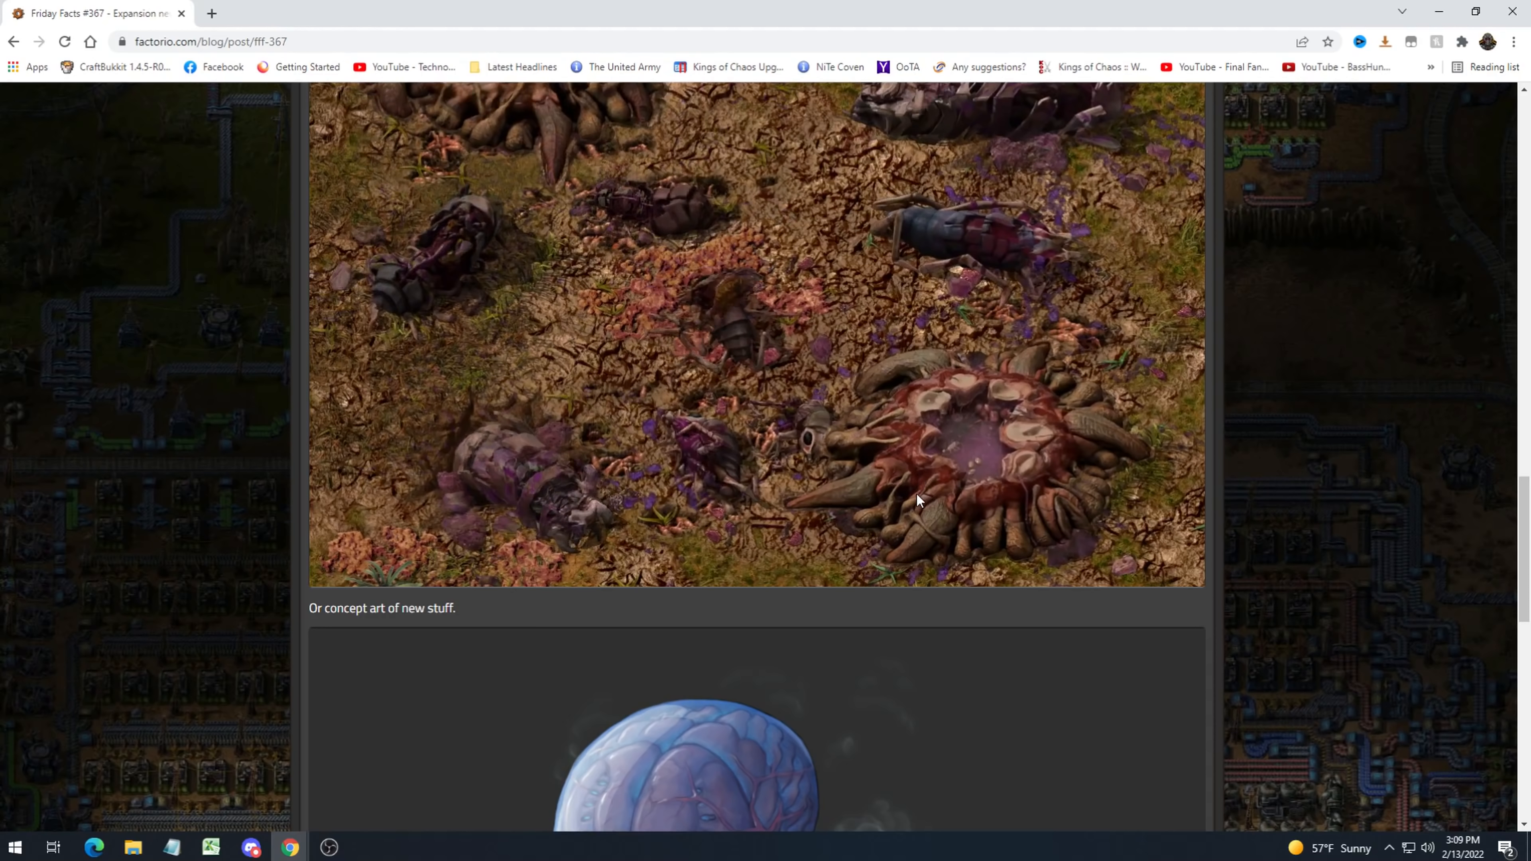
scroll("down", 3)
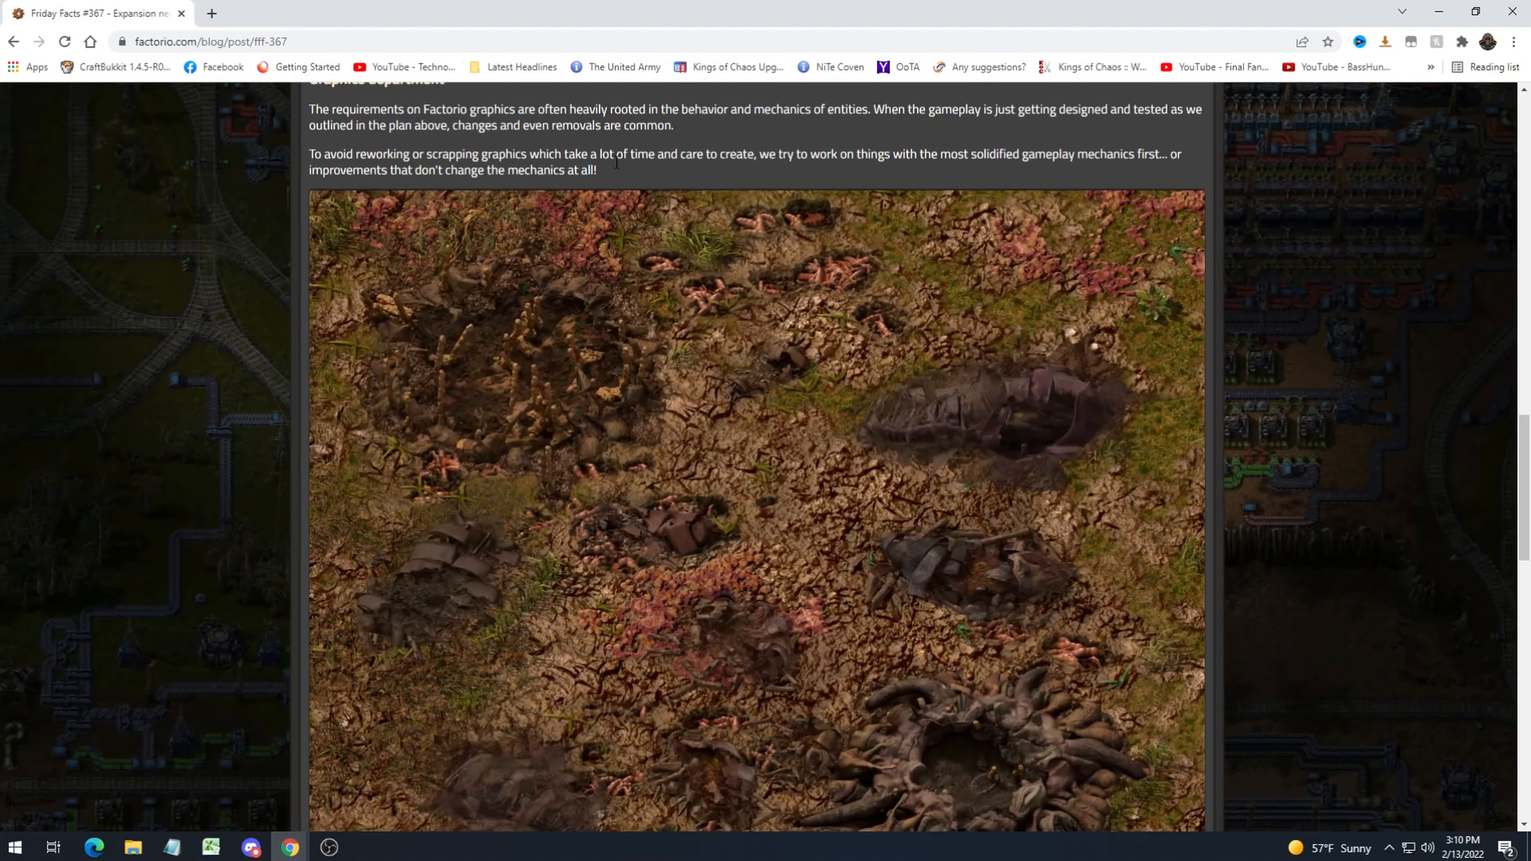
scroll("down", 3)
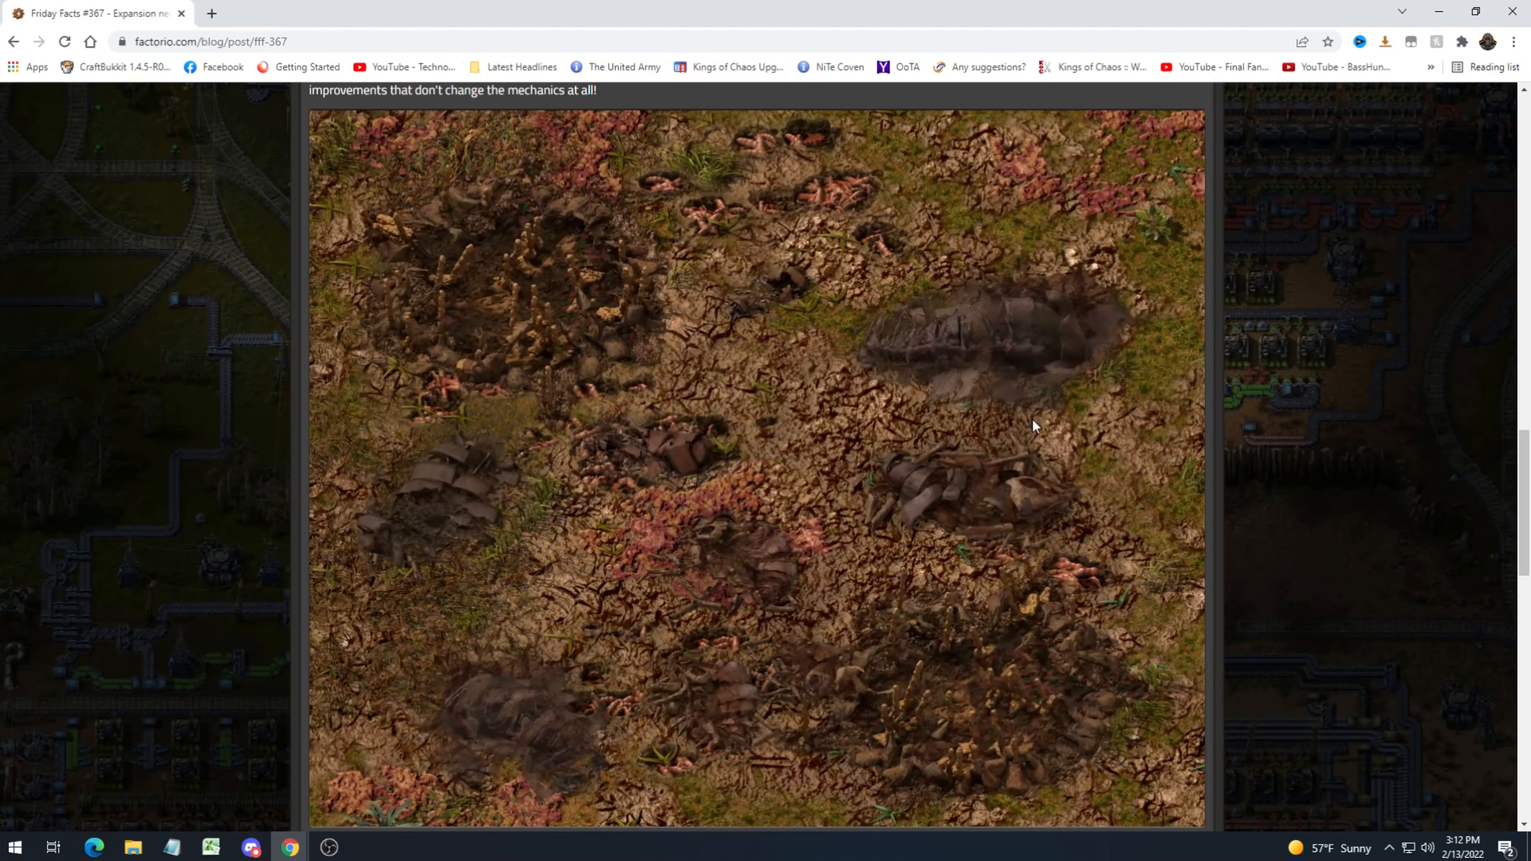
Scroll down until the tentacled brain creature concept art sits fully beneath its caption.
scroll("down", 3)
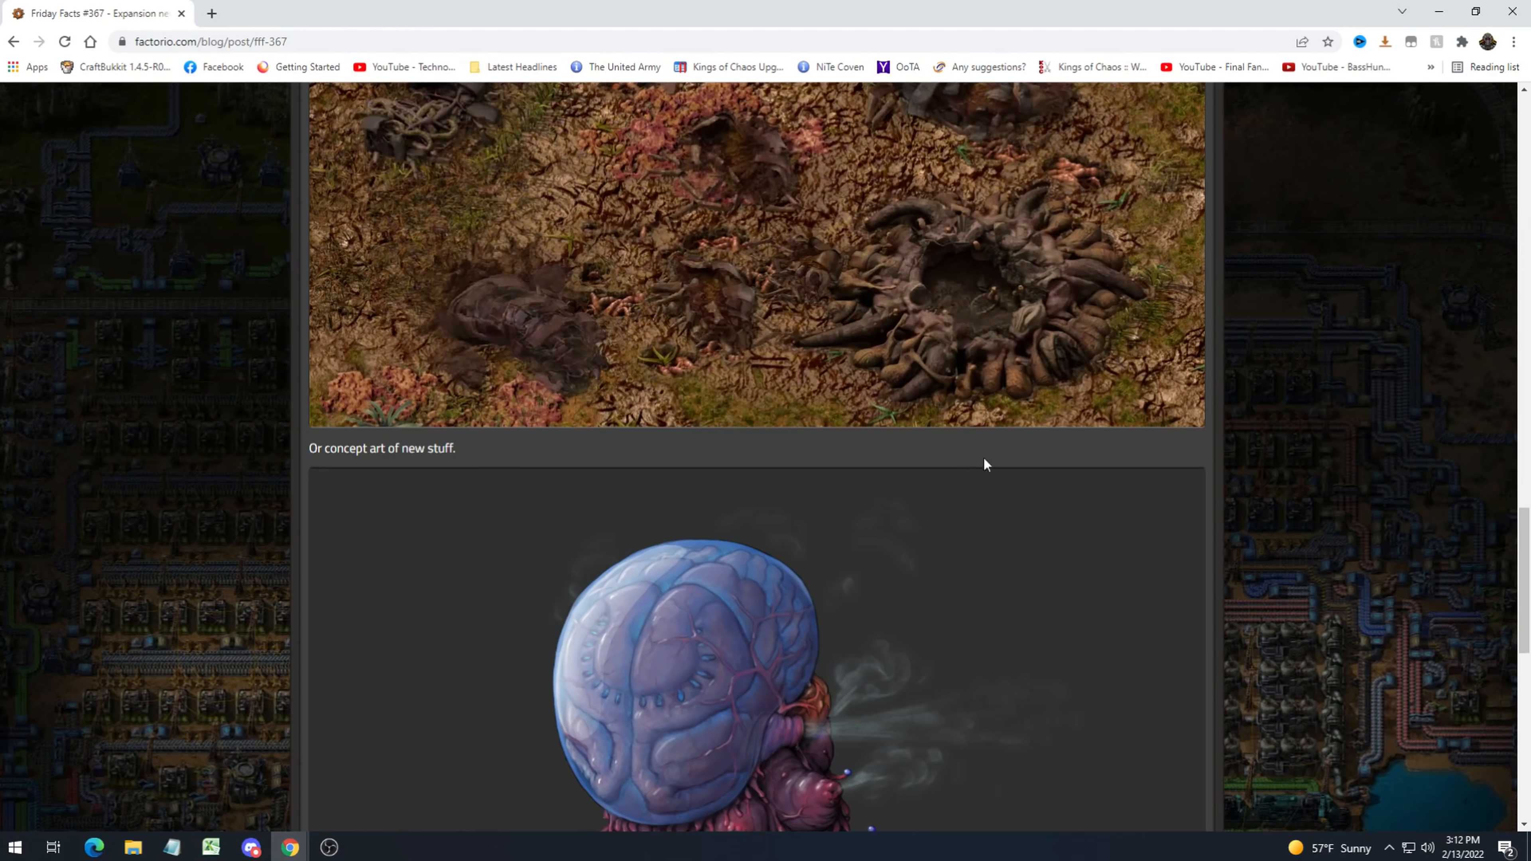
scroll("down", 3)
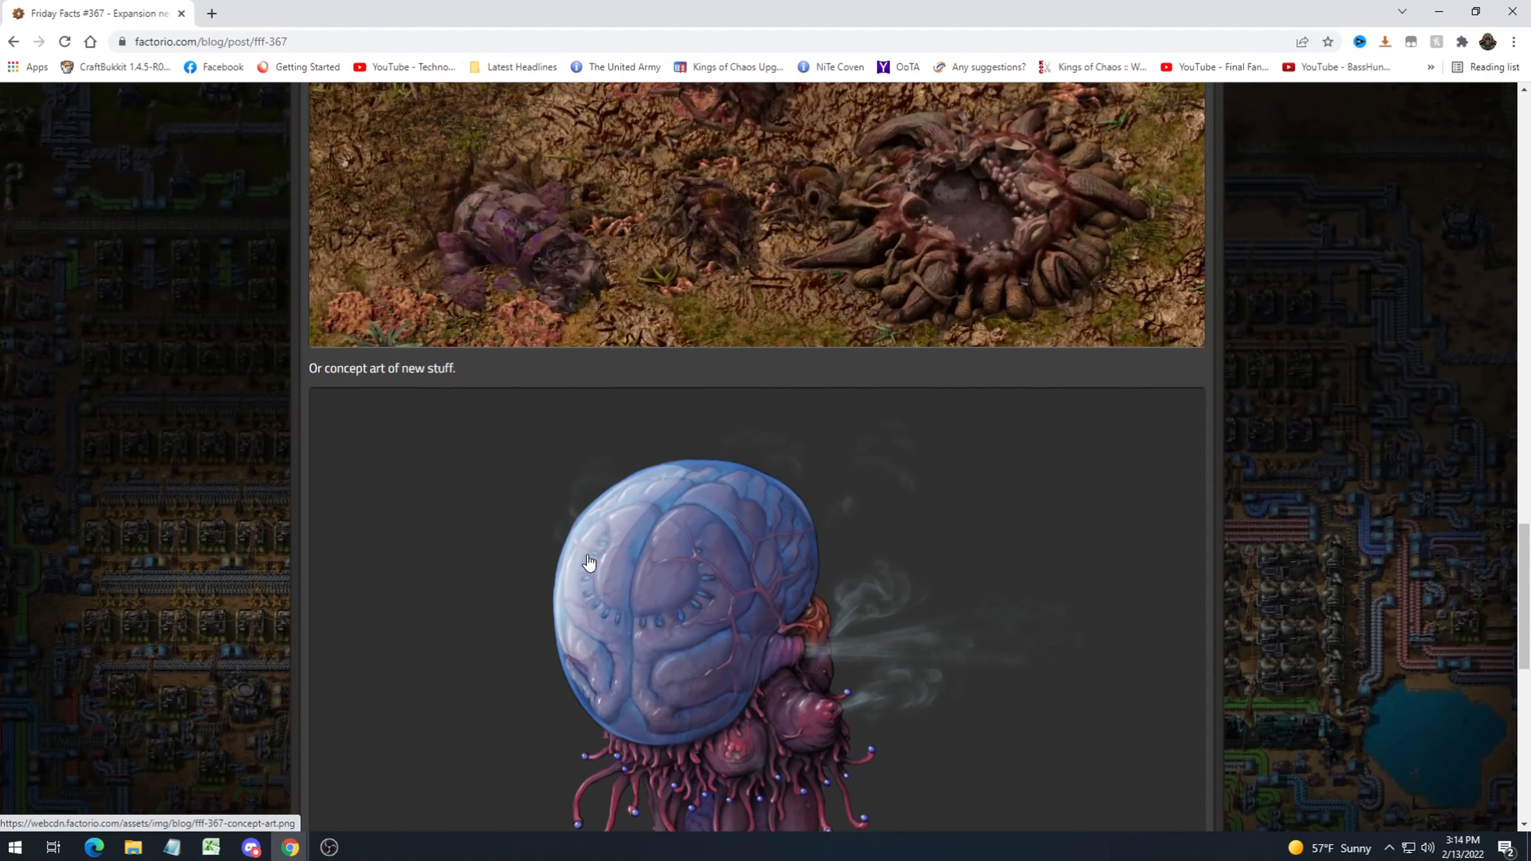
scroll("down", 3)
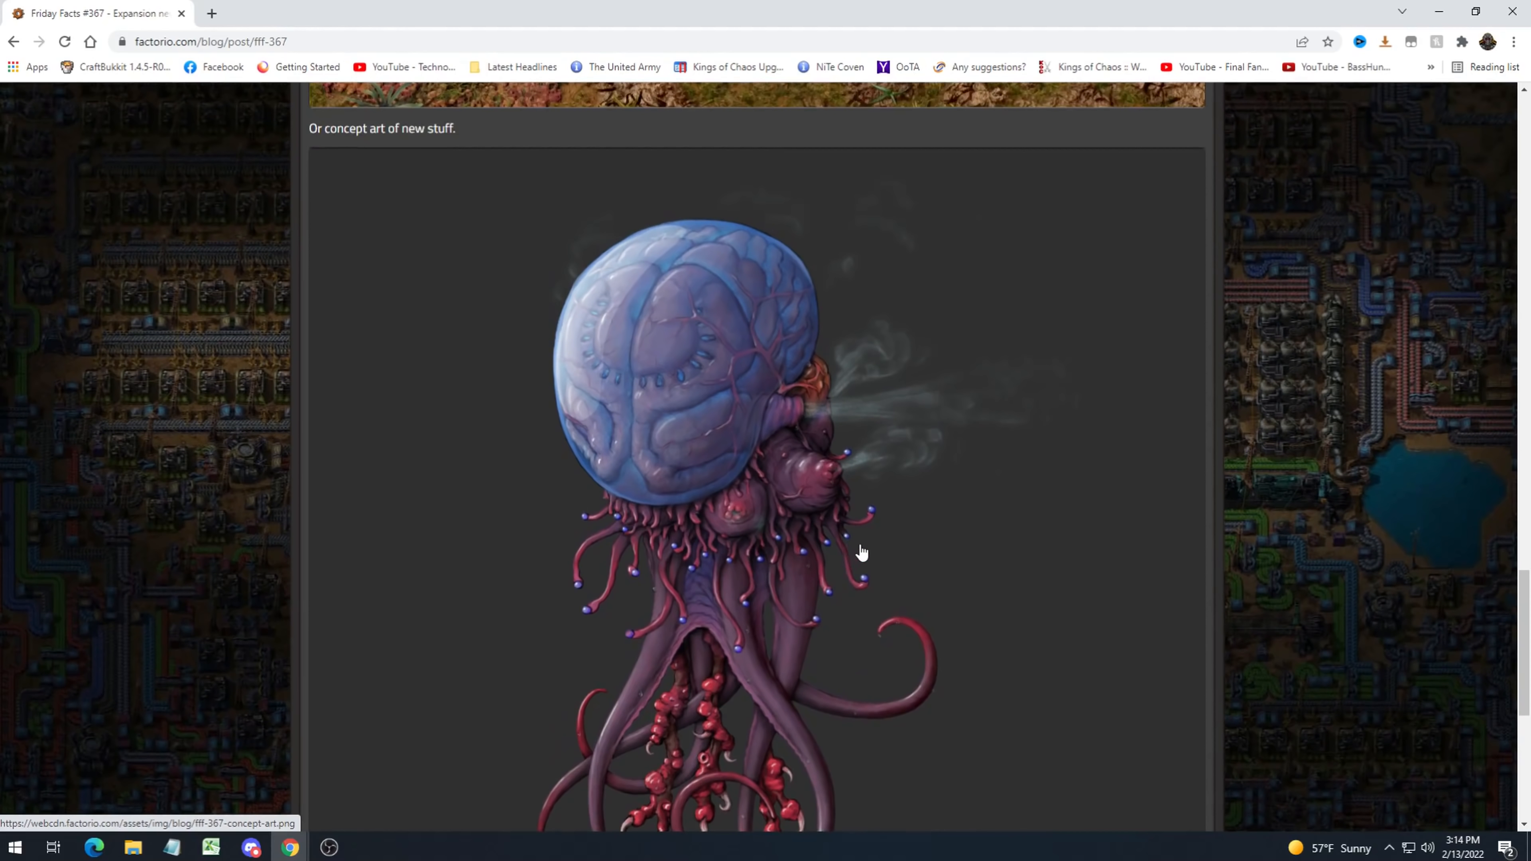
mouse_move(1010, 531)
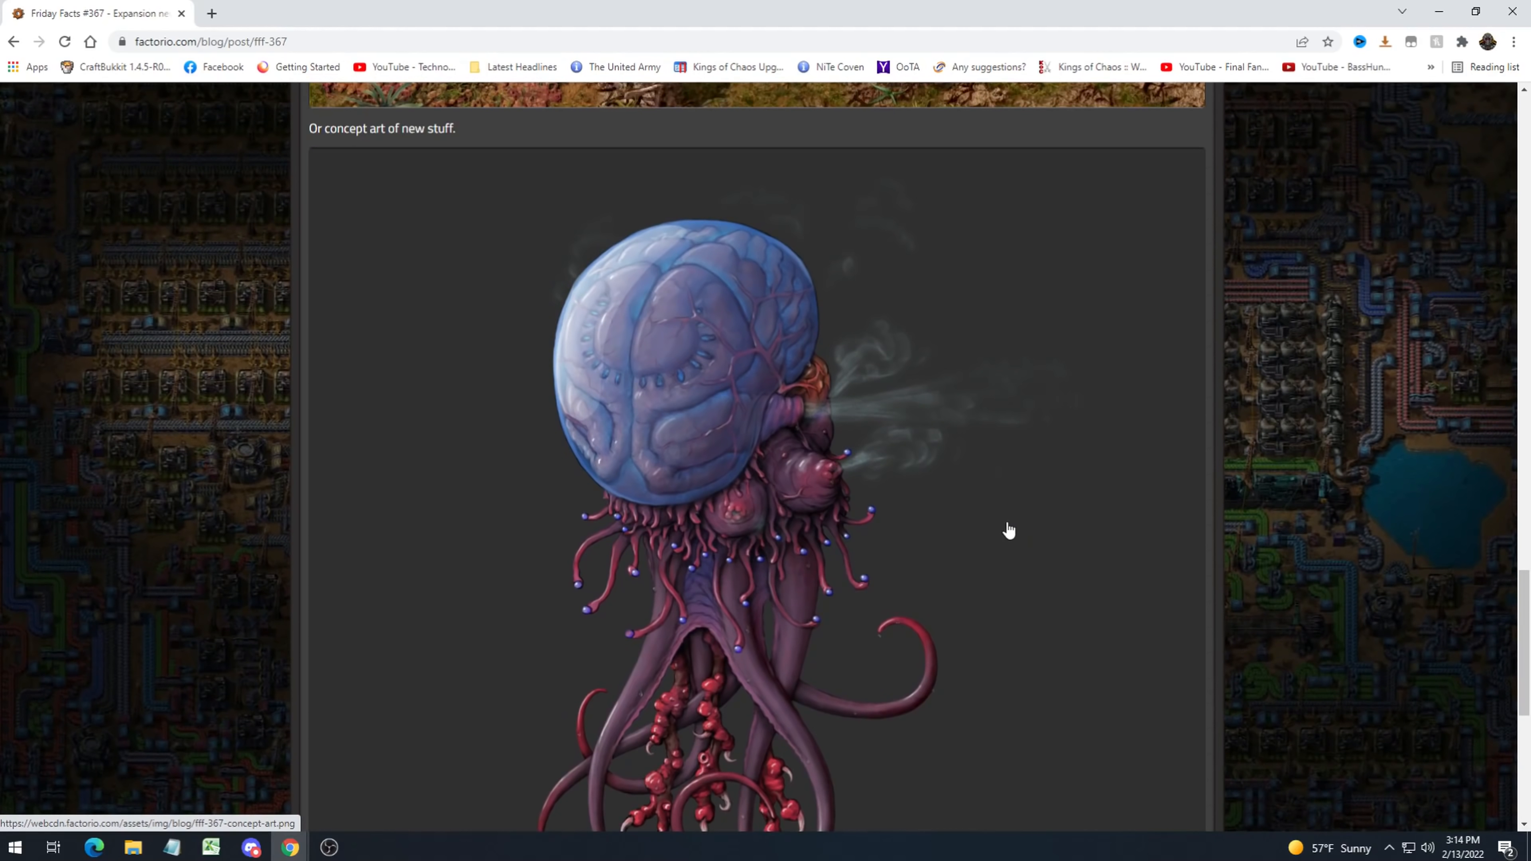